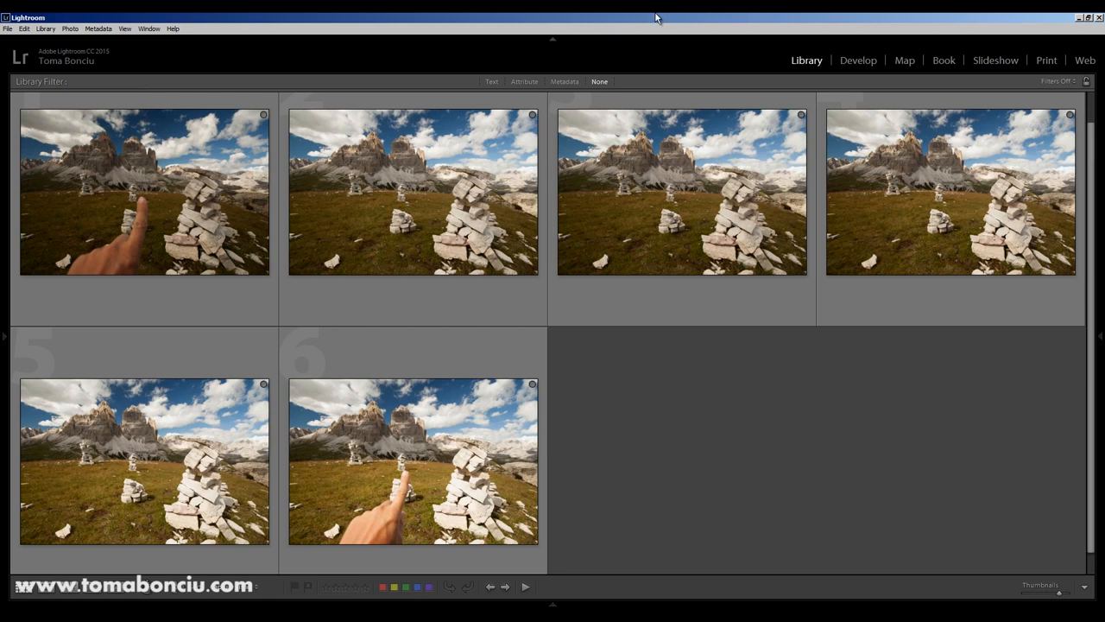
{"action": "mouse_move", "coordinate": [490, 218]}
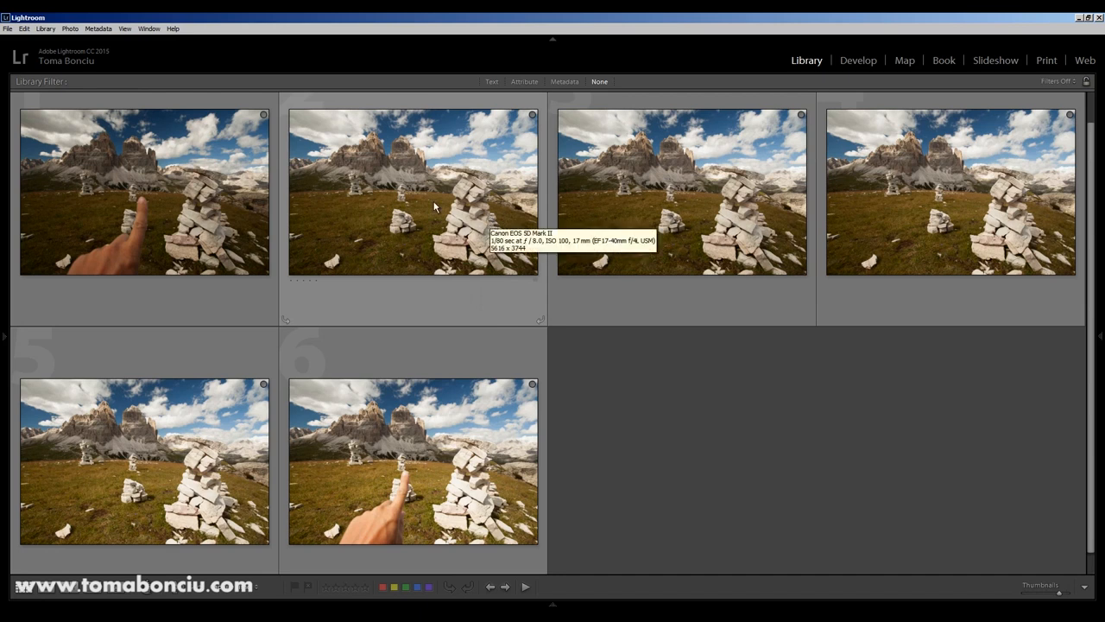
- Select the second cairn thumbnail, the frame without the pointing hand
{"action": "double_click", "coordinate": [435, 207]}
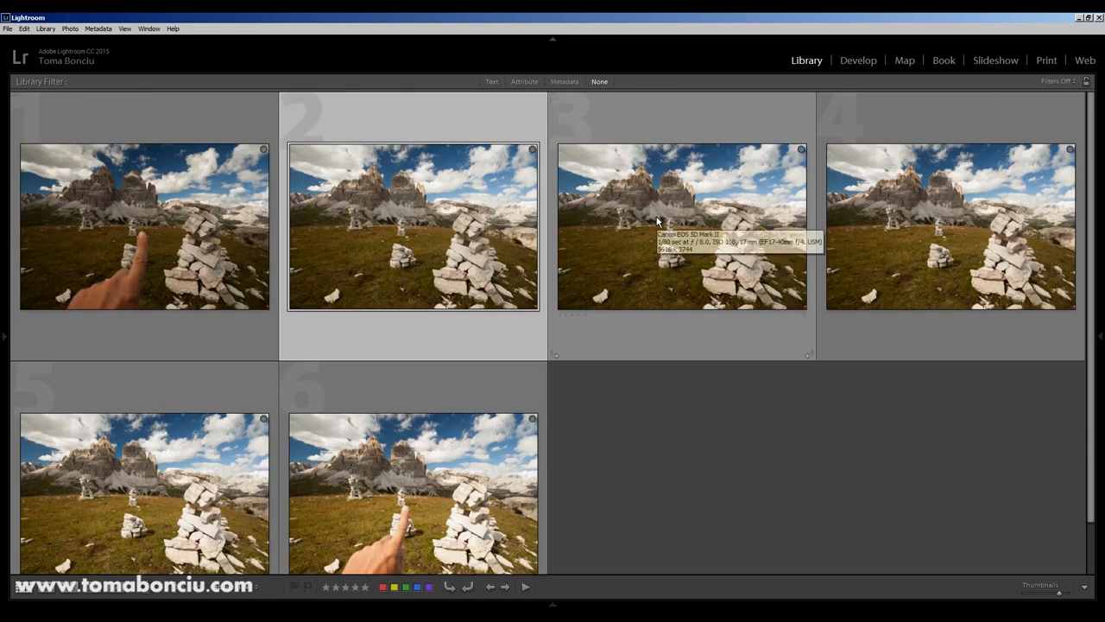
{"action": "mouse_move", "coordinate": [650, 226]}
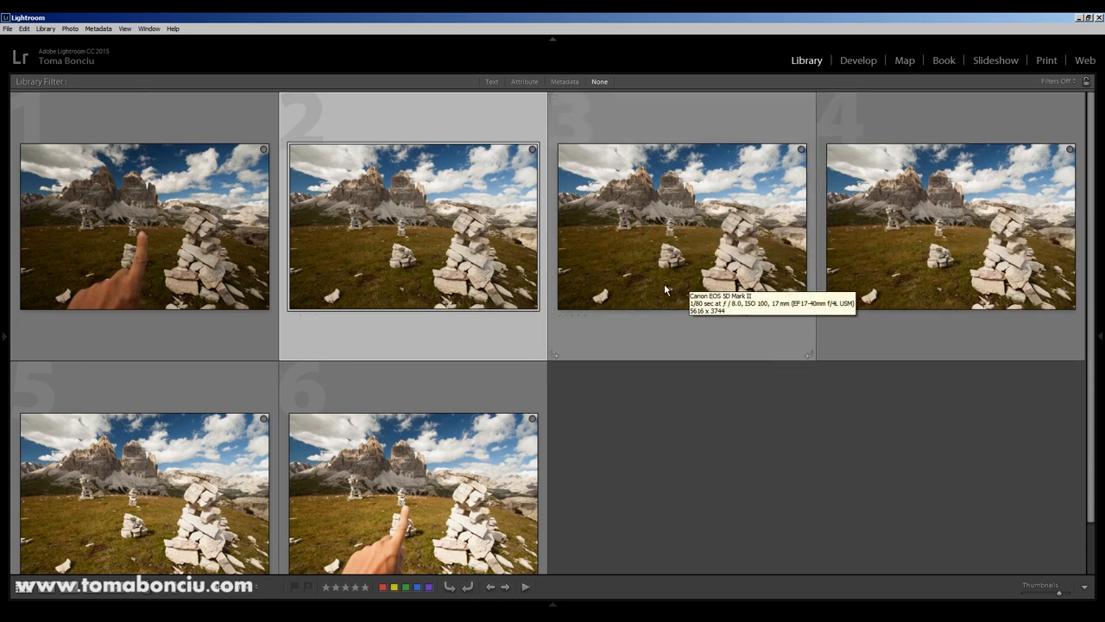
{"action": "mouse_move", "coordinate": [637, 287]}
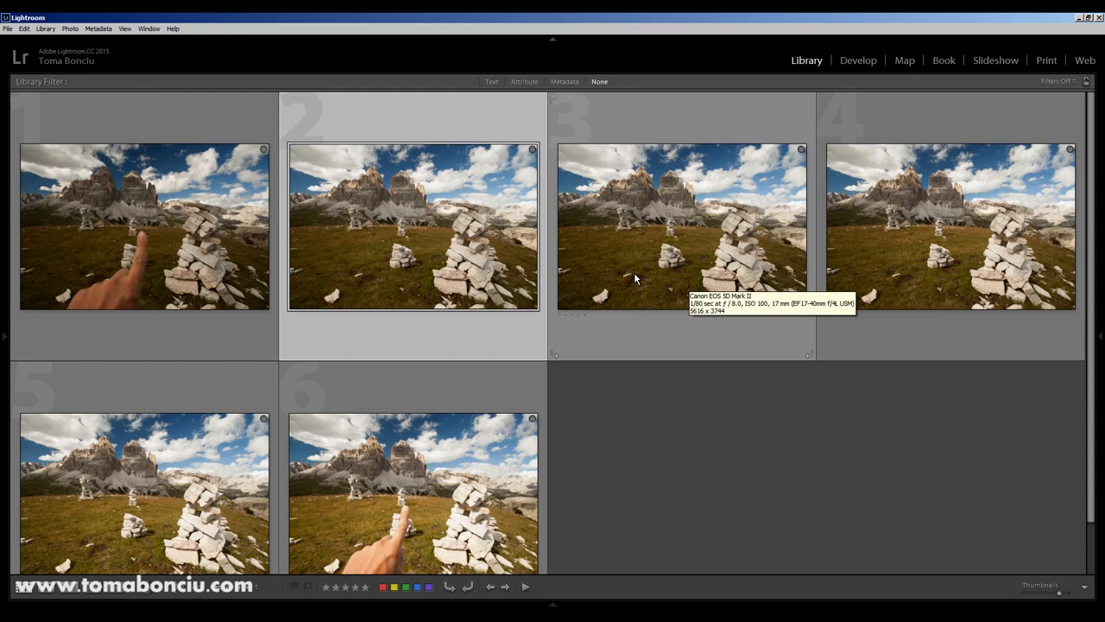
{"action": "mouse_move", "coordinate": [859, 251]}
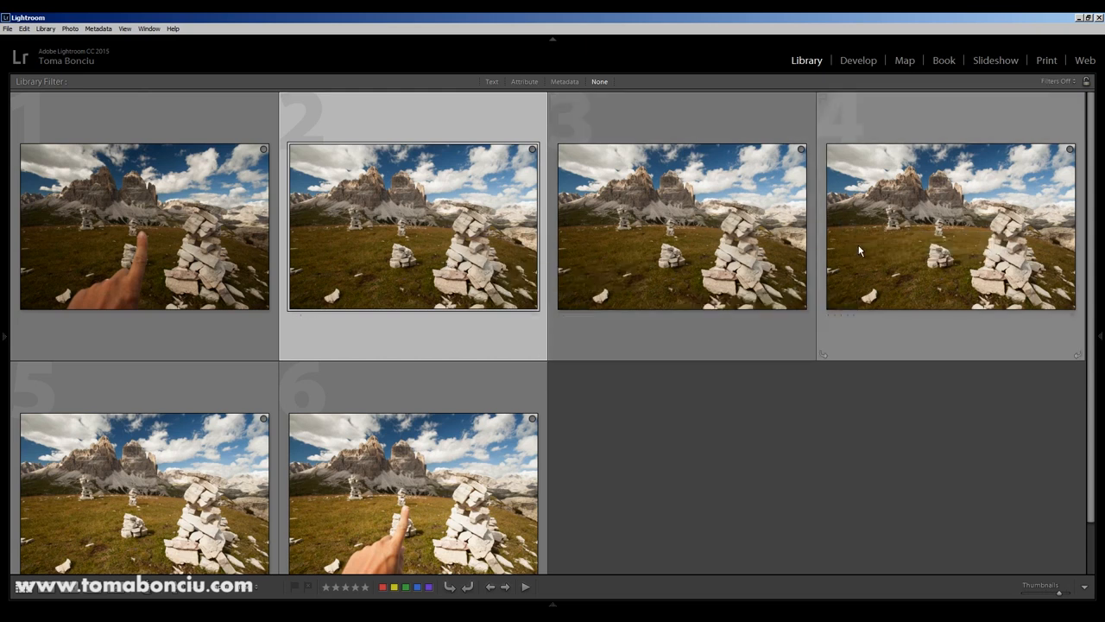
{"action": "mouse_move", "coordinate": [860, 250]}
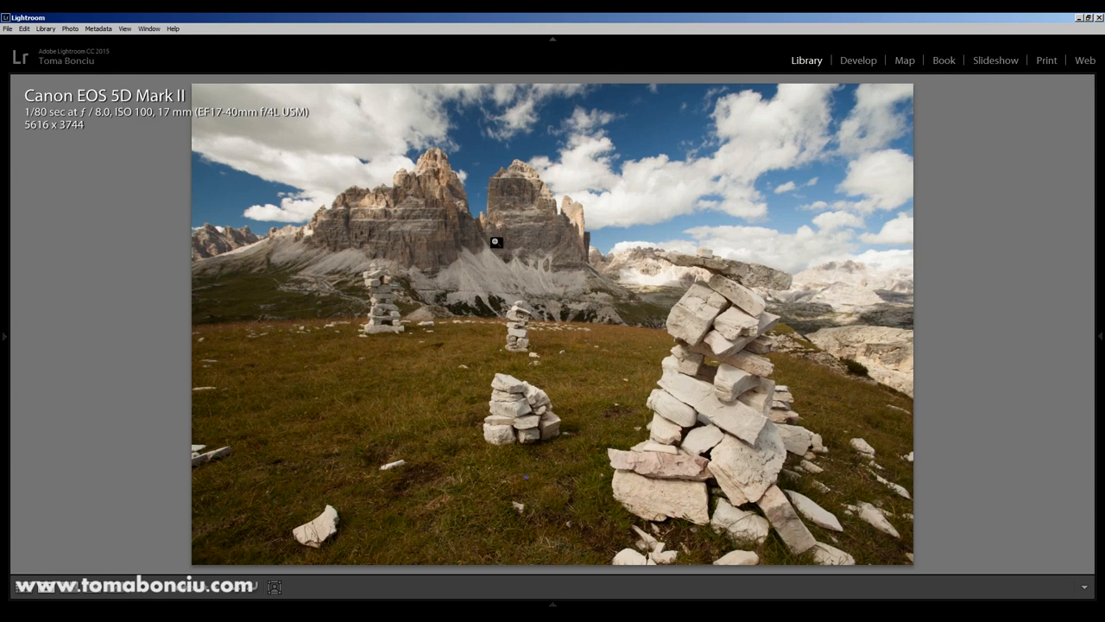
{"action": "mouse_move", "coordinate": [495, 244]}
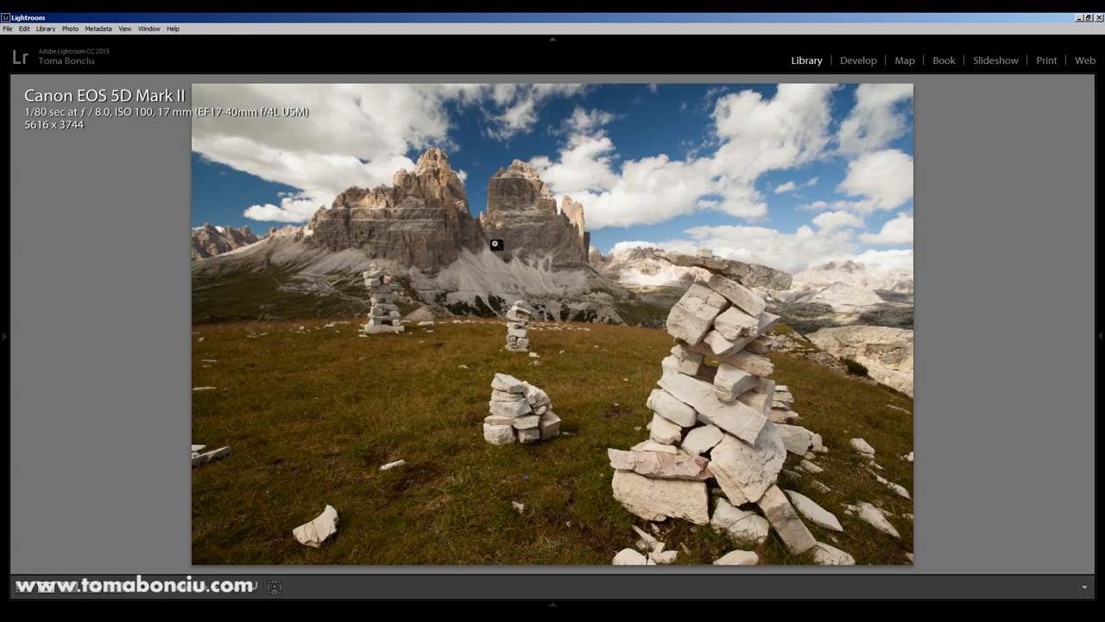
{"action": "mouse_move", "coordinate": [165, 122]}
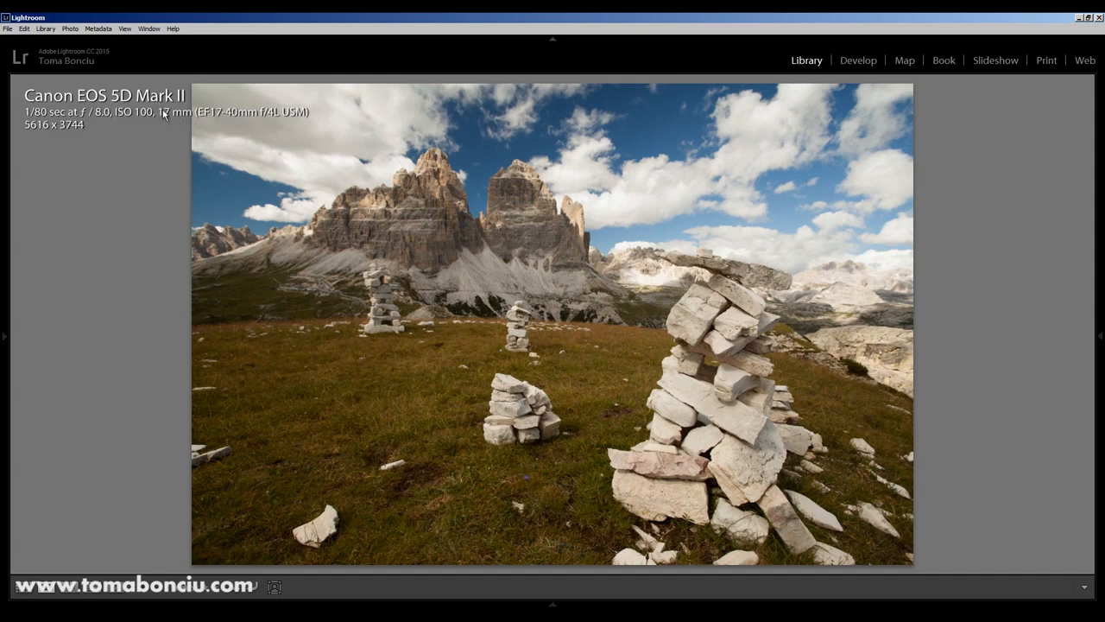
{"action": "mouse_move", "coordinate": [90, 125]}
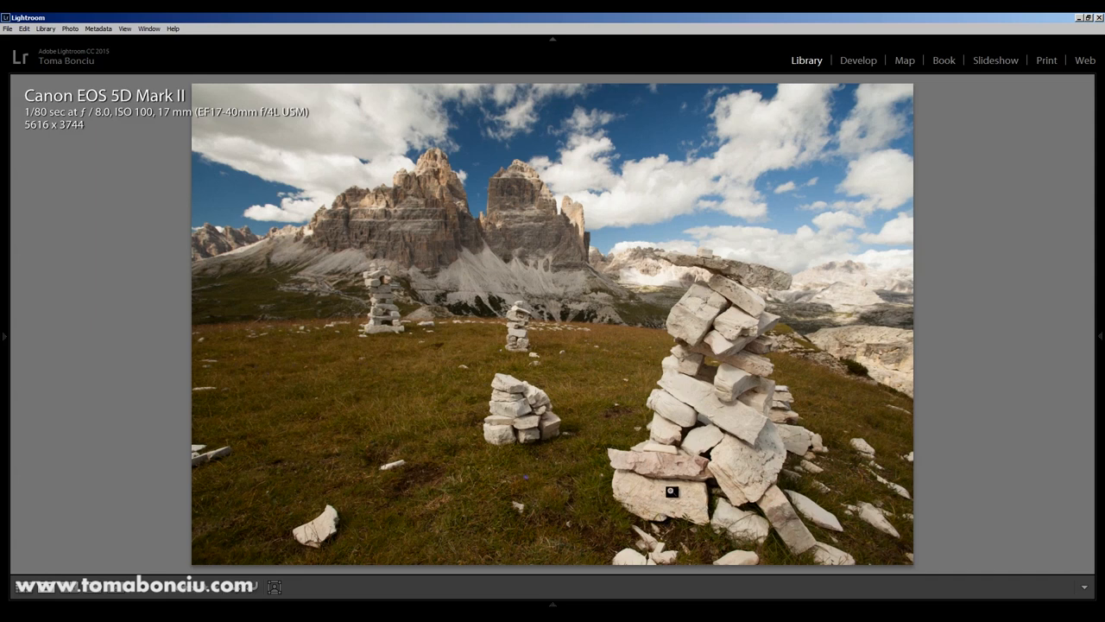
{"action": "mouse_move", "coordinate": [438, 203]}
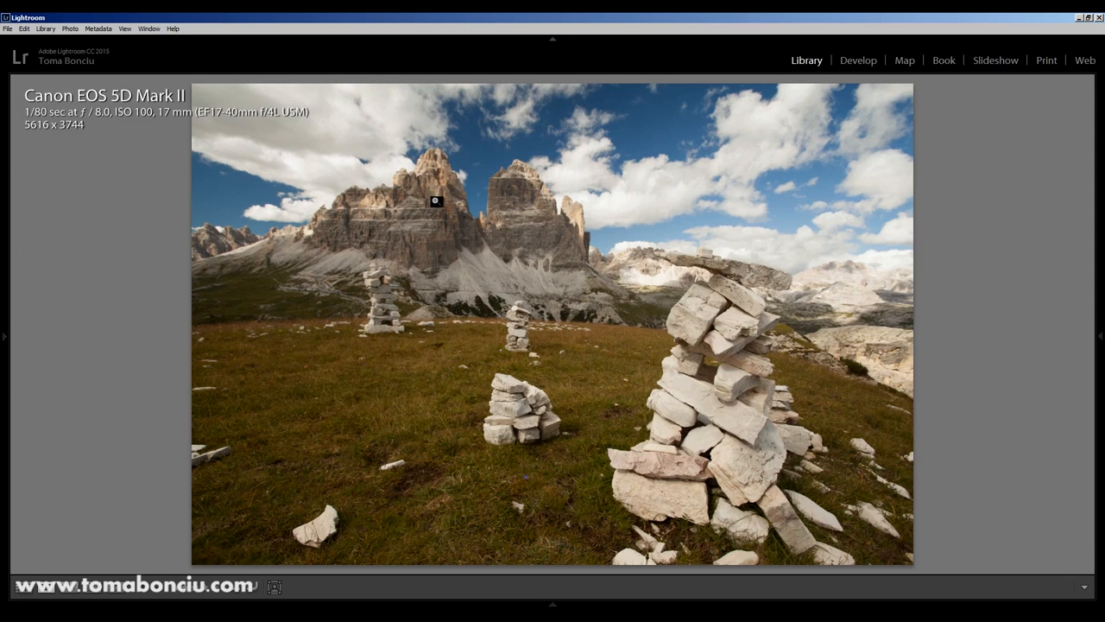
{"action": "mouse_move", "coordinate": [737, 416]}
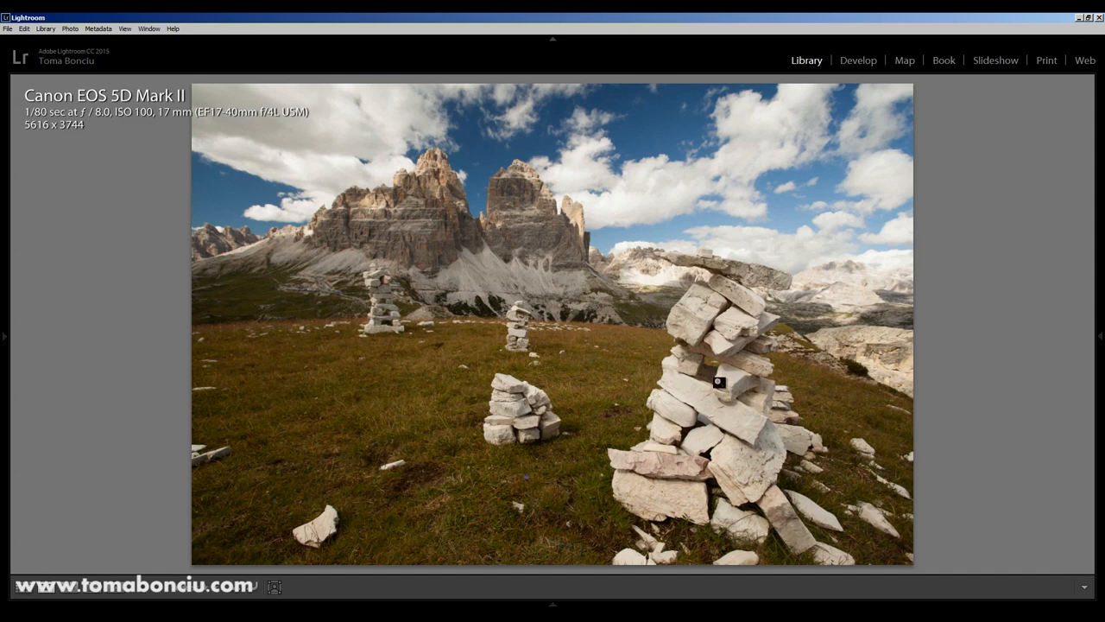
{"action": "mouse_move", "coordinate": [719, 328]}
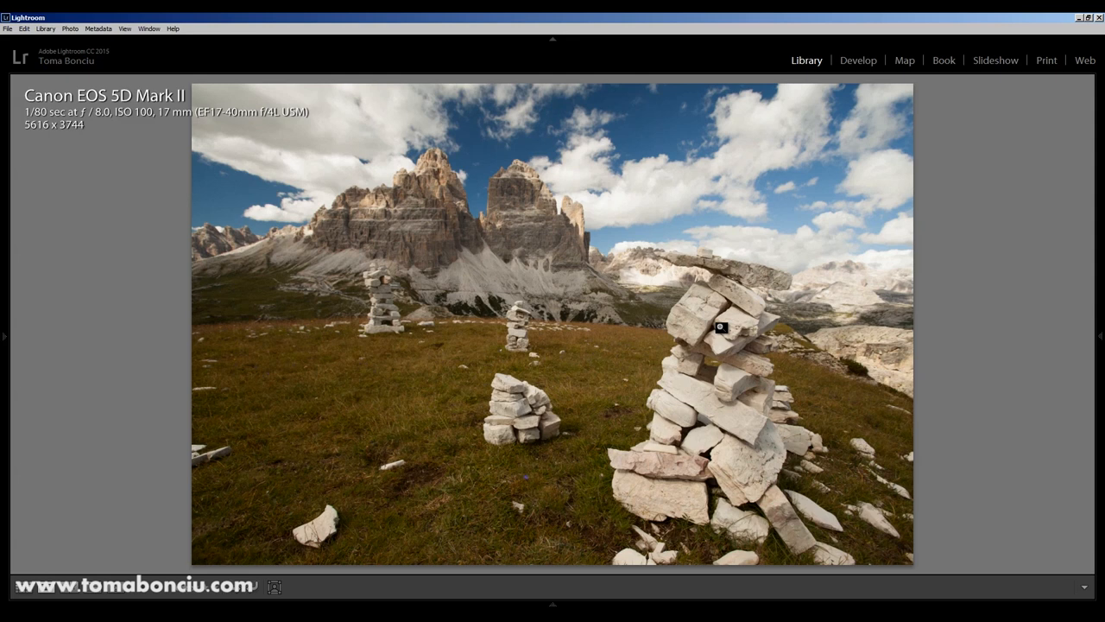
{"action": "mouse_move", "coordinate": [701, 310]}
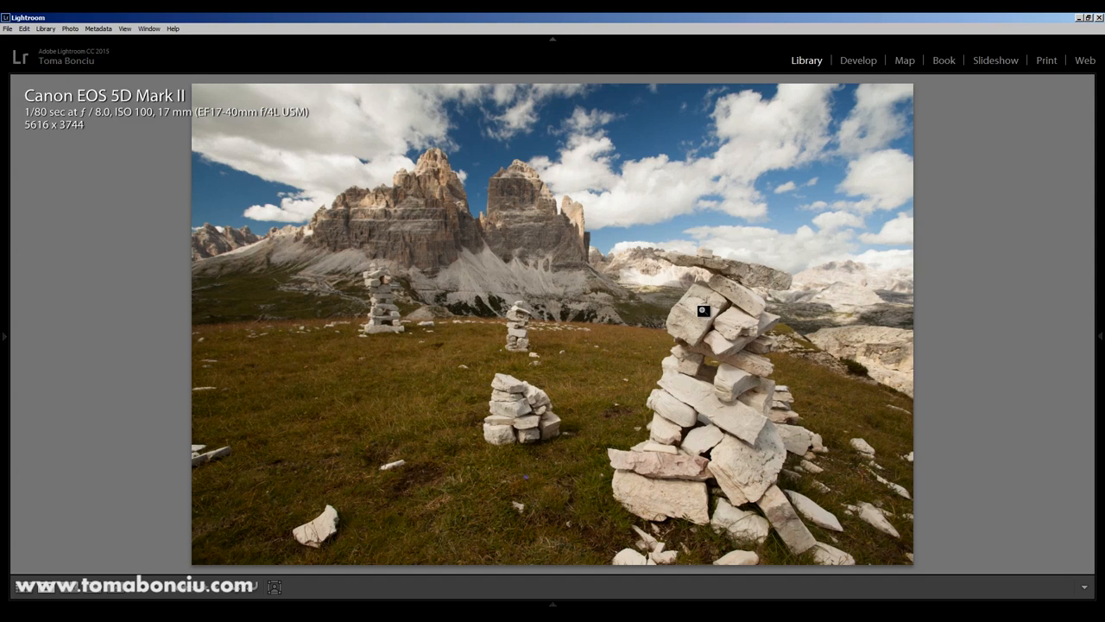
{"action": "mouse_move", "coordinate": [729, 494]}
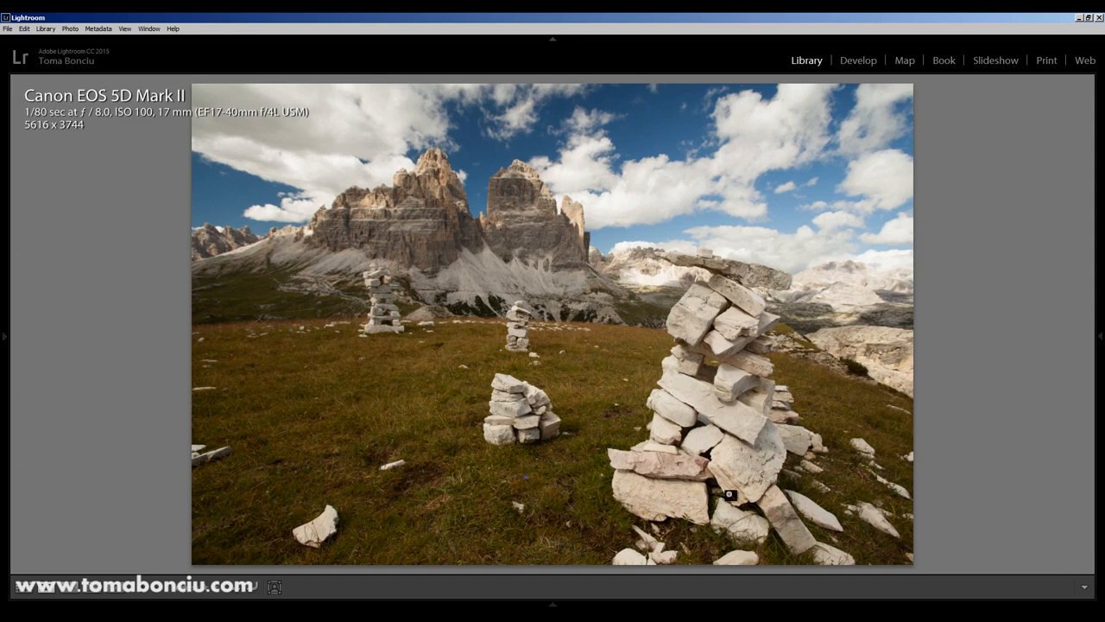
{"action": "mouse_move", "coordinate": [699, 312]}
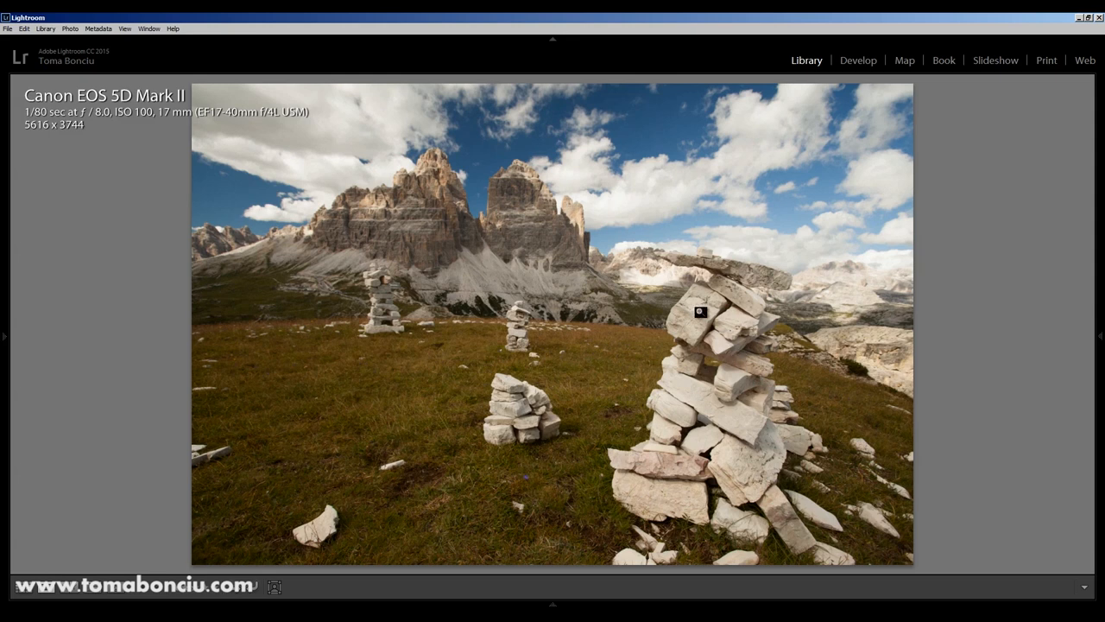
{"action": "mouse_move", "coordinate": [727, 337]}
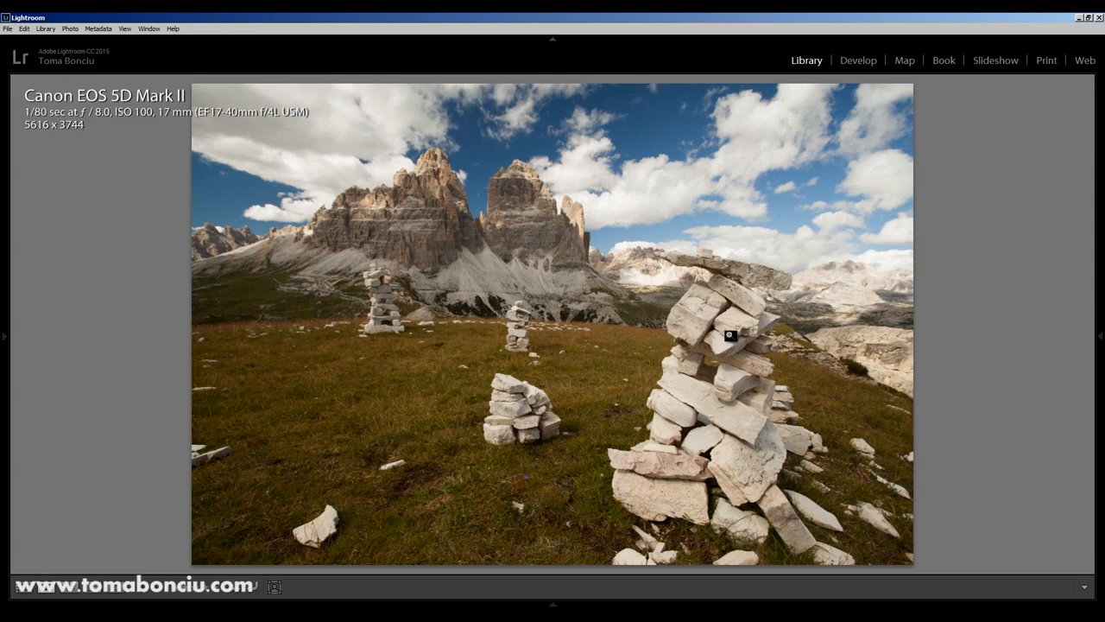
{"action": "mouse_move", "coordinate": [722, 340]}
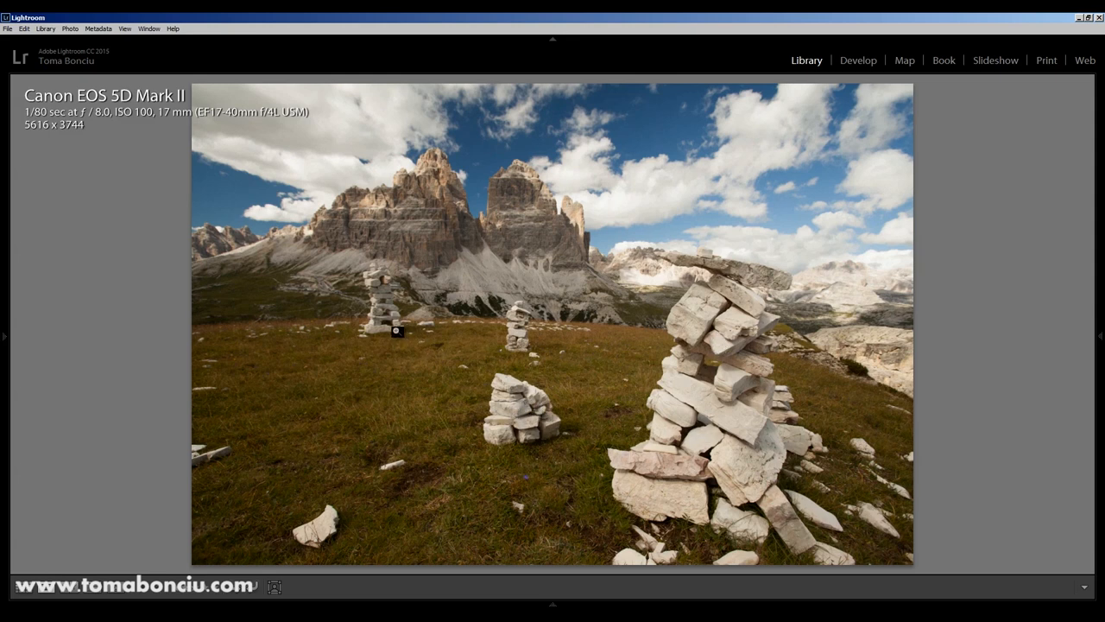
{"action": "mouse_move", "coordinate": [439, 202]}
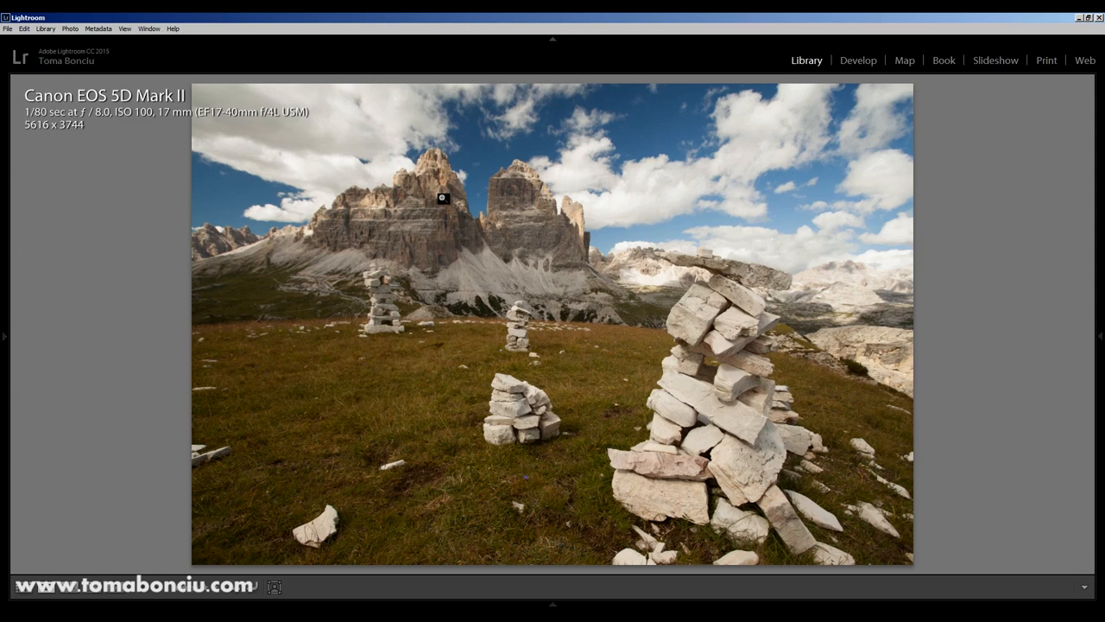
{"action": "mouse_move", "coordinate": [445, 201]}
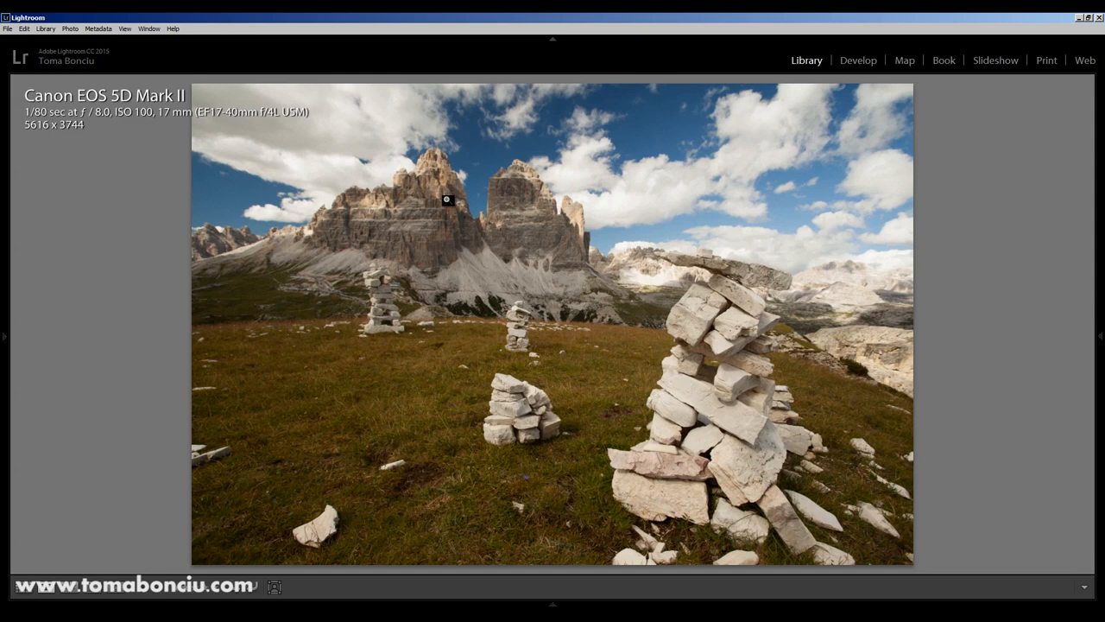
{"action": "mouse_move", "coordinate": [602, 208]}
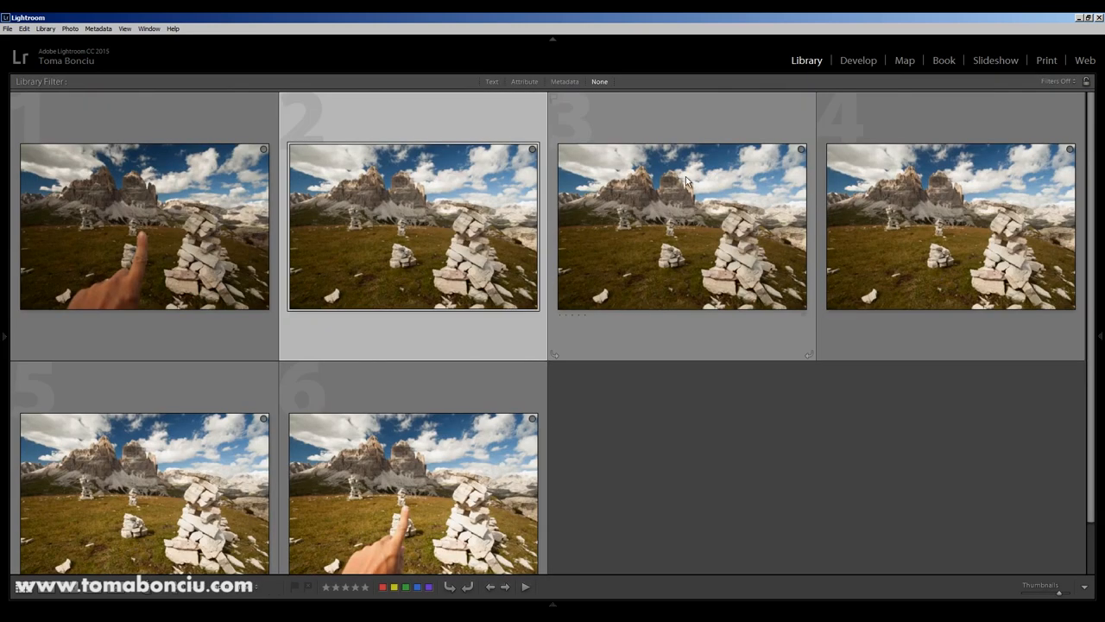
{"action": "mouse_move", "coordinate": [692, 197]}
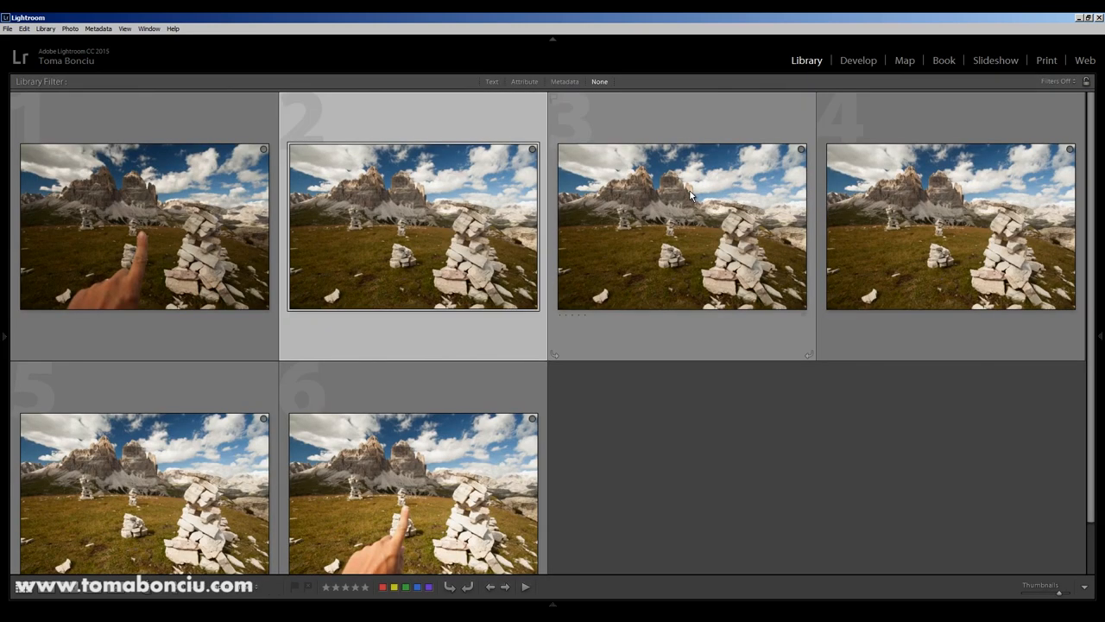
{"action": "mouse_move", "coordinate": [690, 197]}
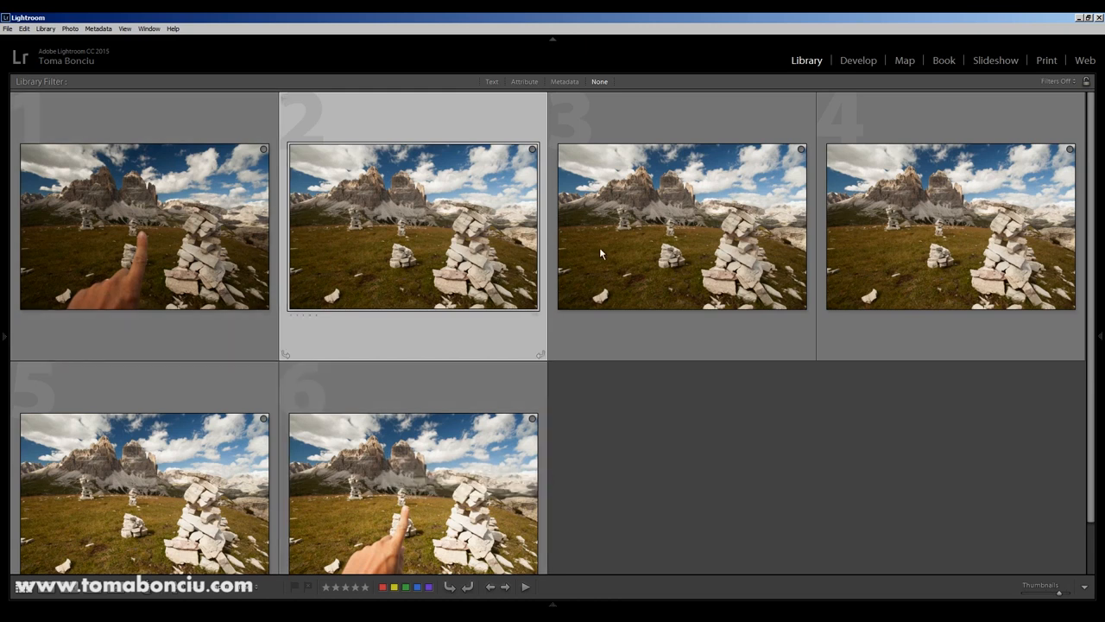
{"action": "mouse_move", "coordinate": [322, 248]}
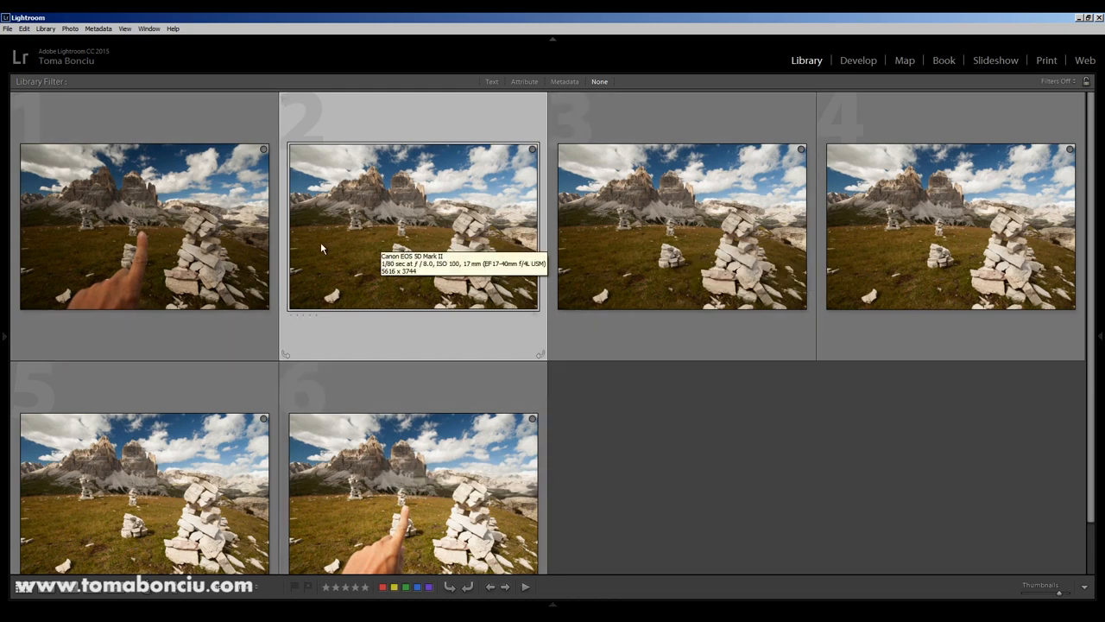
{"action": "mouse_move", "coordinate": [851, 253]}
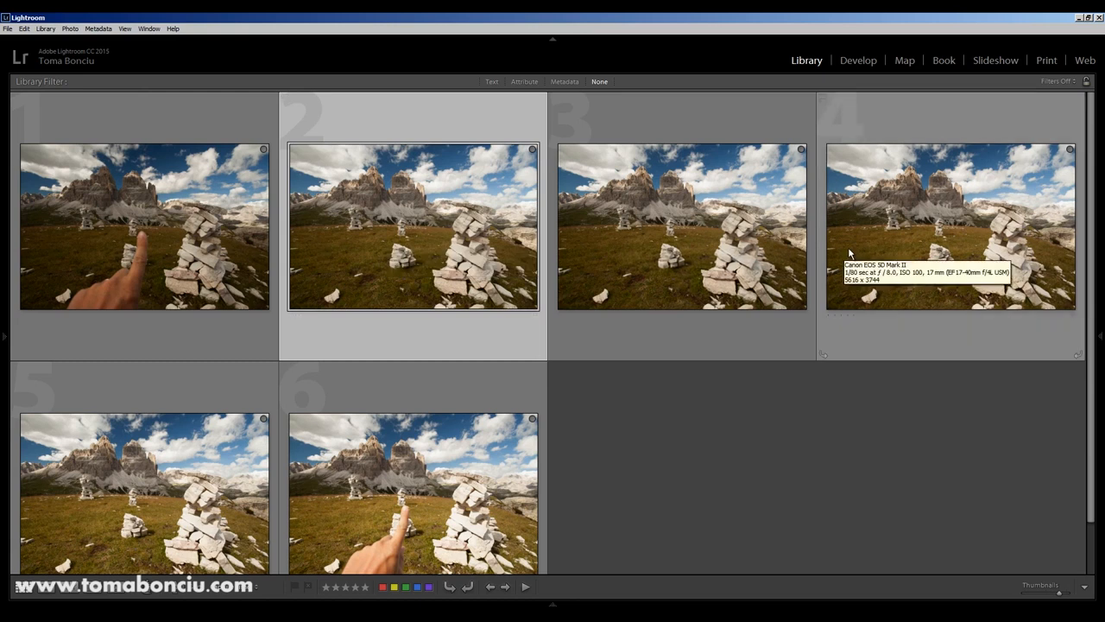
{"action": "mouse_move", "coordinate": [131, 234]}
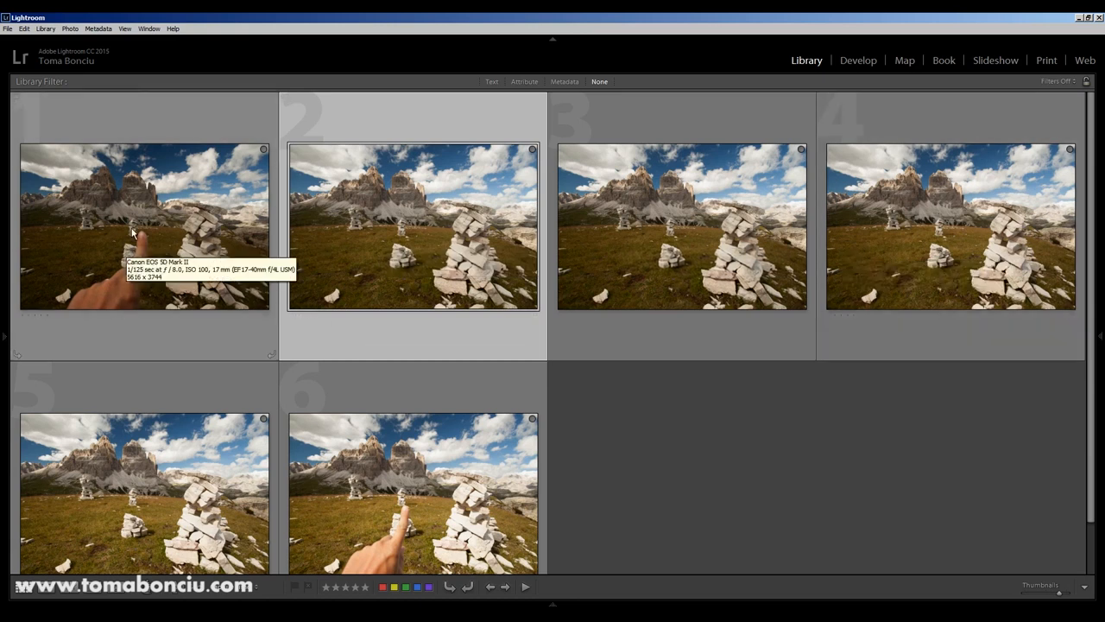
{"action": "mouse_move", "coordinate": [297, 429]}
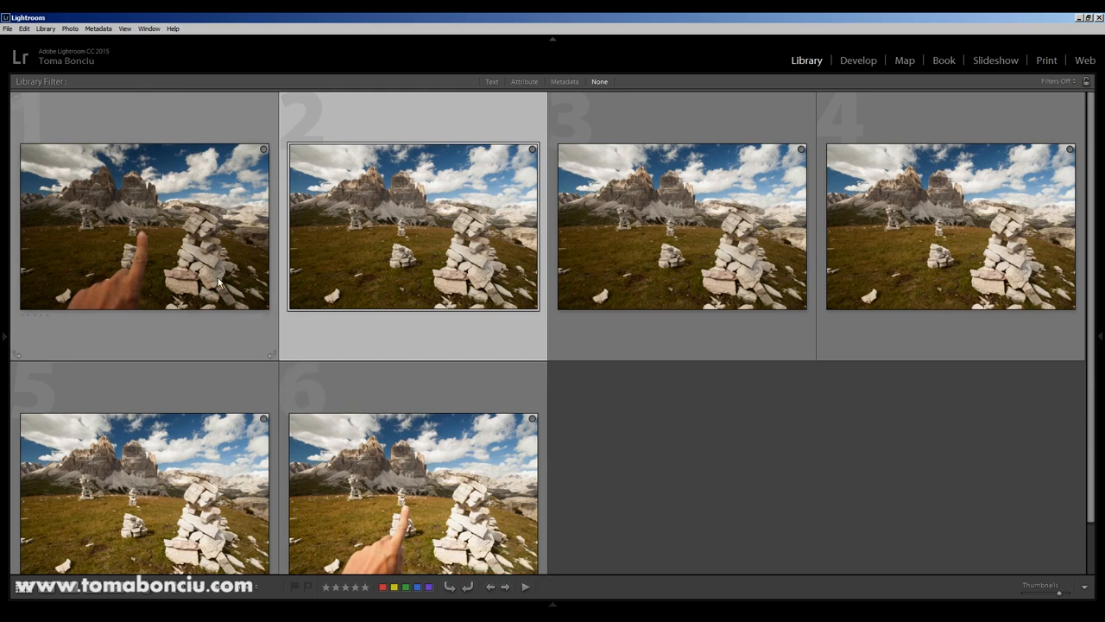
{"action": "mouse_move", "coordinate": [141, 487]}
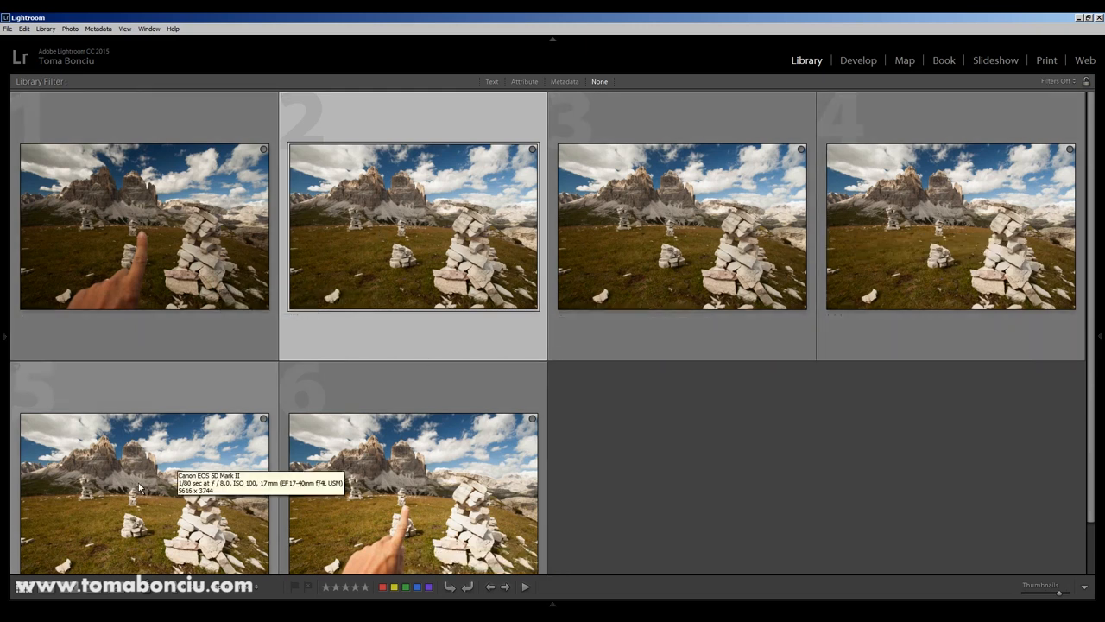
{"action": "mouse_move", "coordinate": [69, 264]}
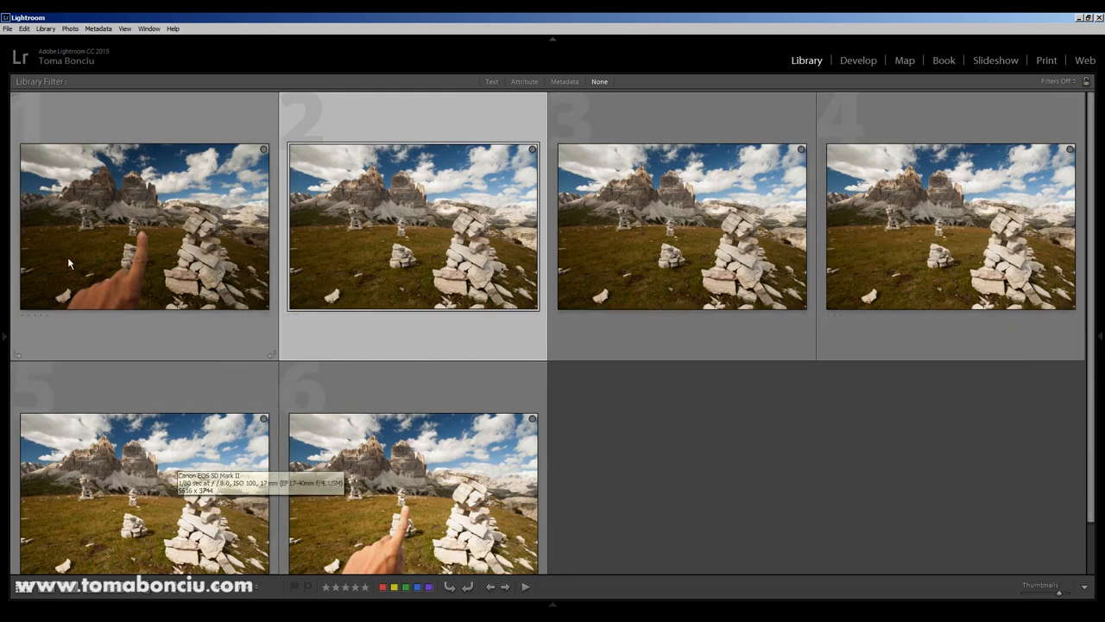
{"action": "mouse_move", "coordinate": [137, 268]}
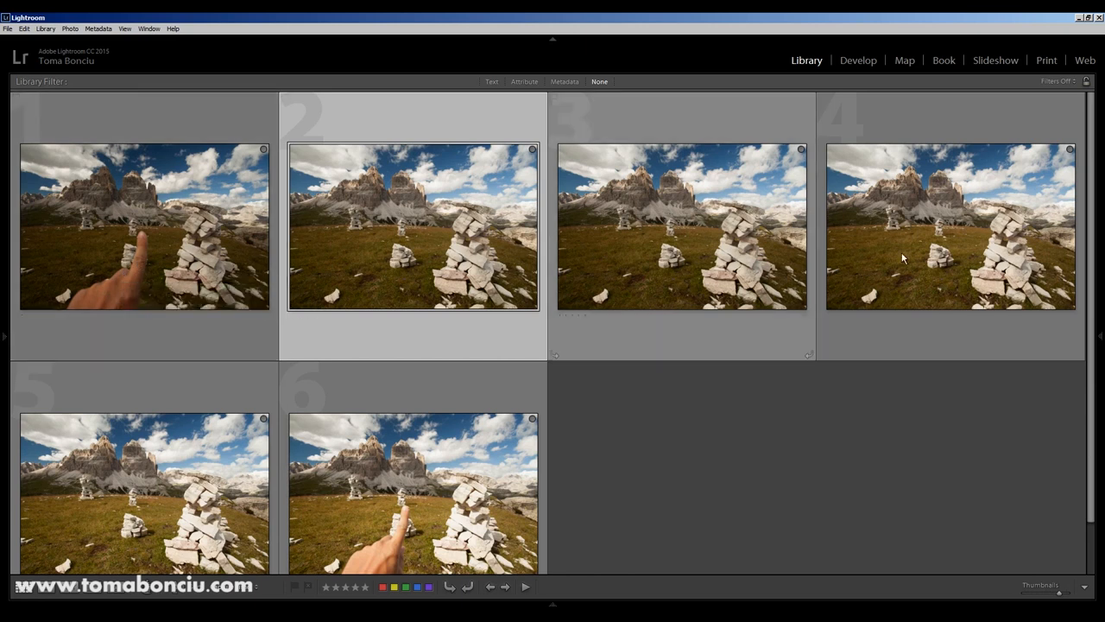
{"action": "mouse_move", "coordinate": [921, 263]}
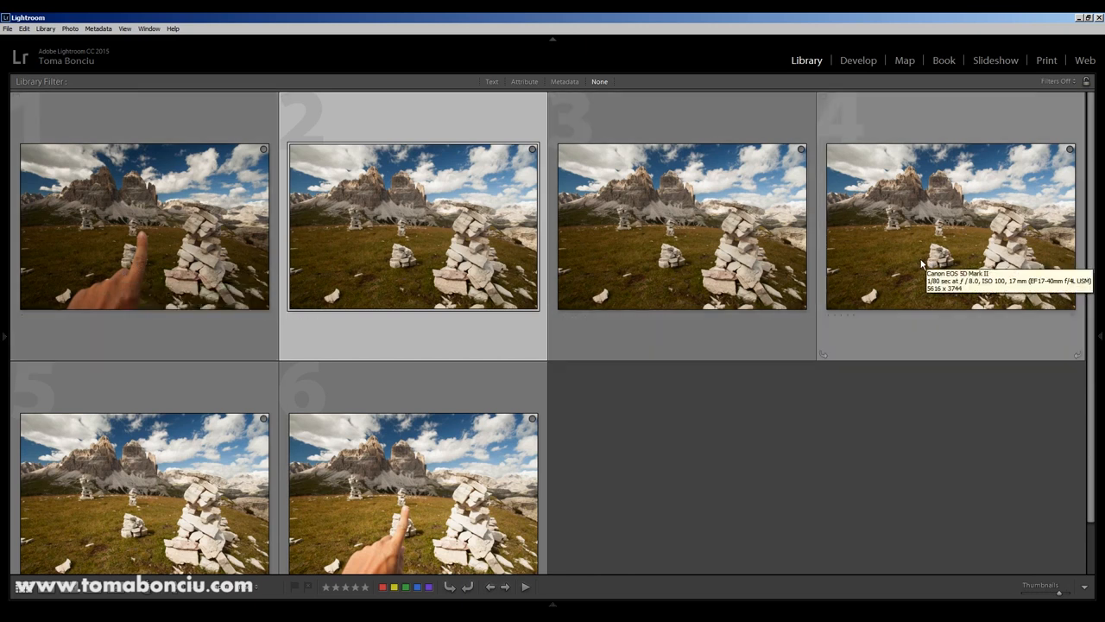
{"action": "mouse_move", "coordinate": [677, 253]}
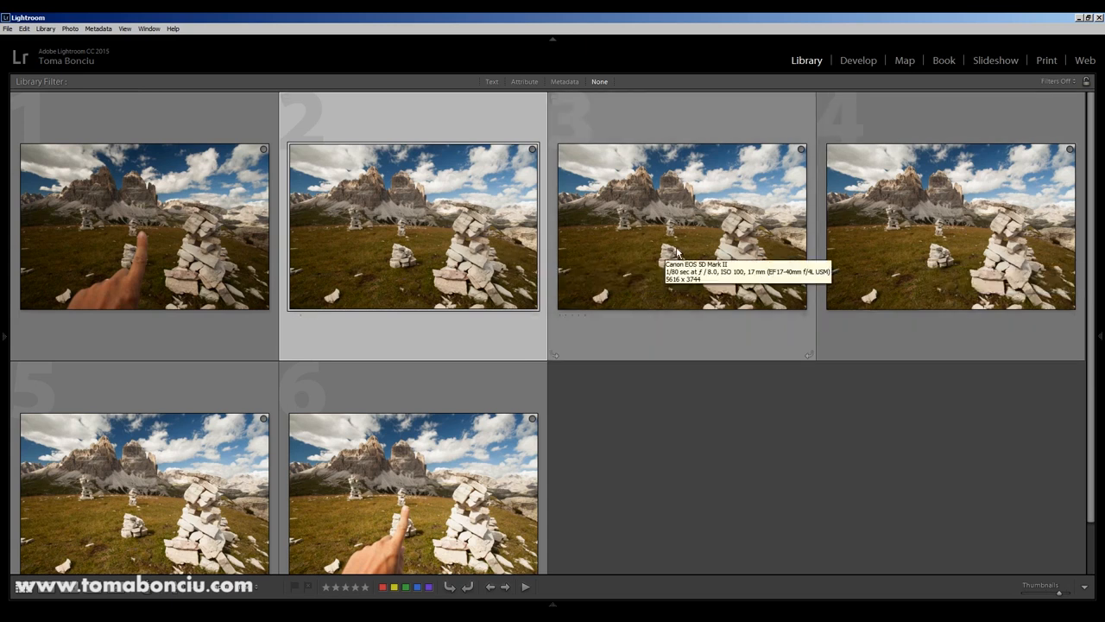
{"action": "left_click", "coordinate": [858, 60]}
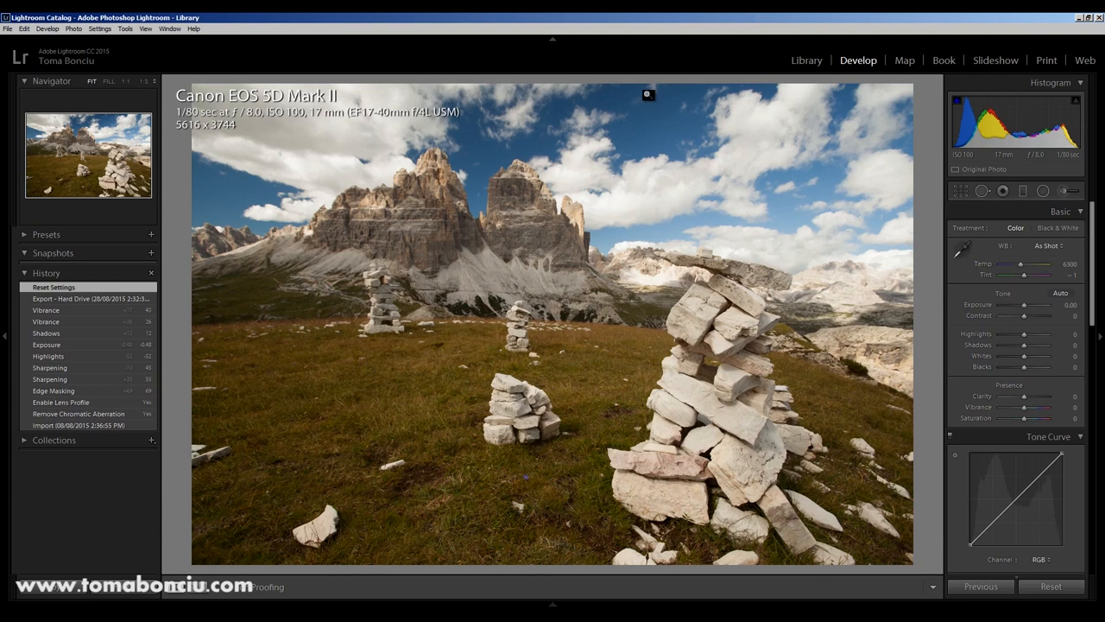
{"action": "mouse_move", "coordinate": [331, 146]}
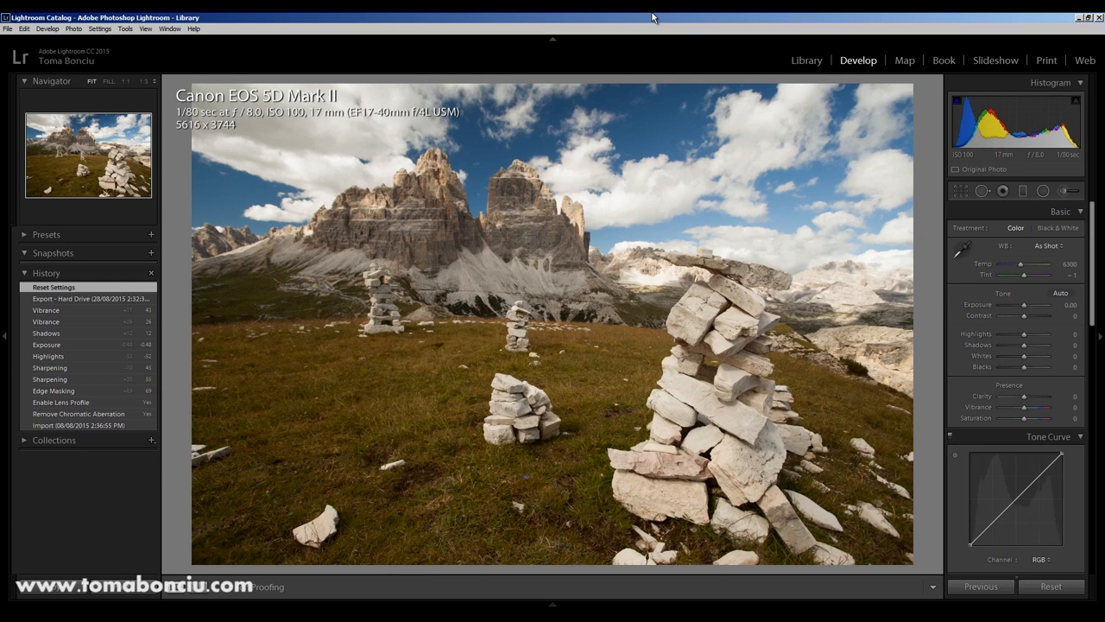
{"action": "left_click", "coordinate": [53, 287]}
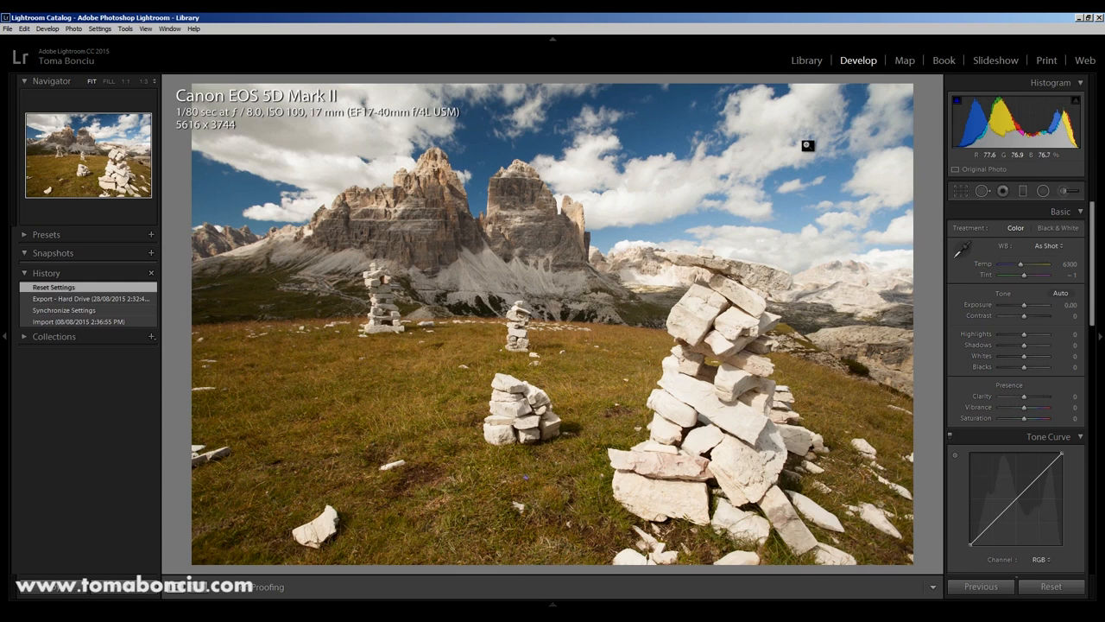
{"action": "mouse_move", "coordinate": [745, 134]}
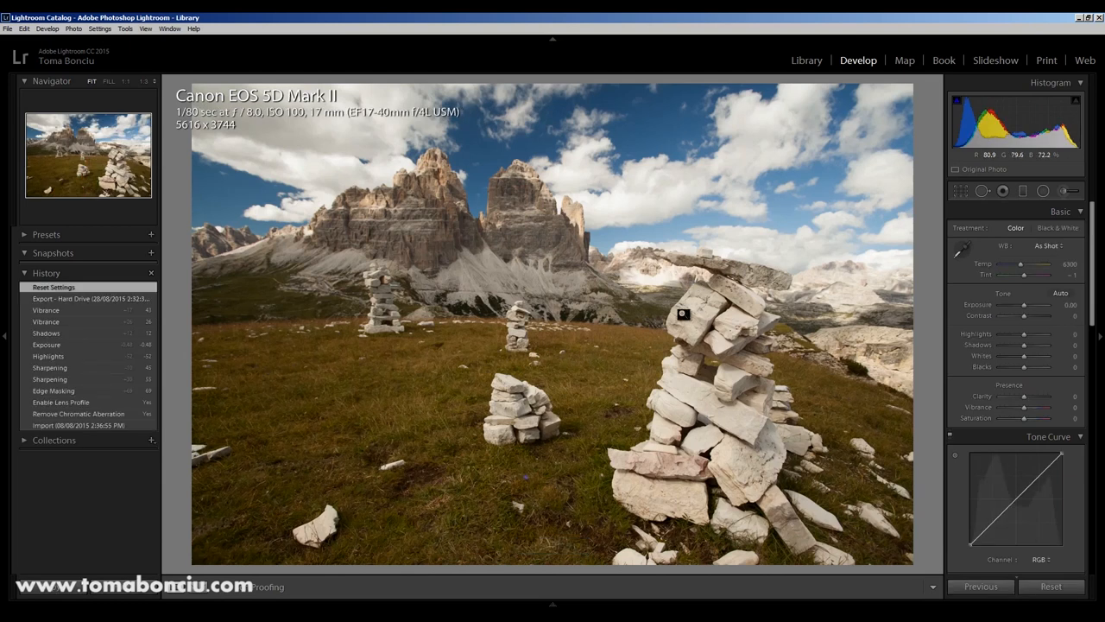
- At 1:1, compare focus on the peaks and cliffs across frames, then show the filmstrip
{"action": "left_click", "coordinate": [682, 313]}
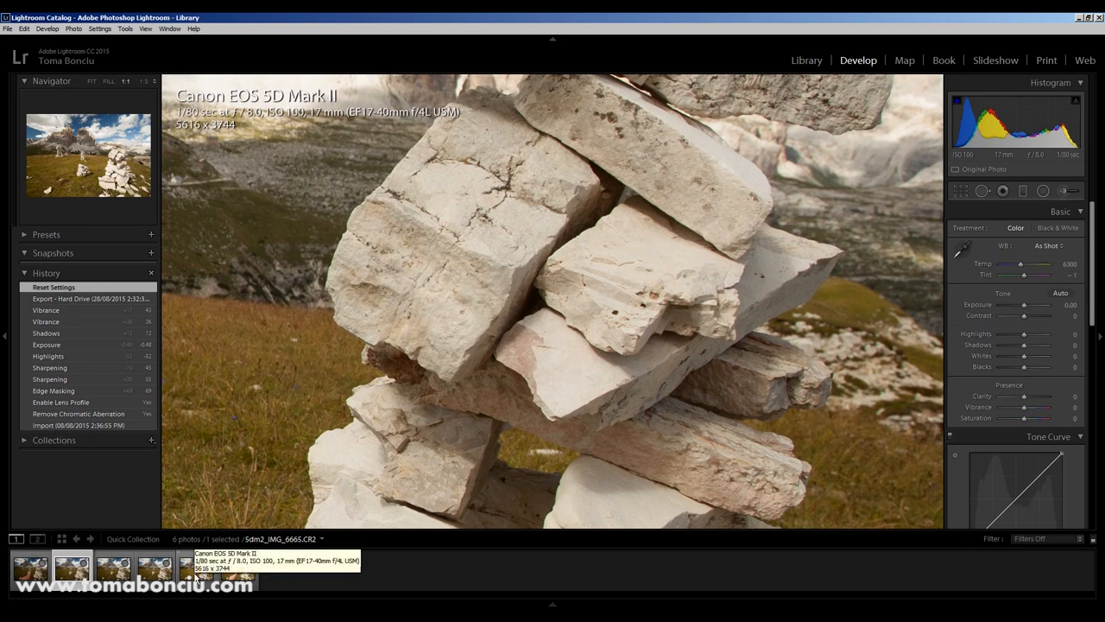
{"action": "left_click", "coordinate": [194, 580]}
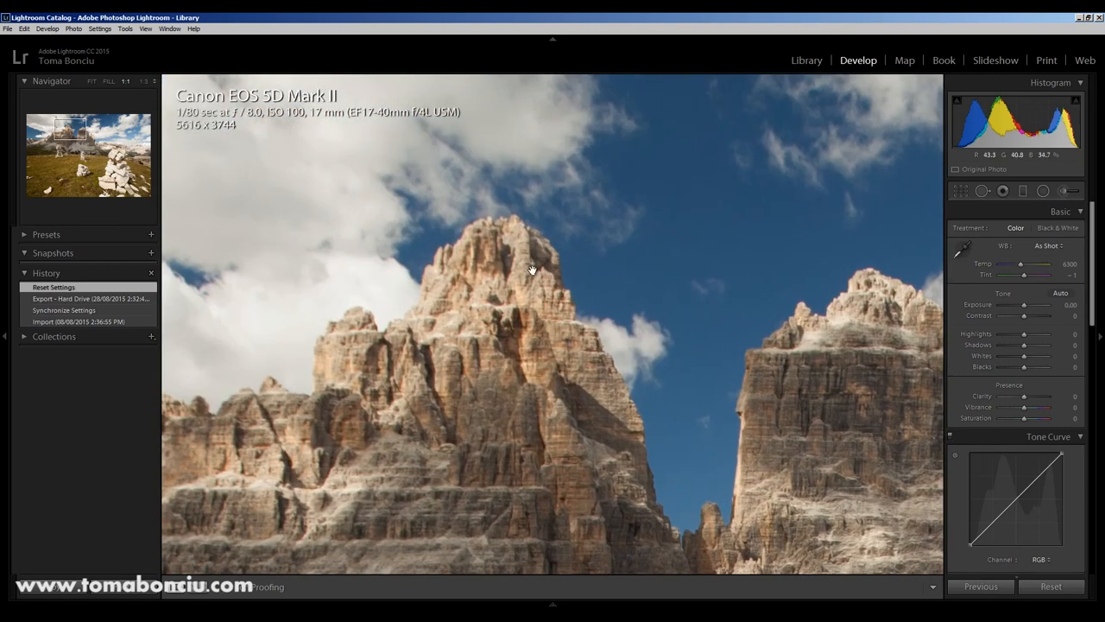
{"action": "left_click_drag", "start_coordinate": [532, 268], "coordinate": [392, 372]}
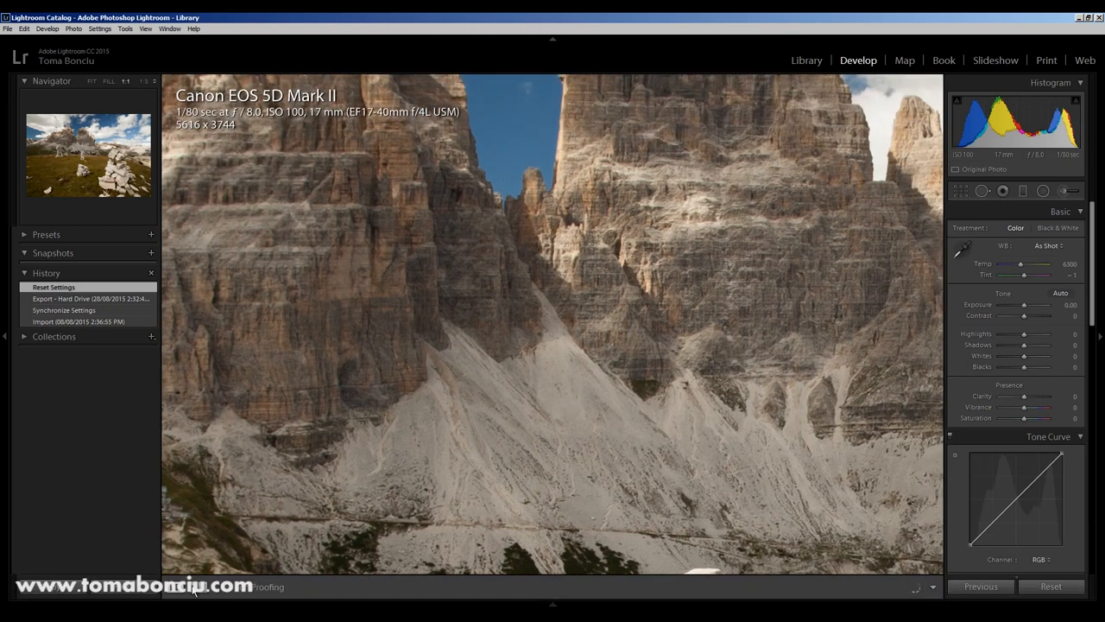
{"action": "left_click", "coordinate": [71, 567]}
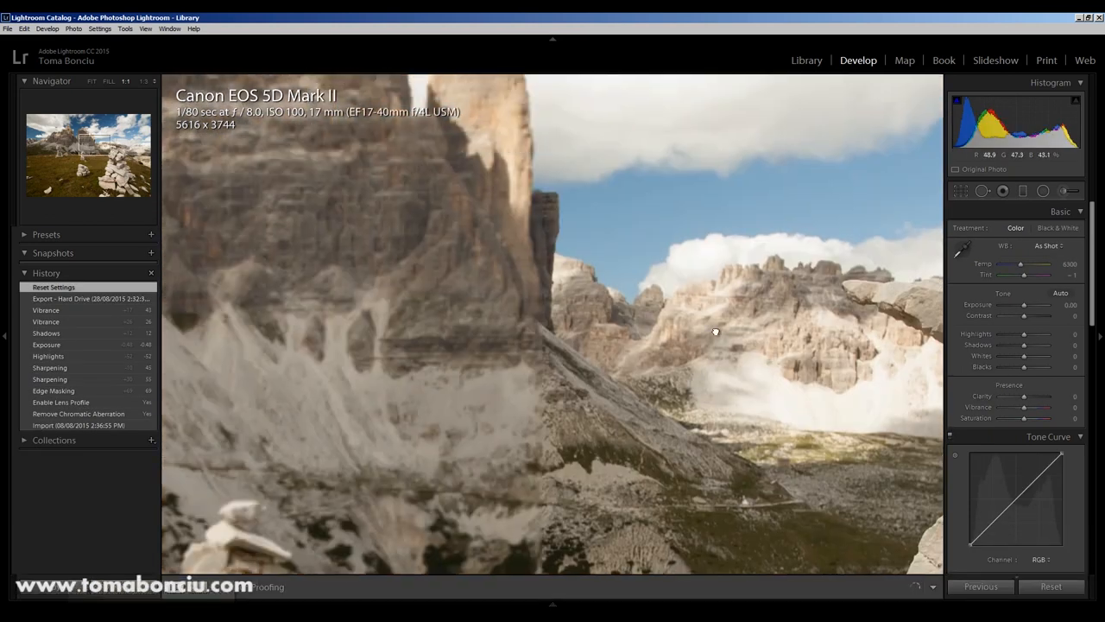
{"action": "left_click_drag", "start_coordinate": [715, 332], "coordinate": [663, 309]}
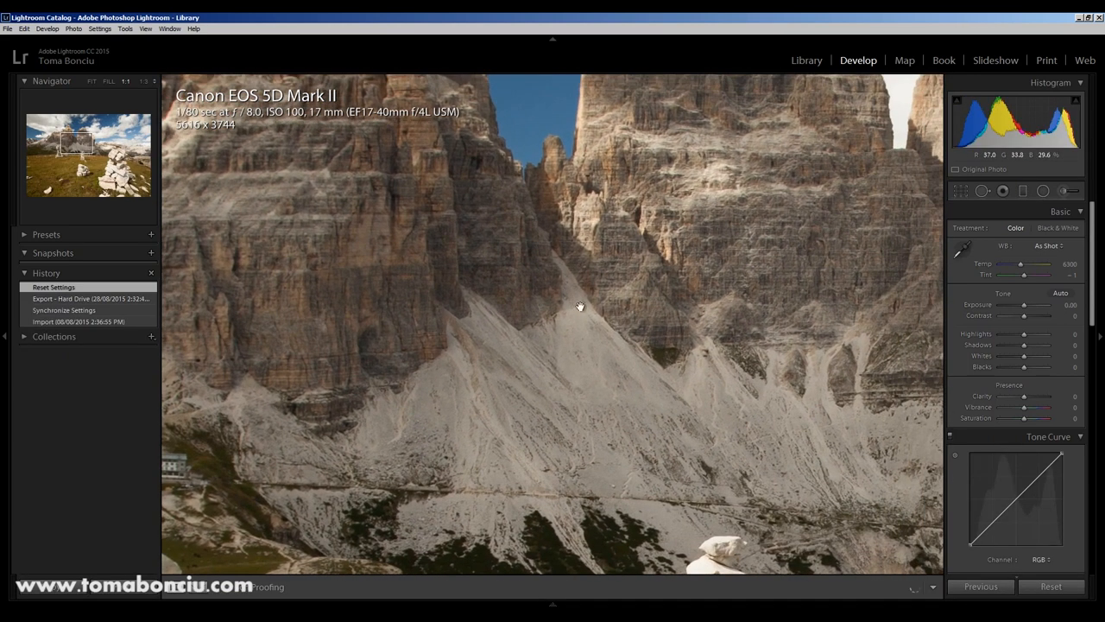
{"action": "left_click", "coordinate": [552, 603]}
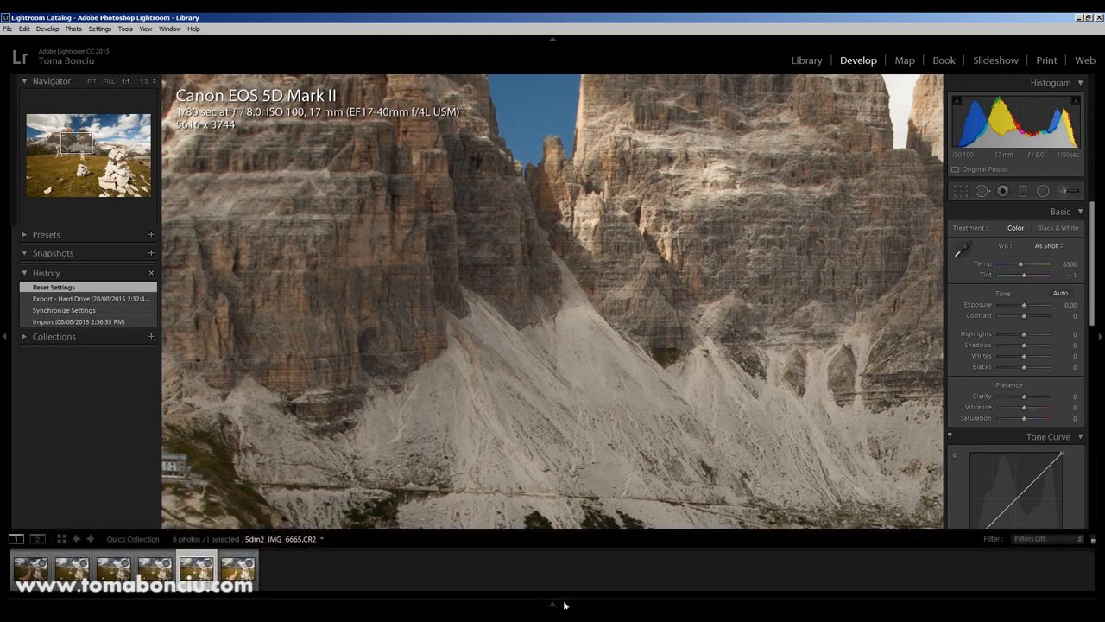
{"action": "left_click", "coordinate": [71, 587]}
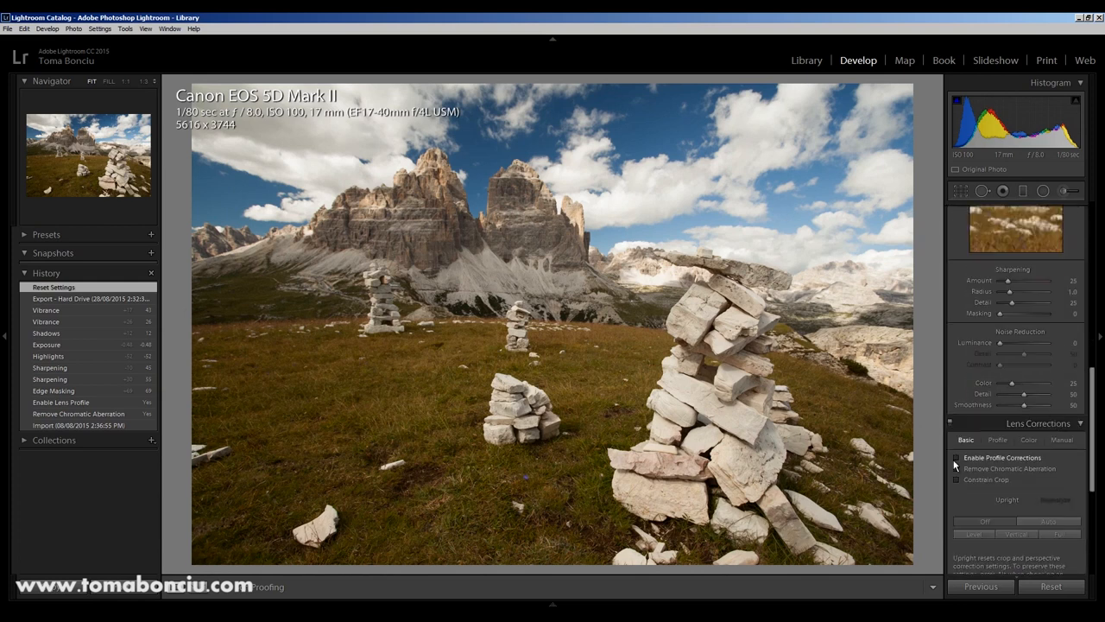
- Enable lens profile corrections and chromatic aberration removal, and lower Highlights to -45
{"action": "left_click", "coordinate": [956, 457]}
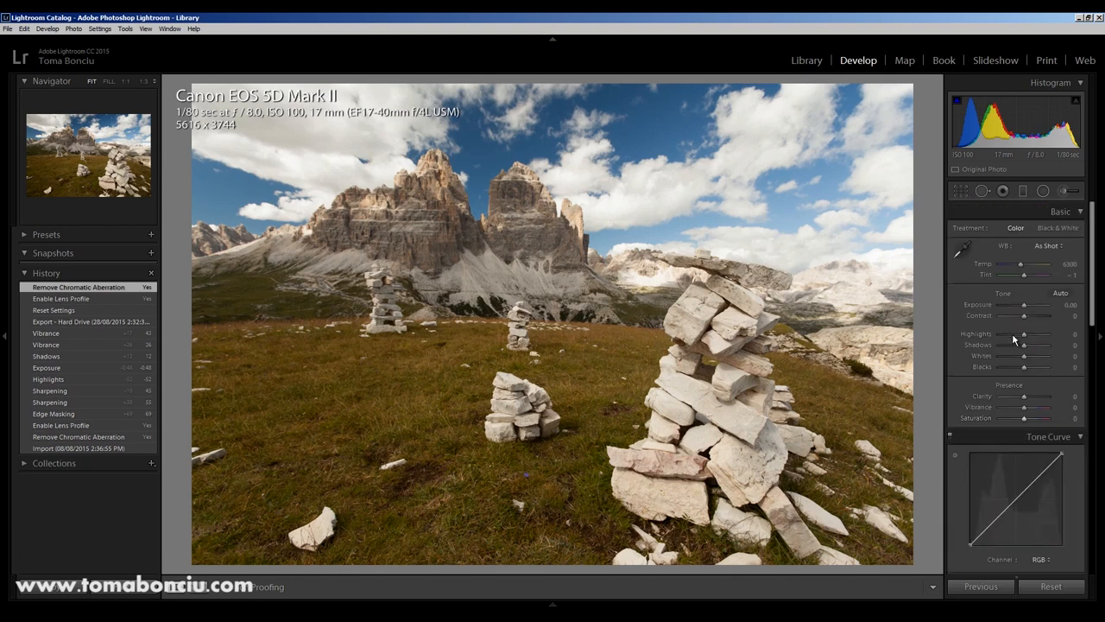
{"action": "left_click_drag", "start_coordinate": [1025, 334], "coordinate": [1013, 334]}
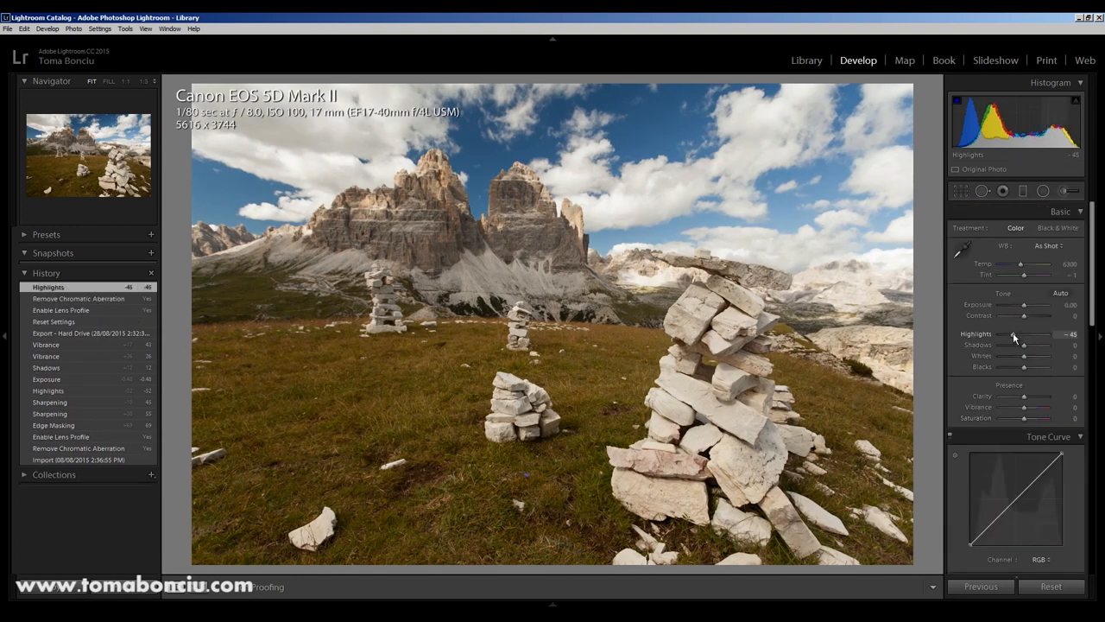
{"action": "mouse_move", "coordinate": [574, 254]}
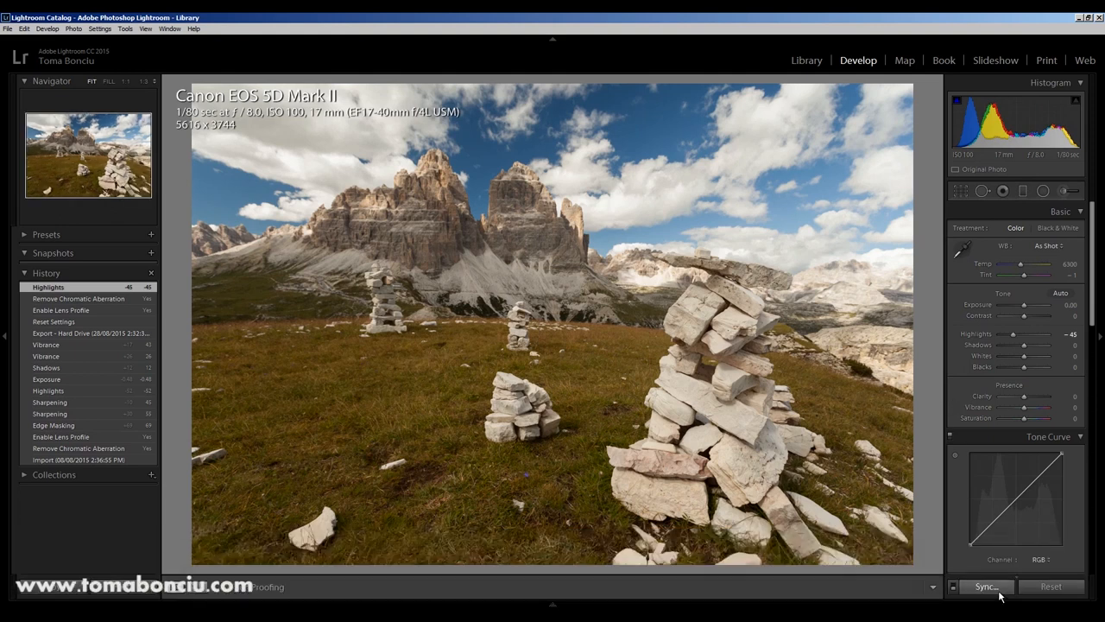
- Sync the corrections to the selected frames, then set Highlights -55 and Exposure -0.36
{"action": "left_click", "coordinate": [991, 586]}
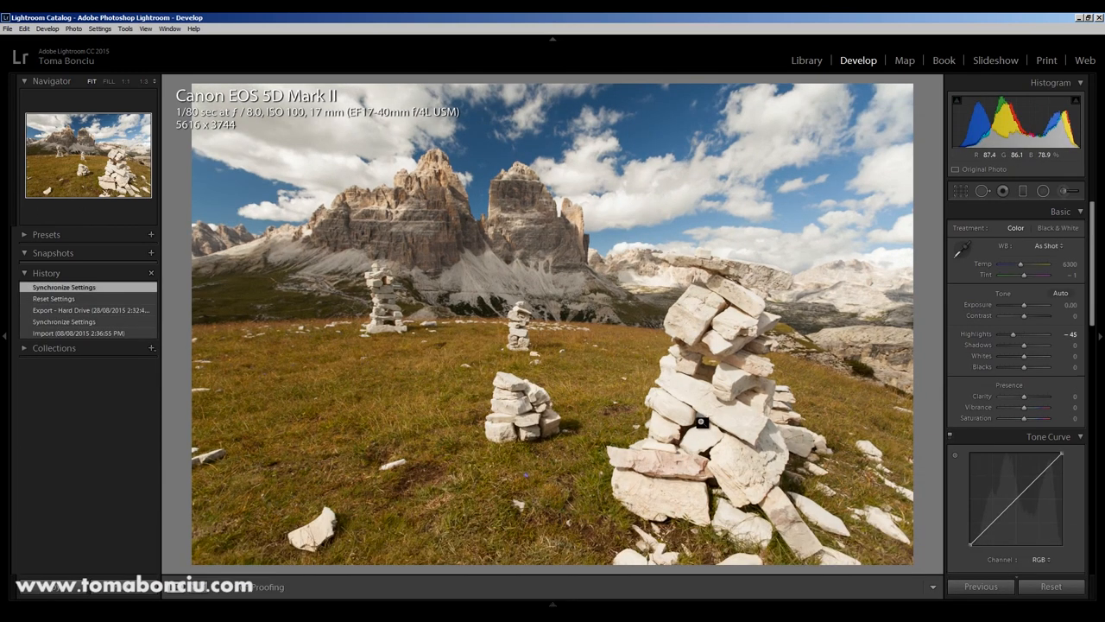
{"action": "left_click_drag", "start_coordinate": [1026, 305], "coordinate": [1024, 304]}
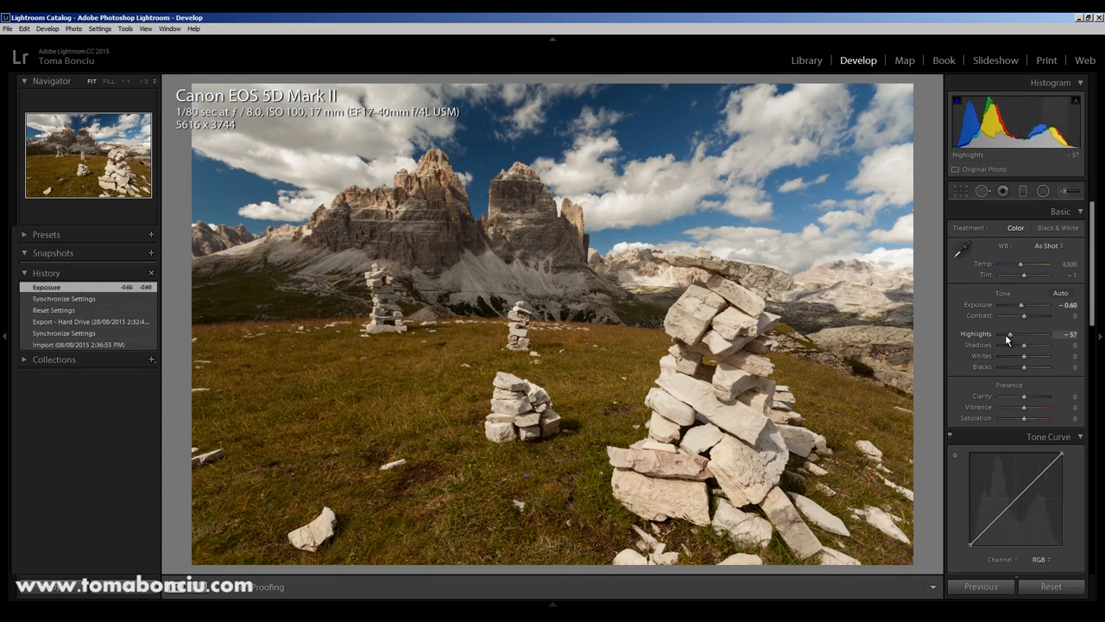
{"action": "left_click_drag", "start_coordinate": [1019, 335], "coordinate": [1010, 334]}
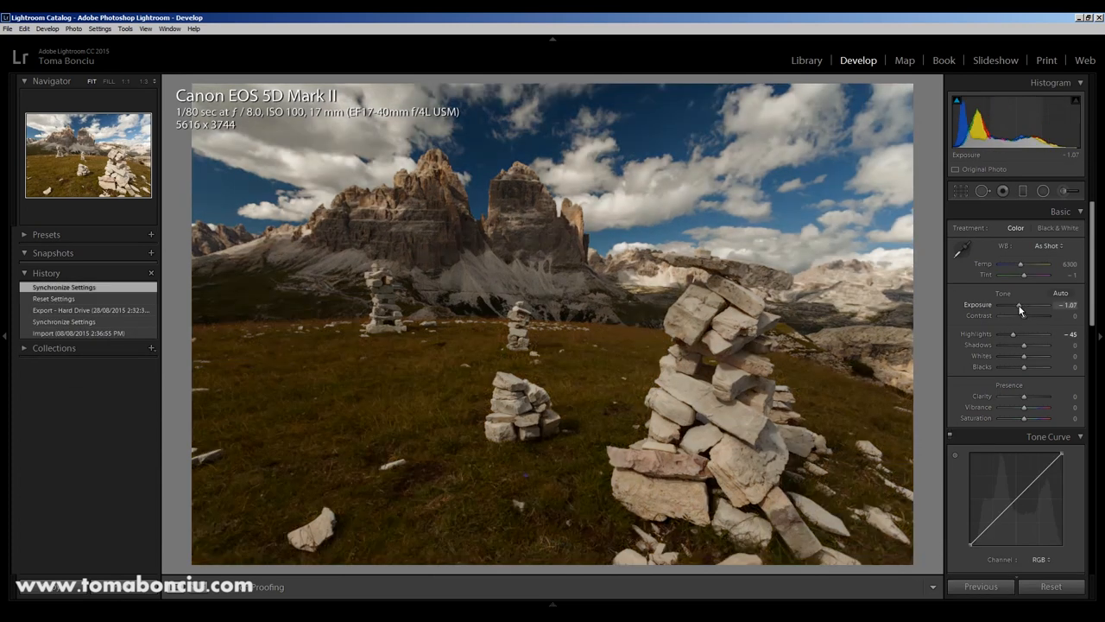
{"action": "left_click_drag", "start_coordinate": [1020, 304], "coordinate": [1026, 304]}
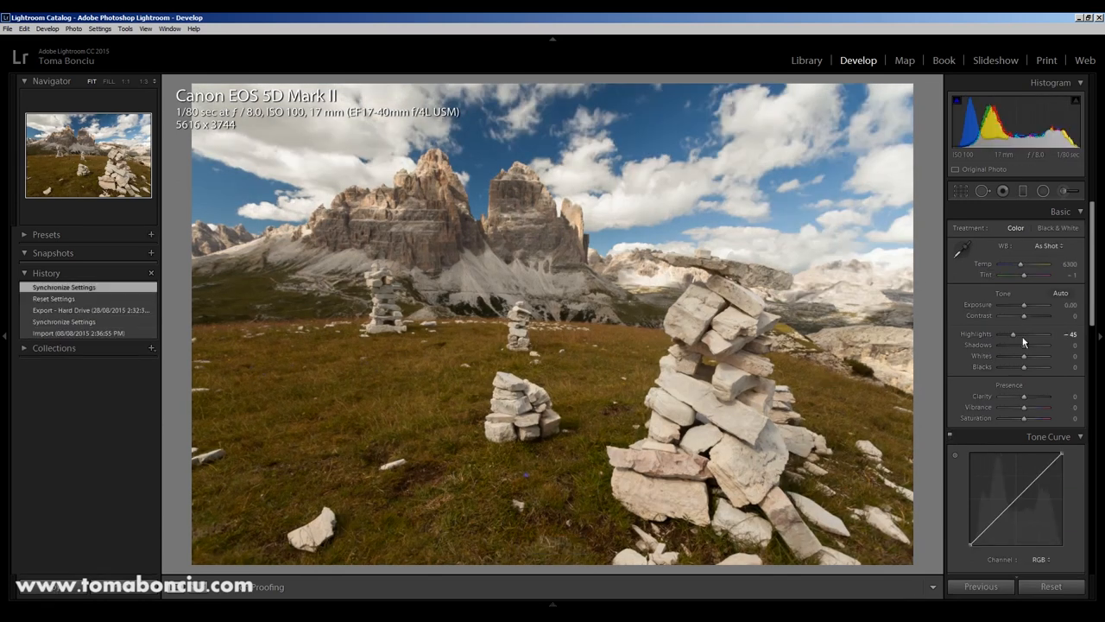
{"action": "left_click_drag", "start_coordinate": [1014, 335], "coordinate": [1009, 334]}
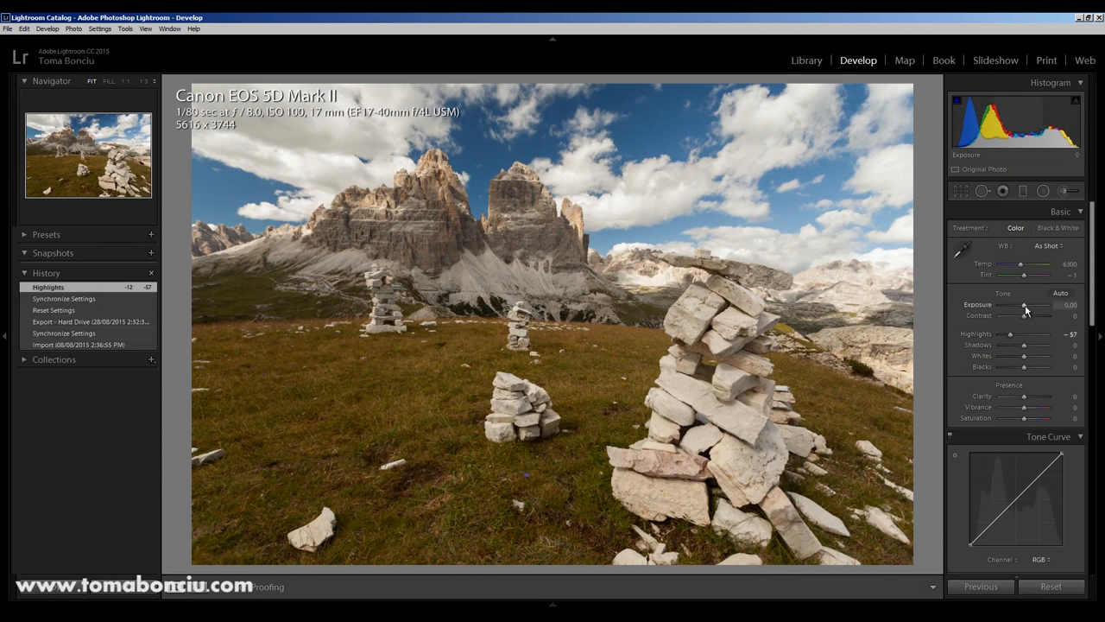
{"action": "left_click_drag", "start_coordinate": [1026, 305], "coordinate": [1020, 305]}
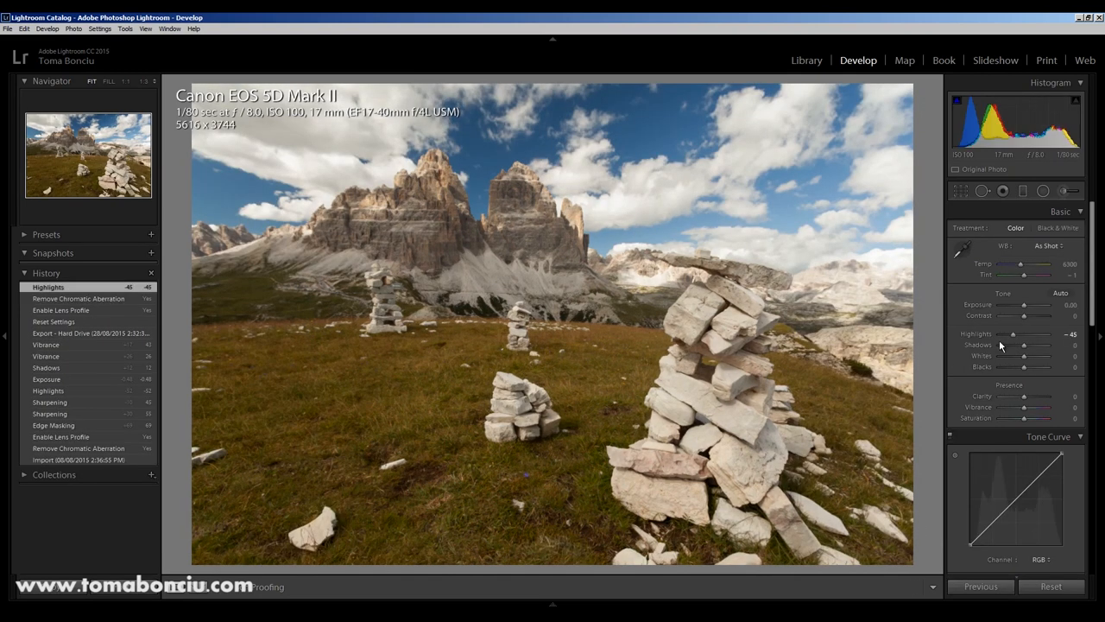
{"action": "left_click_drag", "start_coordinate": [1014, 334], "coordinate": [1009, 334]}
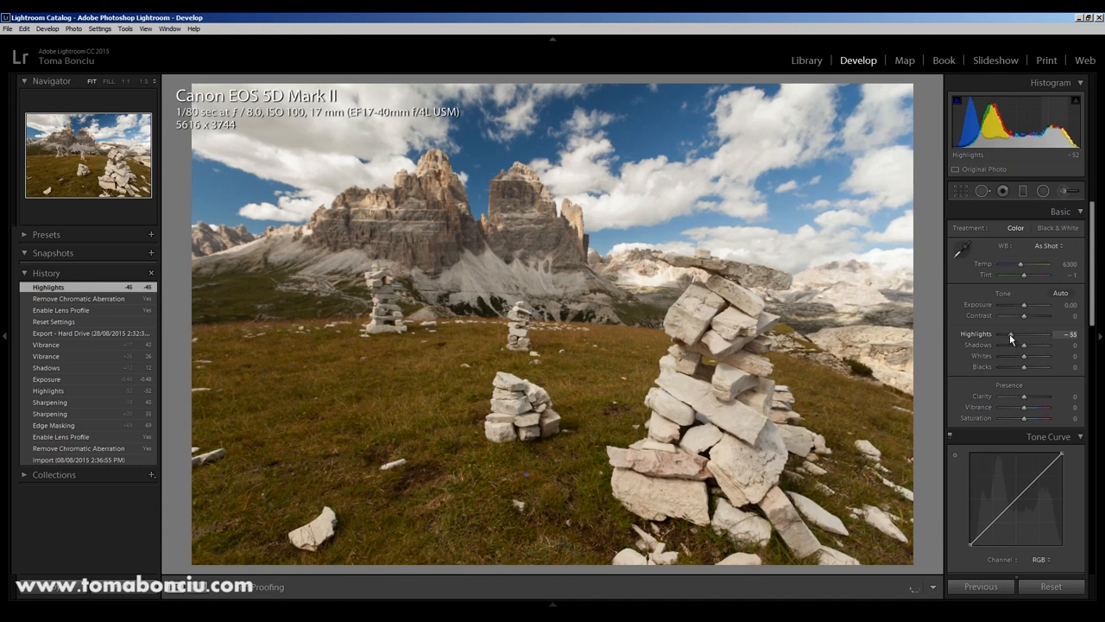
{"action": "left_click_drag", "start_coordinate": [1026, 305], "coordinate": [1024, 304]}
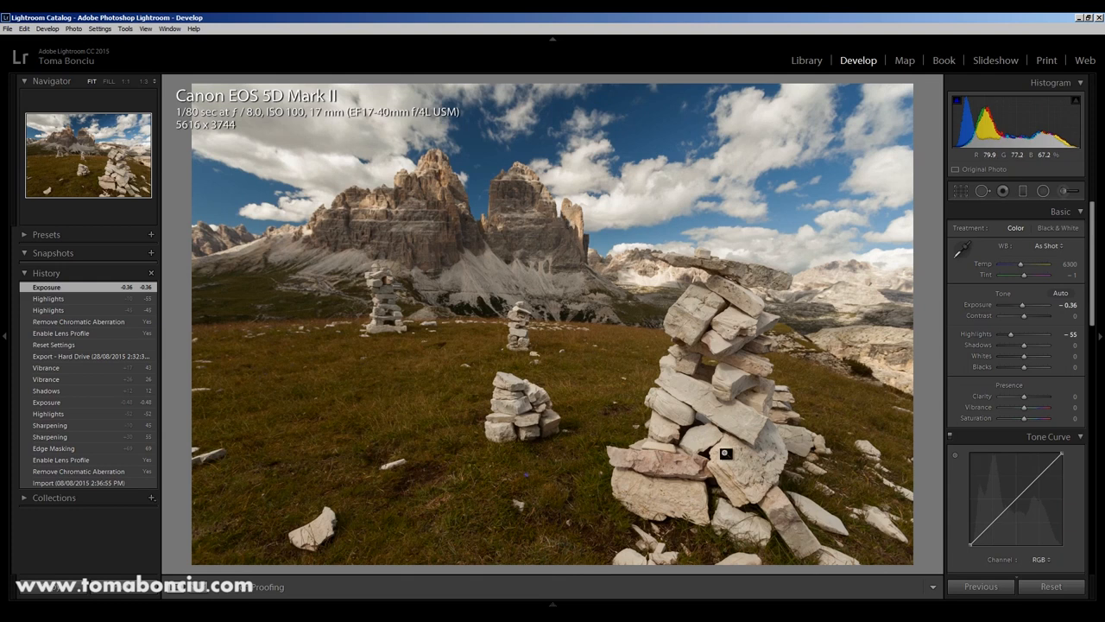
{"action": "mouse_move", "coordinate": [708, 430]}
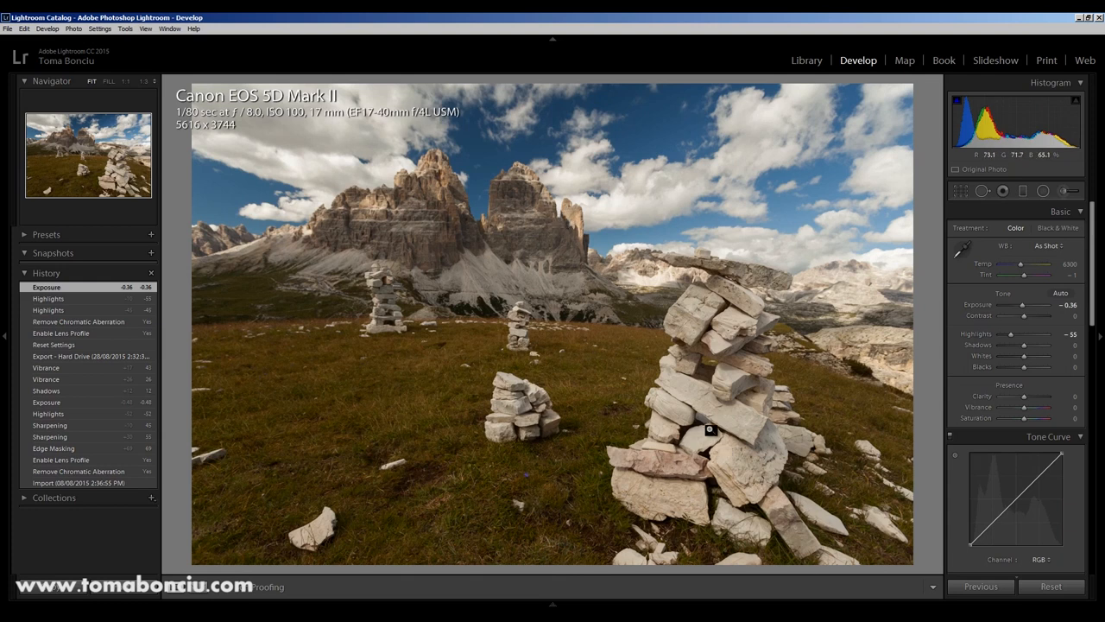
{"action": "mouse_move", "coordinate": [719, 351]}
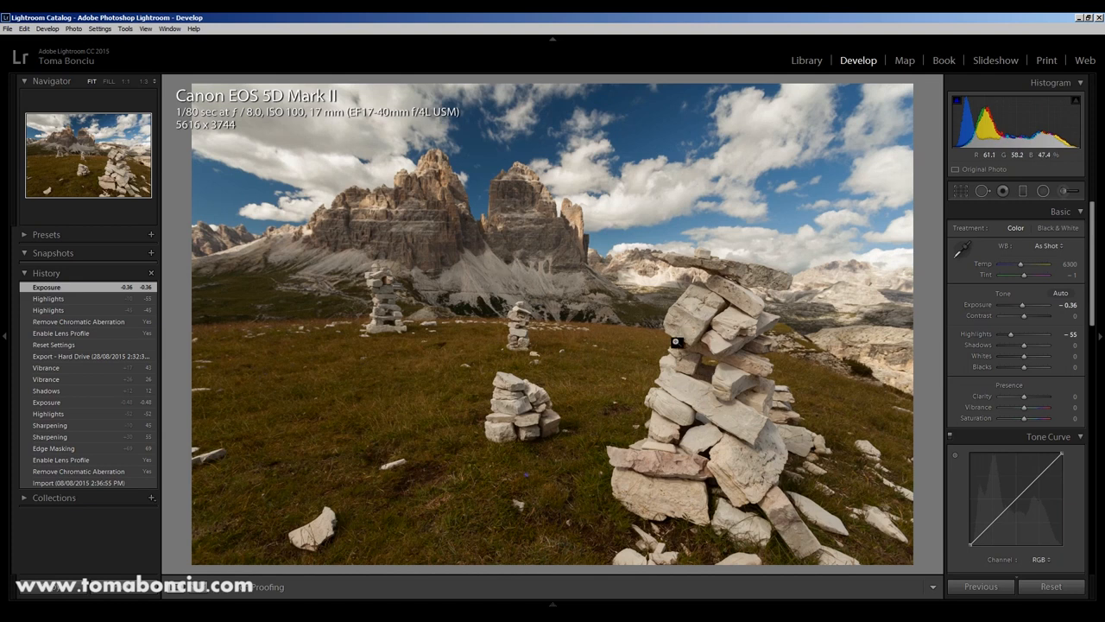
{"action": "mouse_move", "coordinate": [638, 481]}
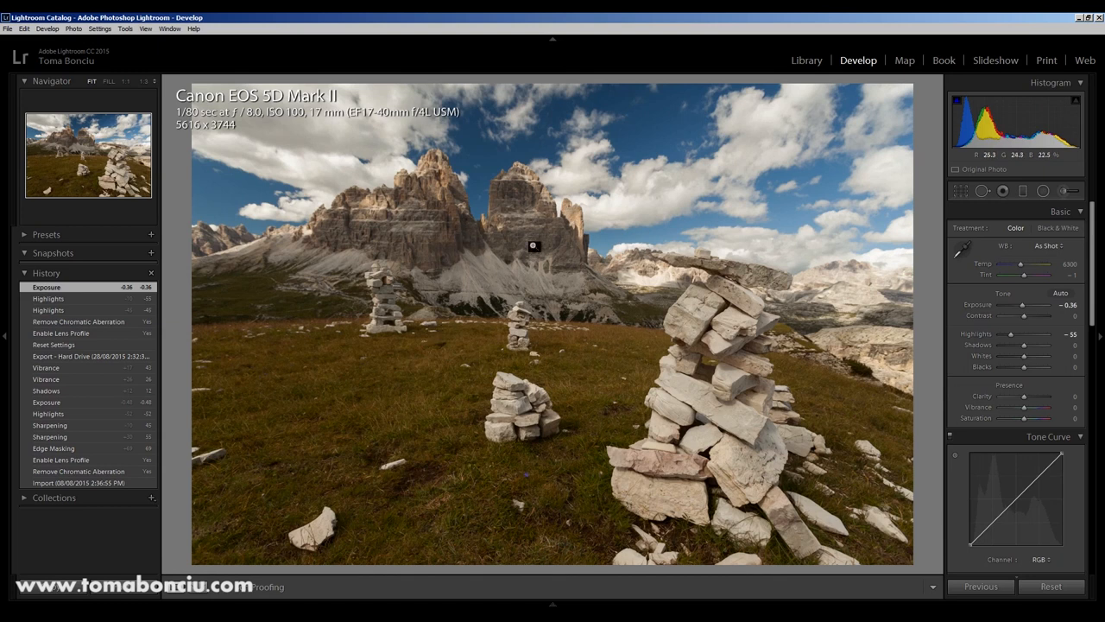
{"action": "left_click", "coordinate": [806, 60]}
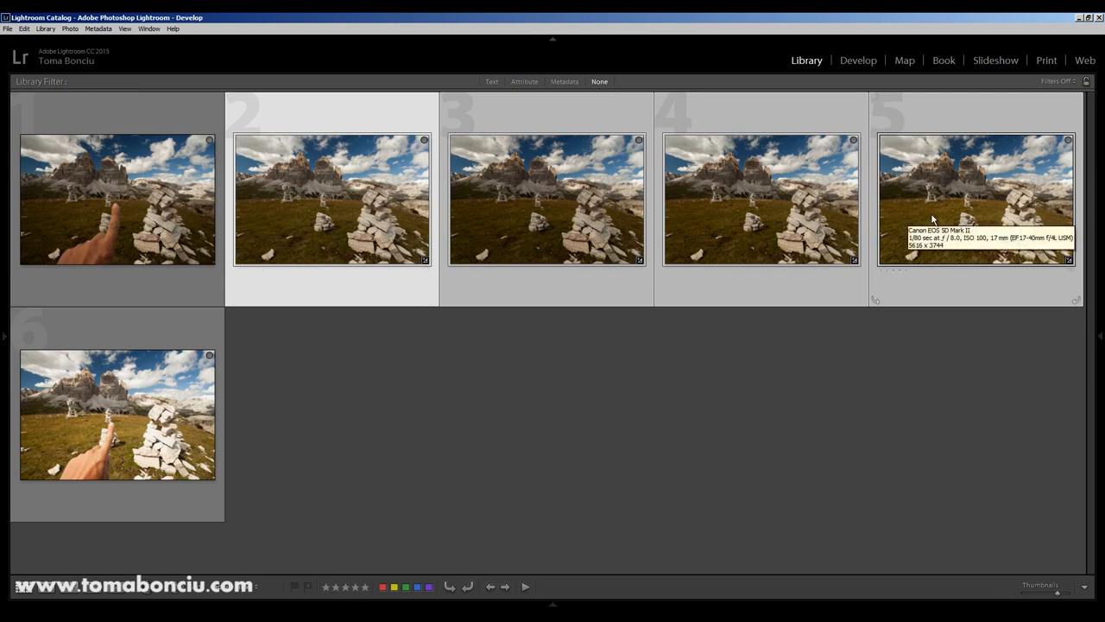
{"action": "mouse_move", "coordinate": [518, 219]}
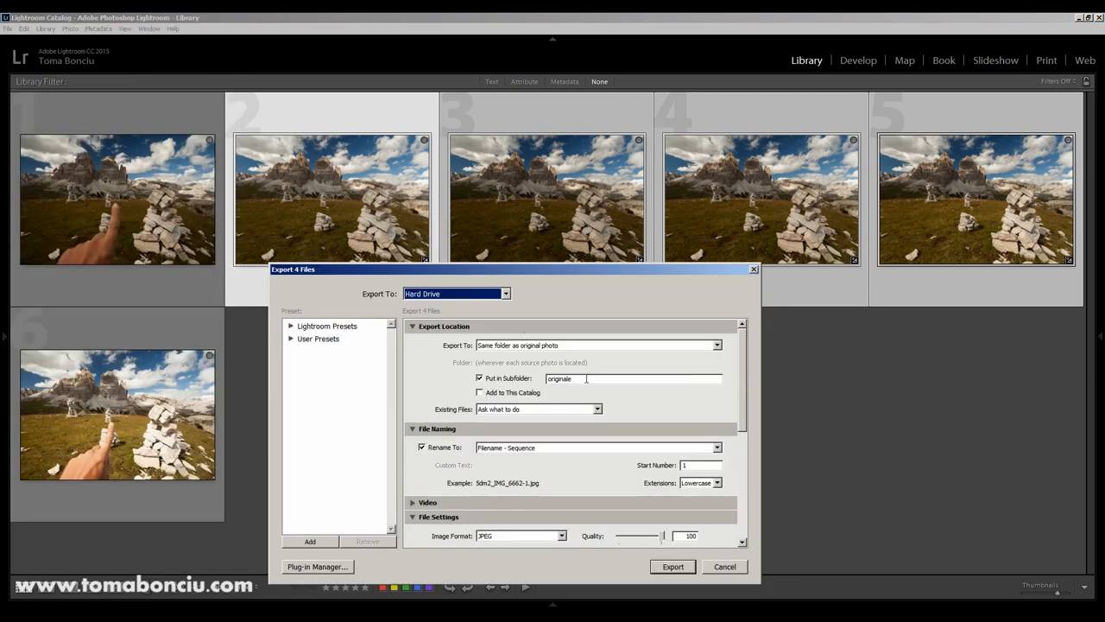
- Export into a 'stack' subfolder with renaming turned off, keeping JPEG quality 100
{"action": "double_click", "coordinate": [559, 378]}
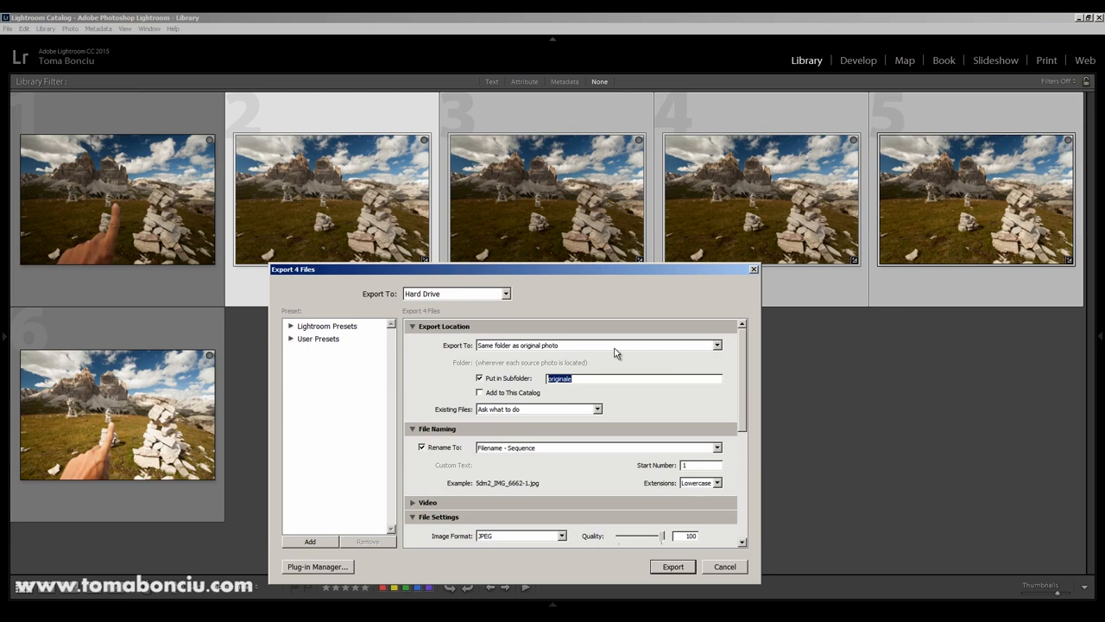
{"action": "type", "text": "stack"}
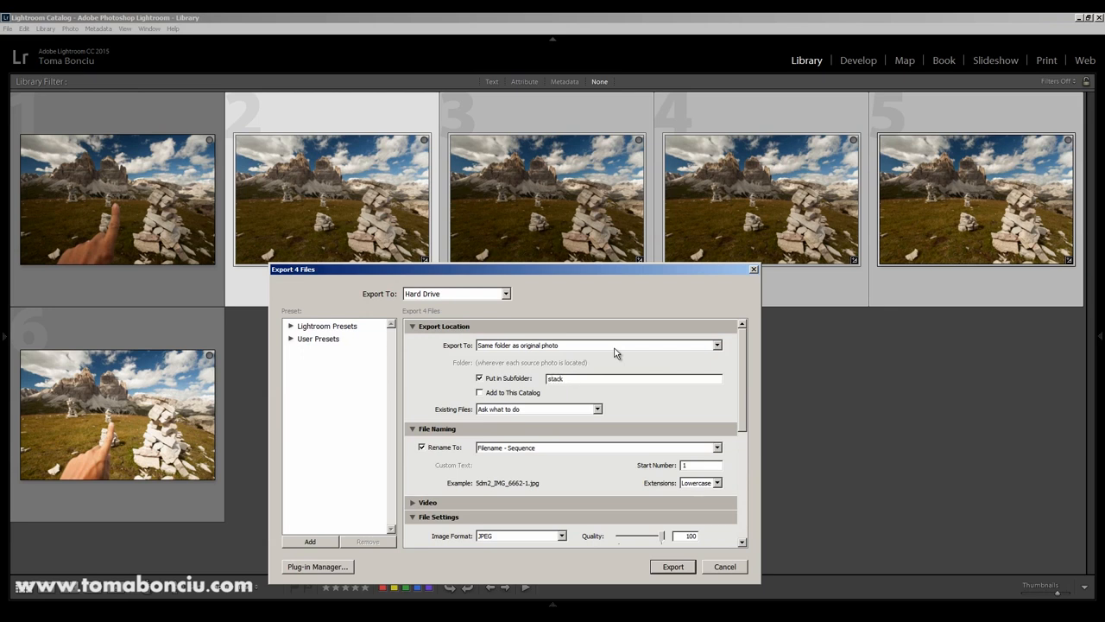
{"action": "left_click", "coordinate": [635, 378]}
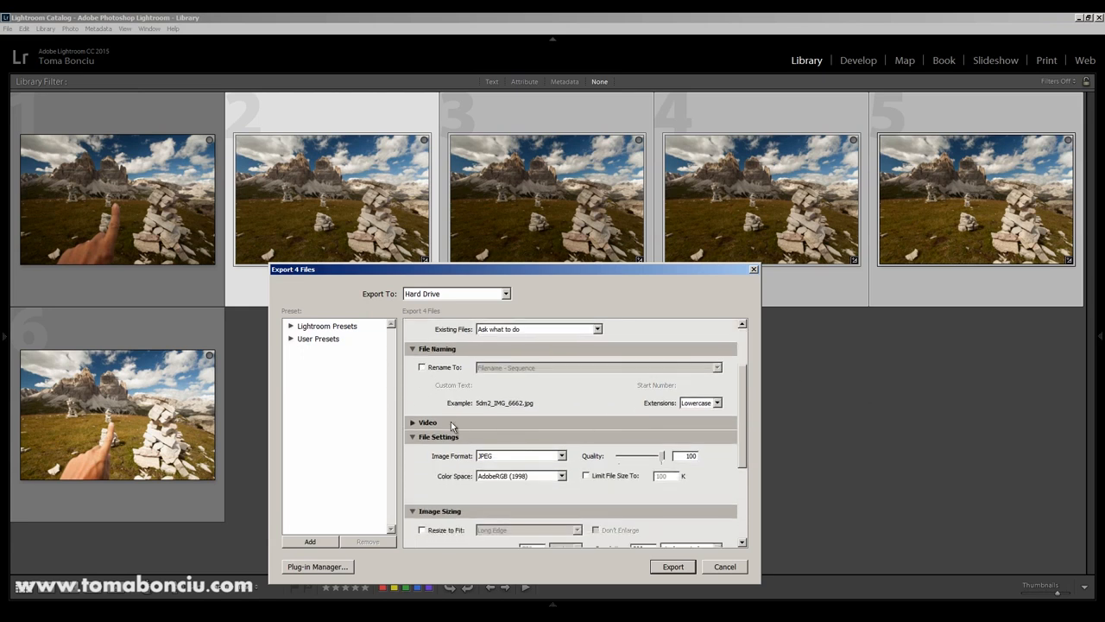
{"action": "scroll", "scroll_direction": "down", "scroll_amount": 3}
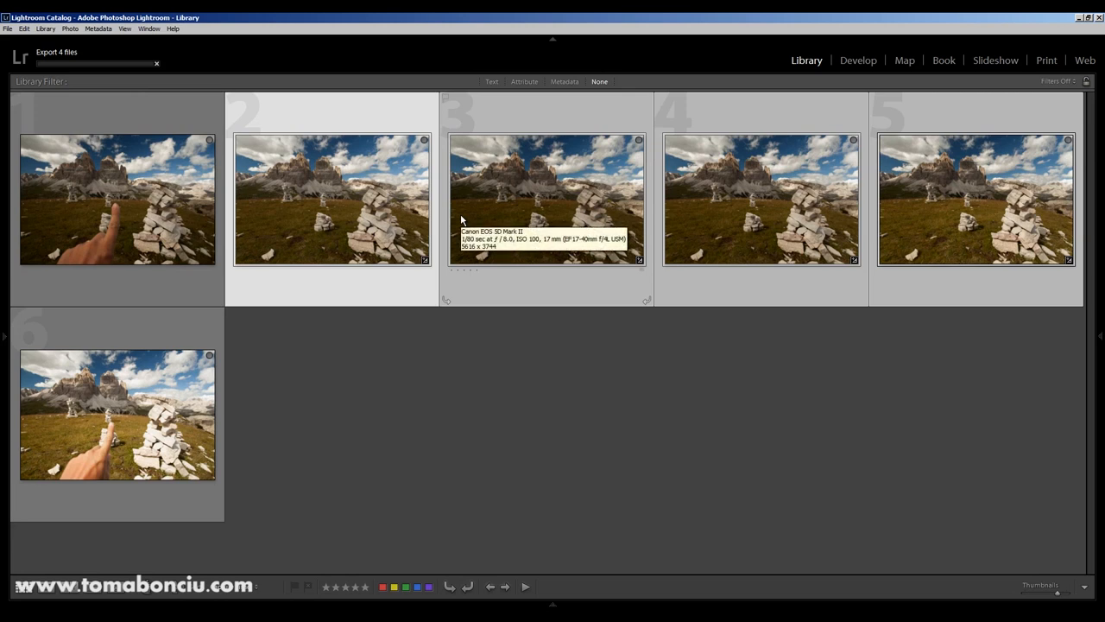
{"action": "mouse_move", "coordinate": [1006, 246]}
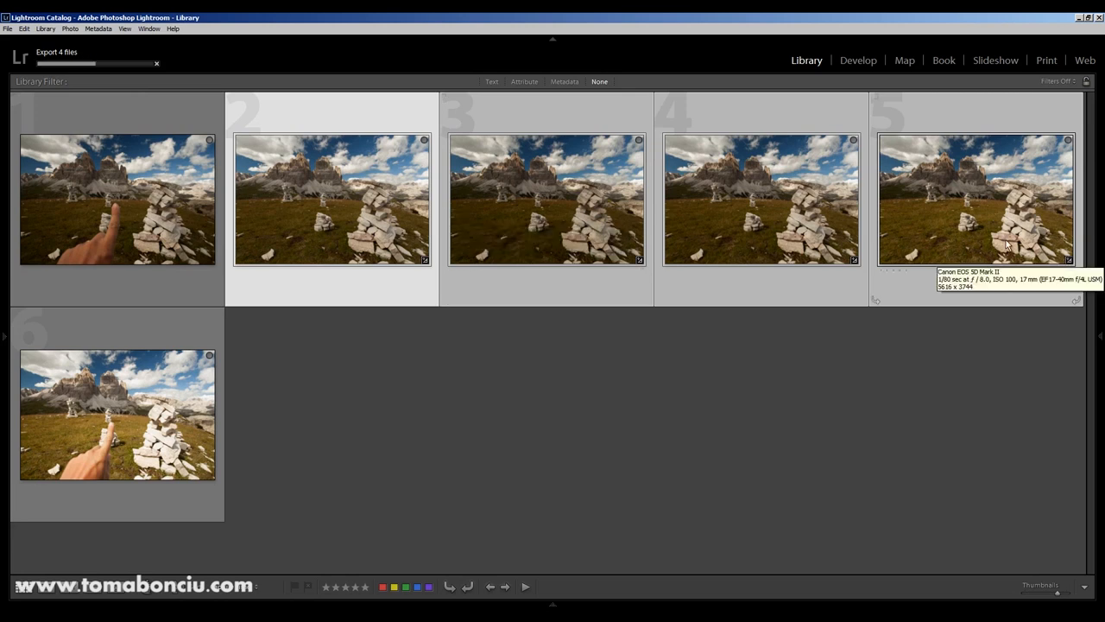
{"action": "mouse_move", "coordinate": [103, 79]}
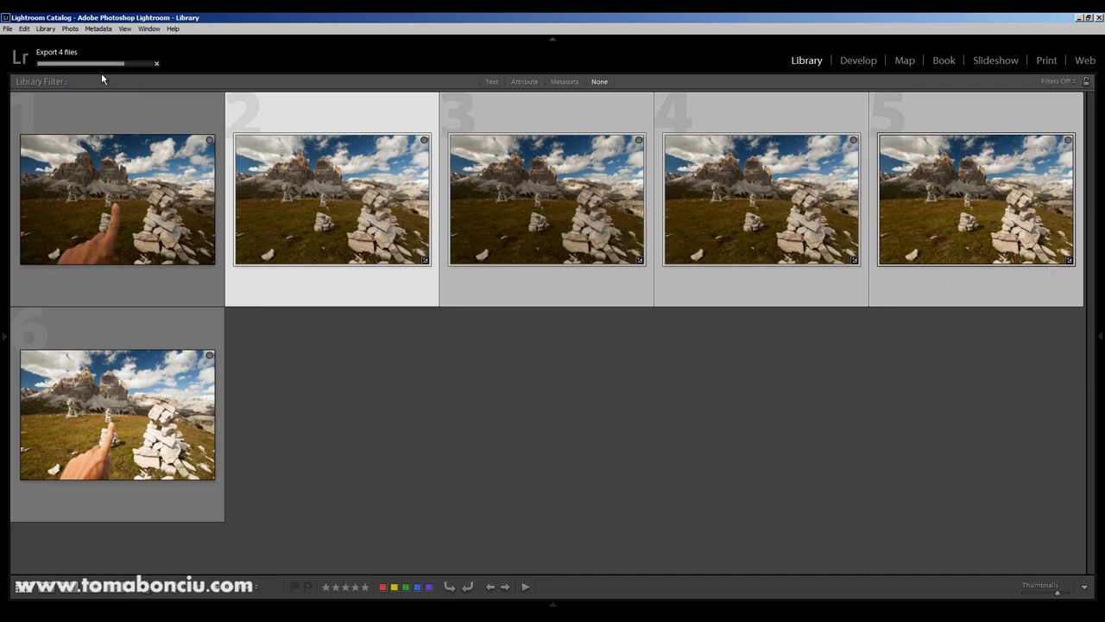
{"action": "mouse_move", "coordinate": [135, 72]}
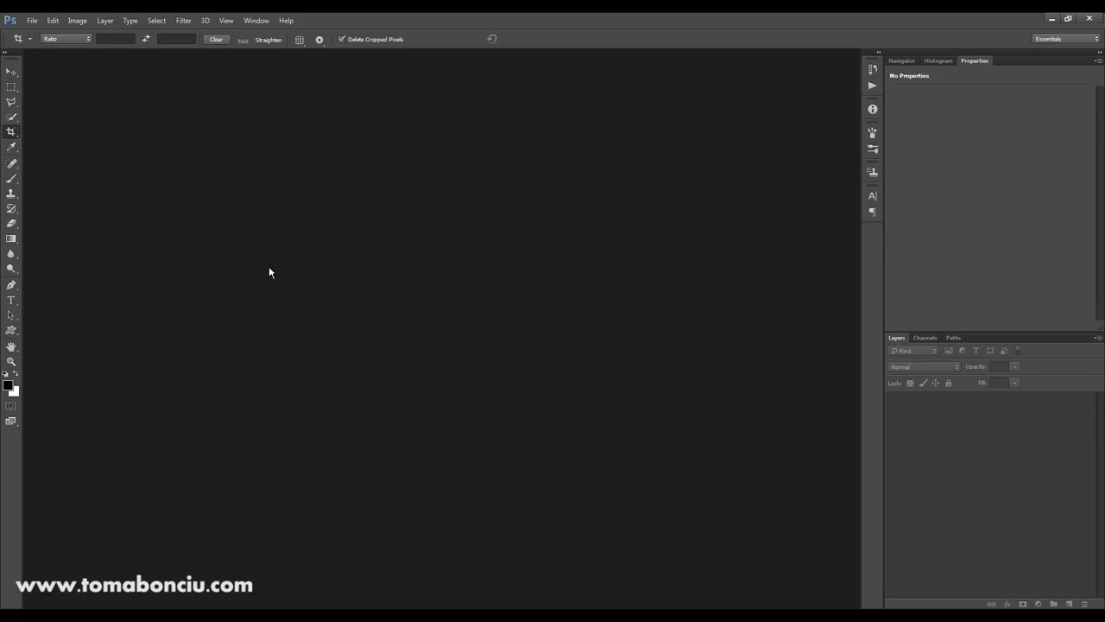
- Start File > Scripts > Load Files into Stack and browse for source files
{"action": "left_click", "coordinate": [35, 21]}
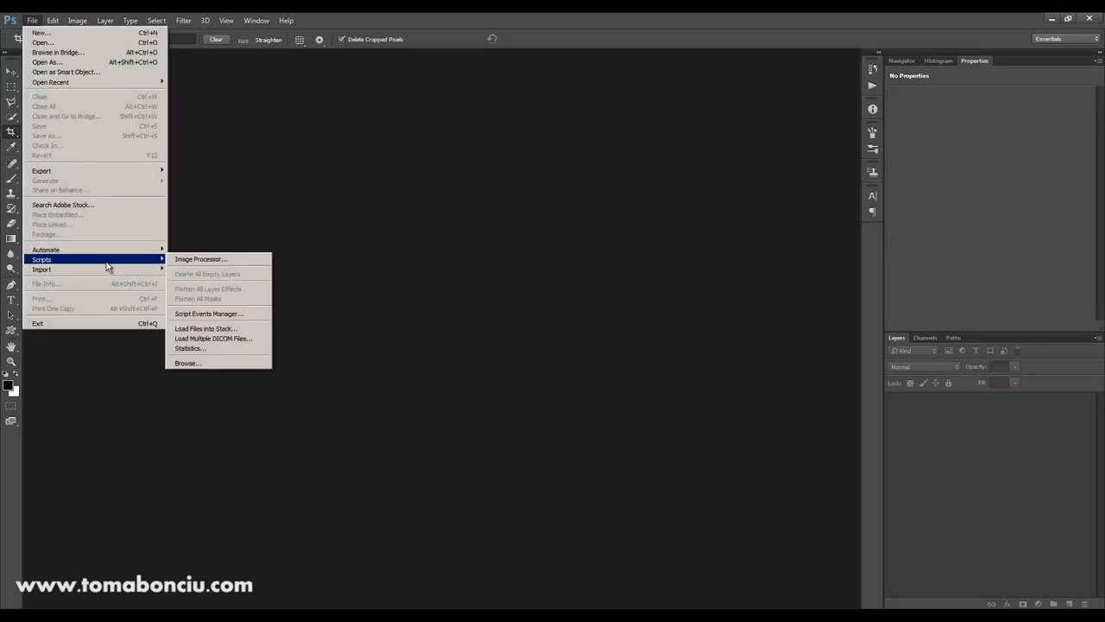
{"action": "mouse_move", "coordinate": [112, 262]}
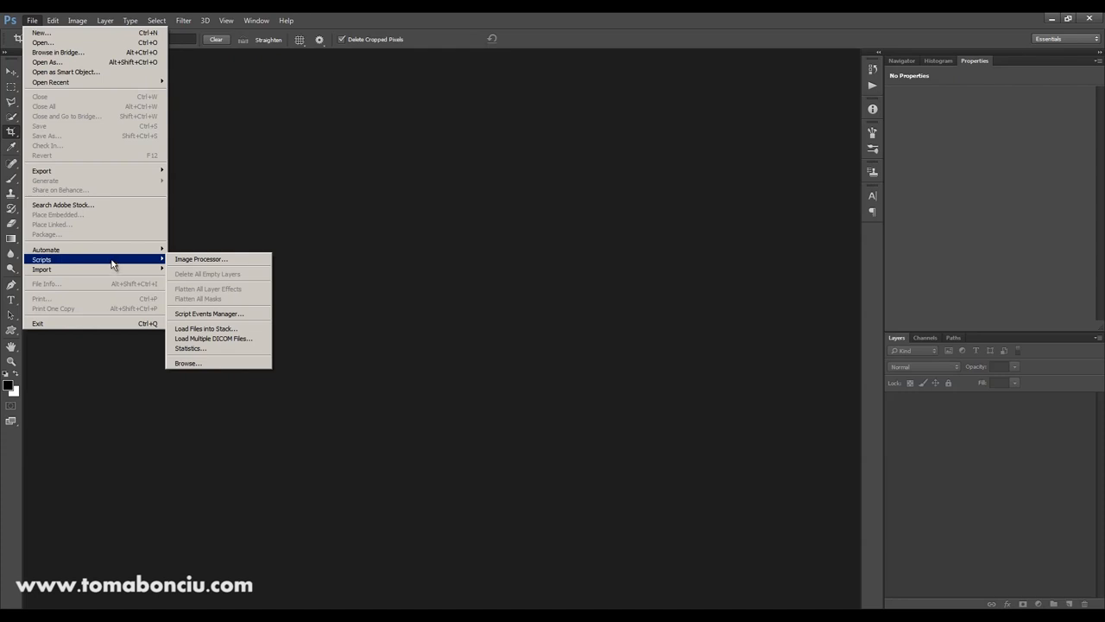
{"action": "mouse_move", "coordinate": [201, 328]}
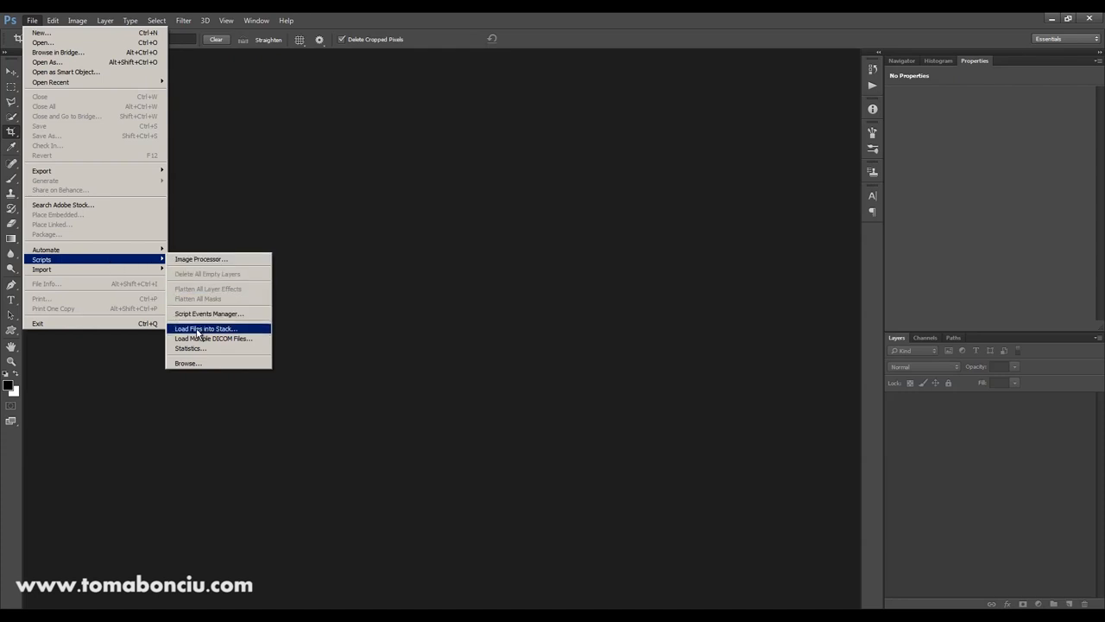
{"action": "left_click", "coordinate": [205, 329]}
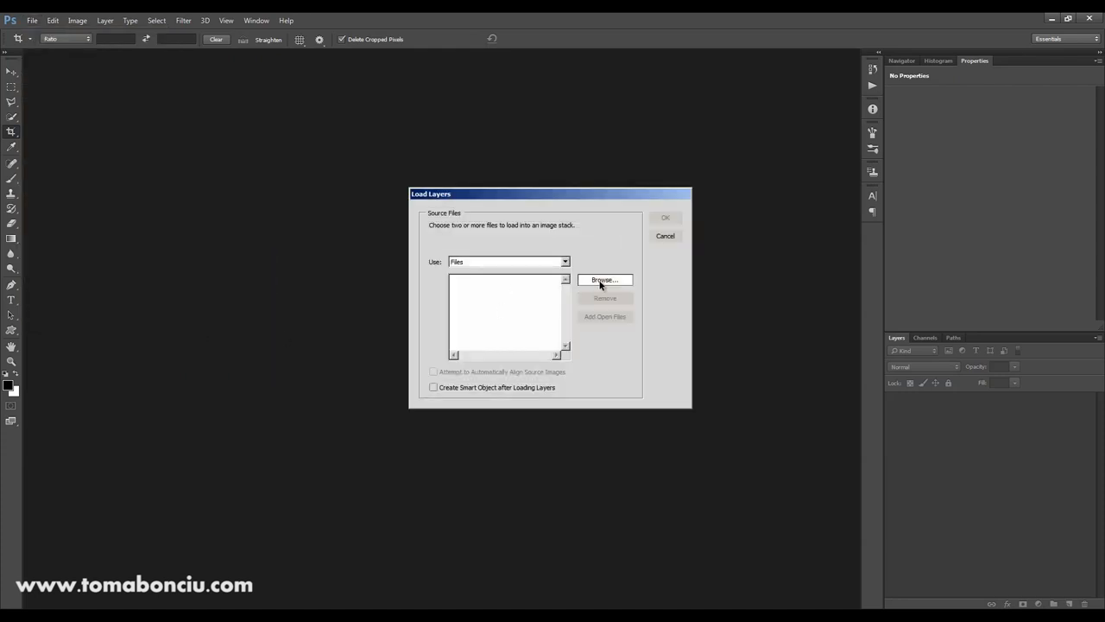
{"action": "left_click", "coordinate": [605, 279]}
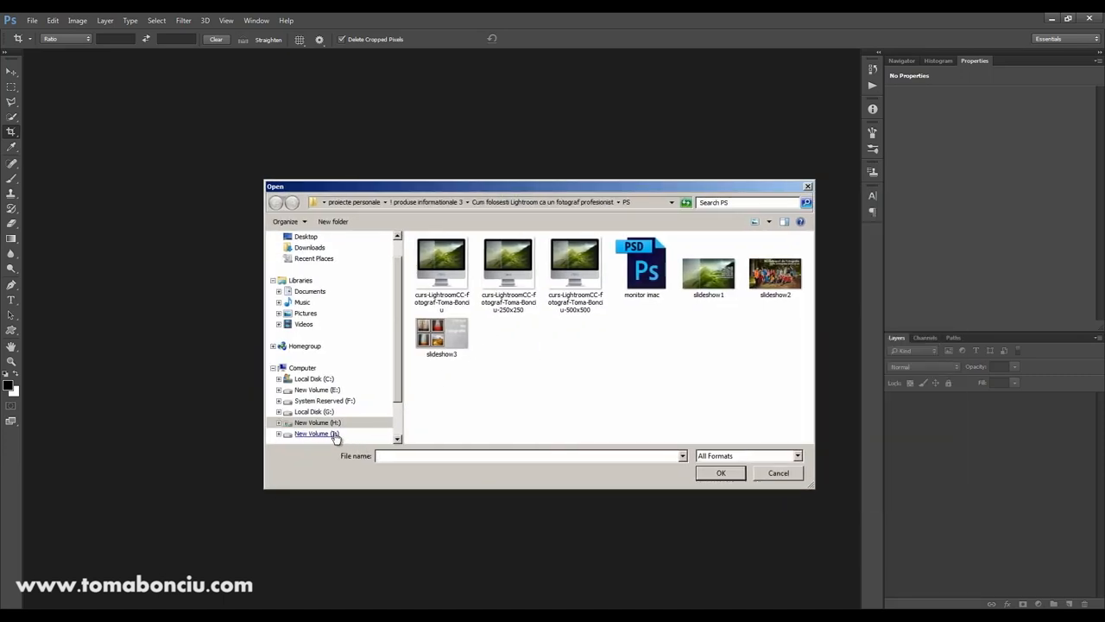
- Pick the four JPGs from the Dolomiti 'stack' folder and turn on automatic alignment
{"action": "left_click", "coordinate": [316, 433]}
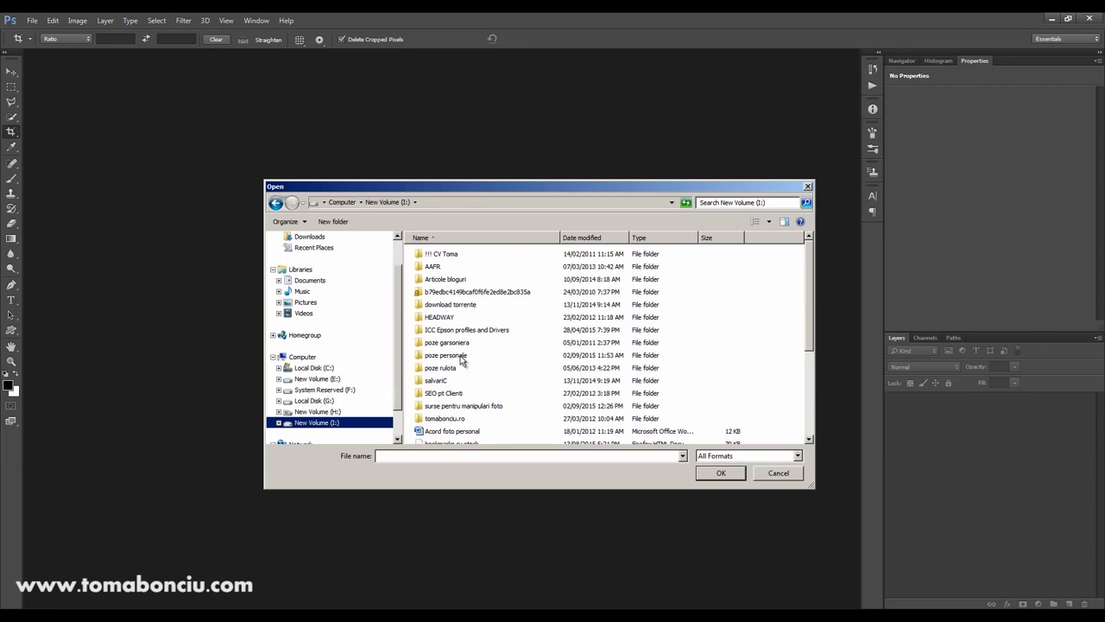
{"action": "double_click", "coordinate": [445, 355]}
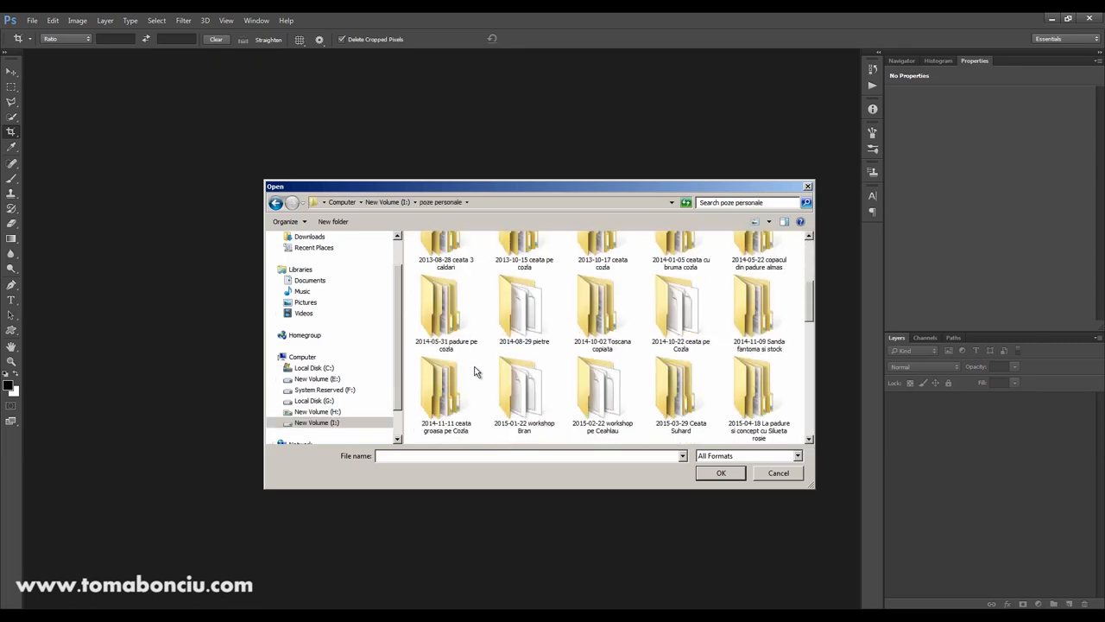
{"action": "scroll", "scroll_direction": "down", "scroll_amount": 3}
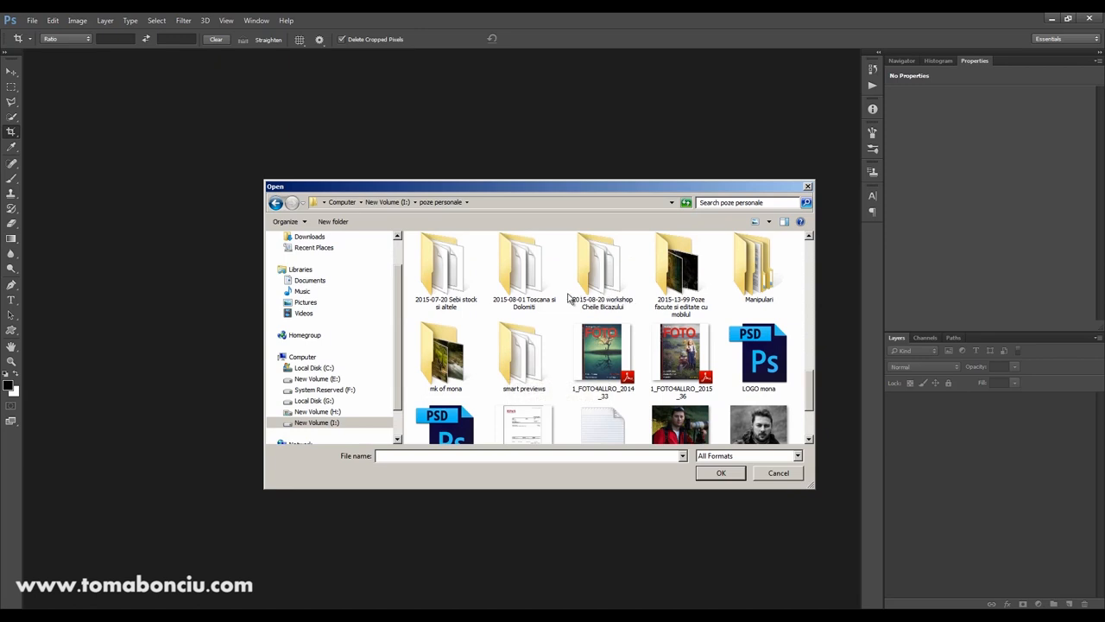
{"action": "double_click", "coordinate": [523, 263]}
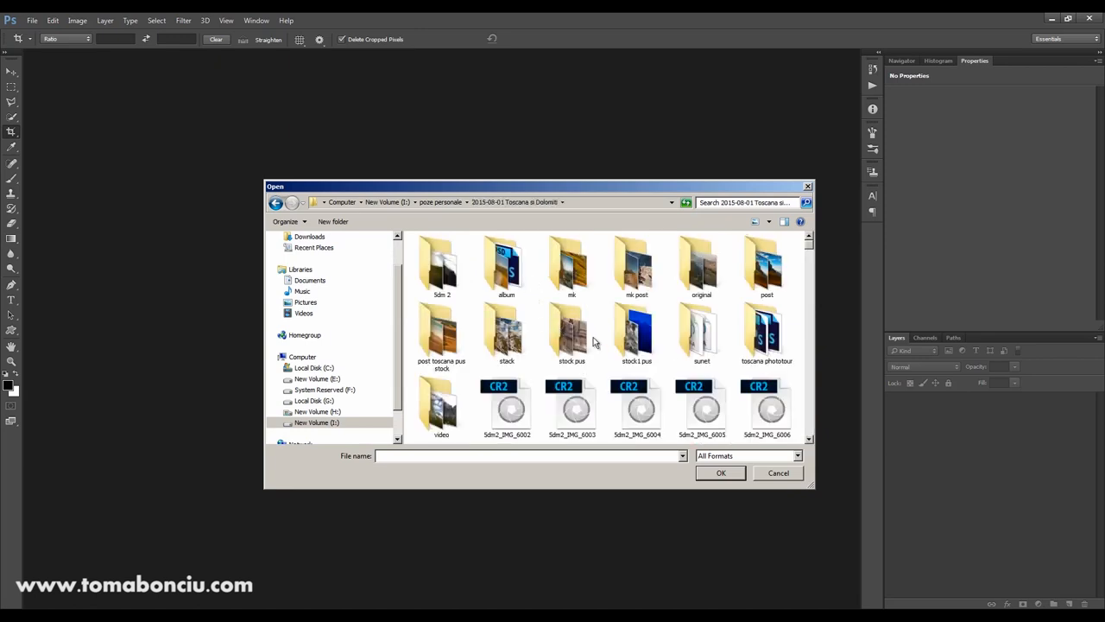
{"action": "mouse_move", "coordinate": [713, 375]}
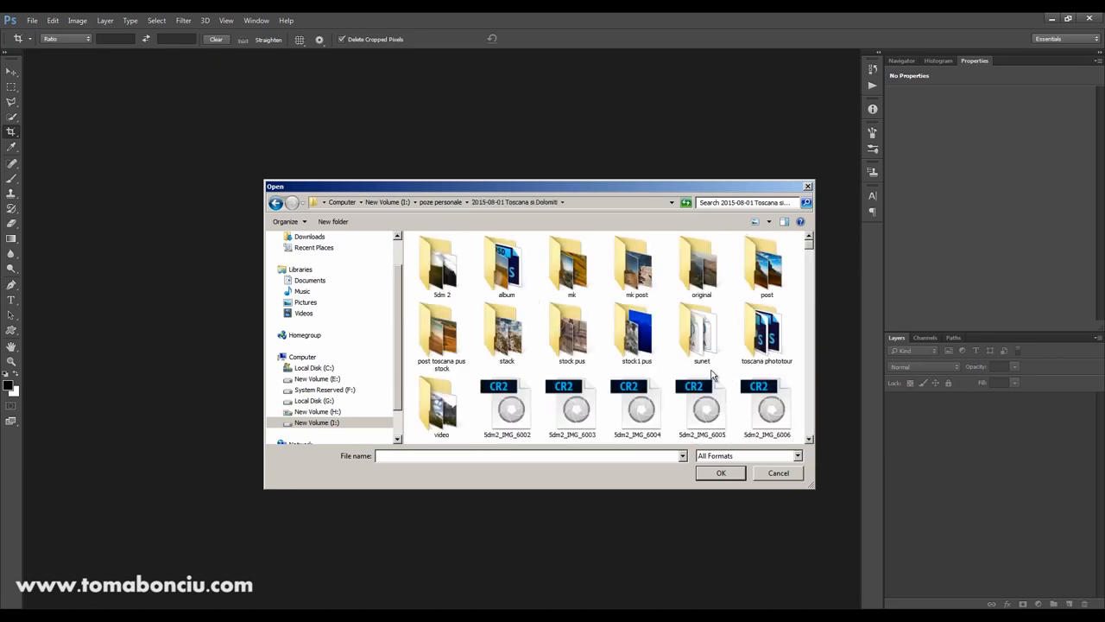
{"action": "double_click", "coordinate": [505, 328]}
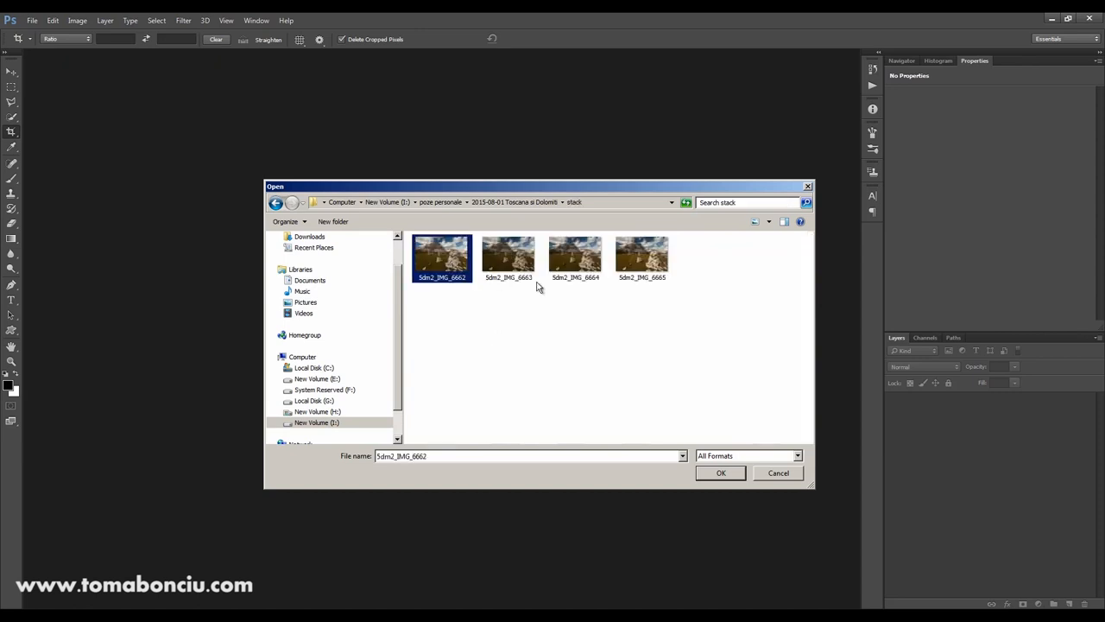
{"action": "left_click", "coordinate": [721, 473]}
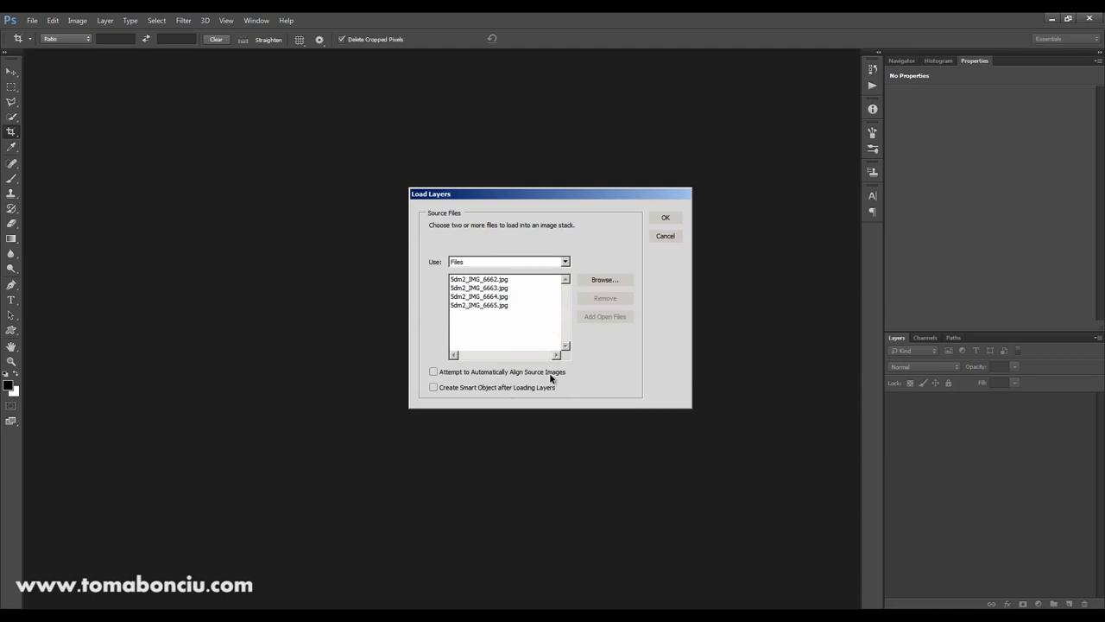
{"action": "left_click", "coordinate": [434, 372]}
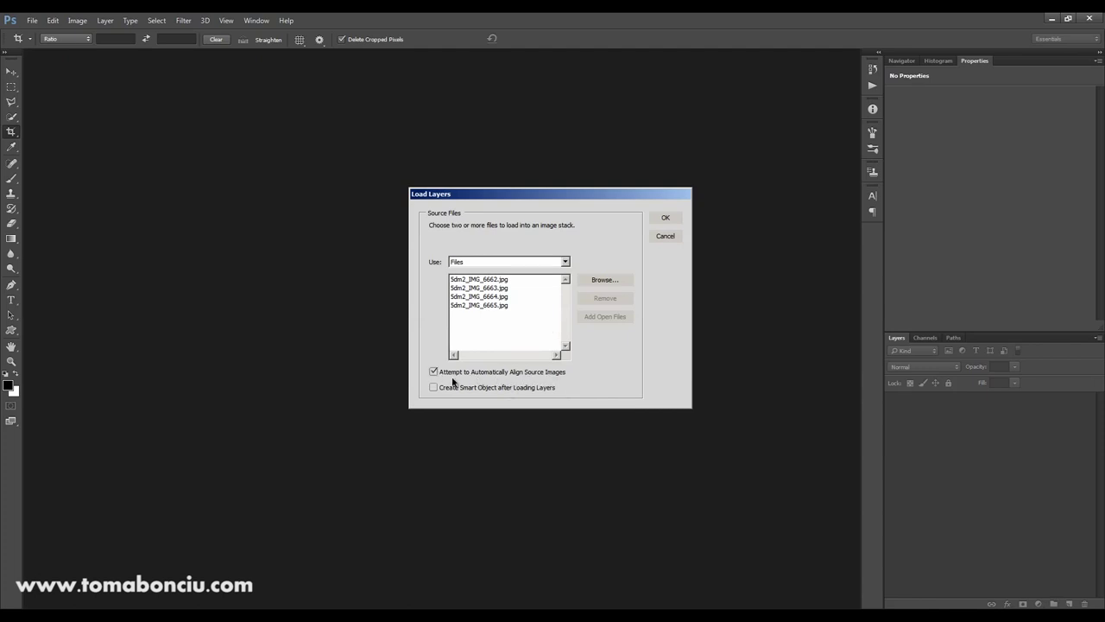
{"action": "mouse_move", "coordinate": [677, 224]}
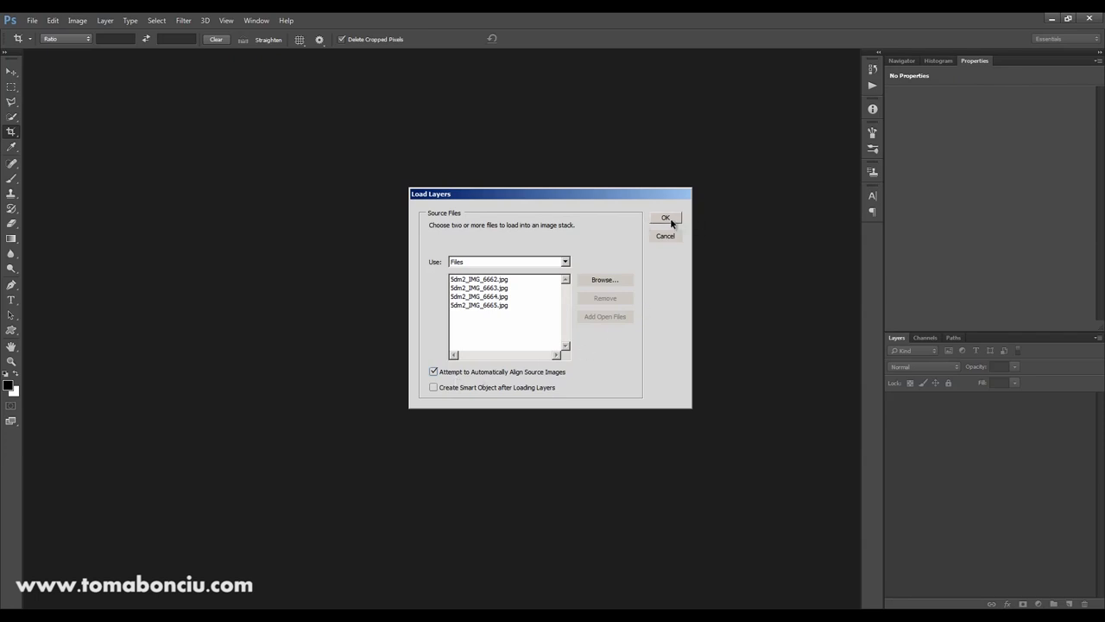
- Load the frames as layers and select the top 5dm2_IMG_6662 layer
{"action": "left_click", "coordinate": [665, 216]}
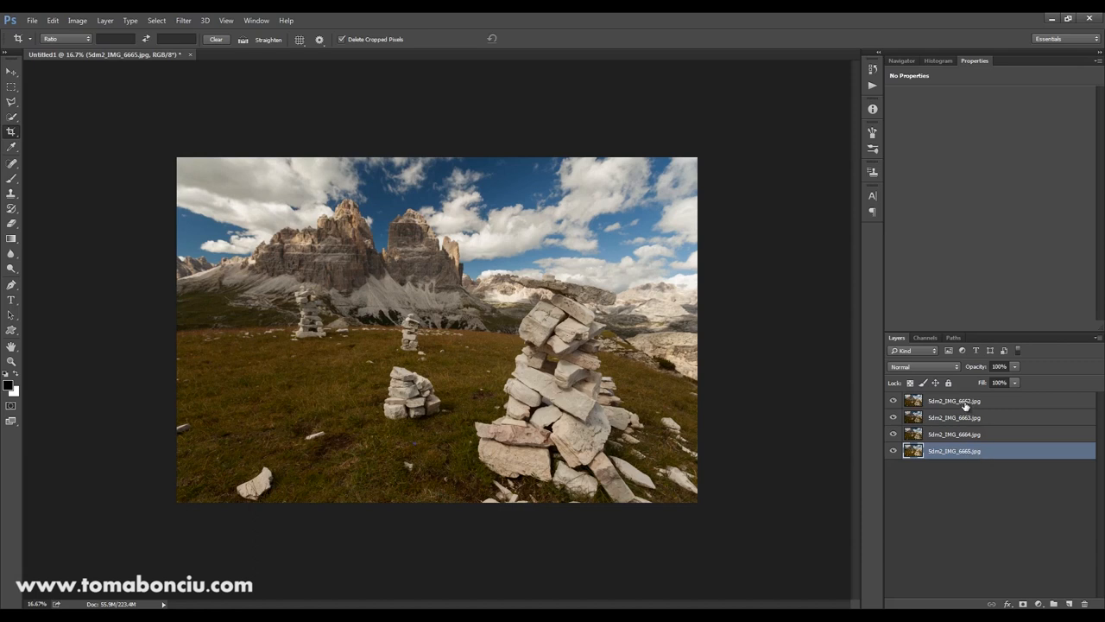
{"action": "left_click", "coordinate": [963, 401]}
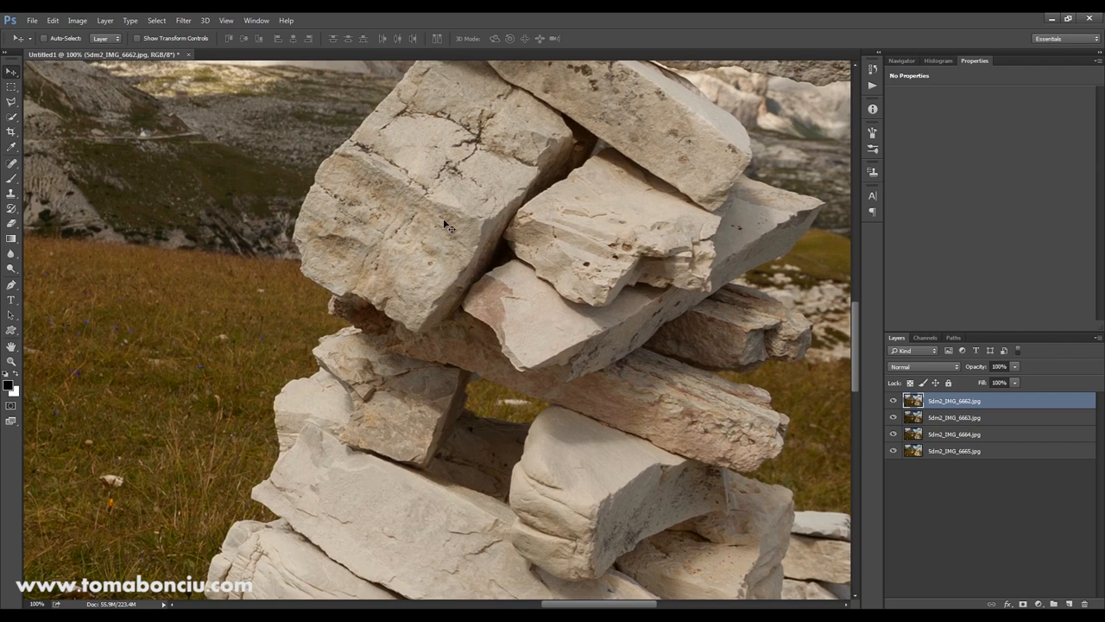
{"action": "mouse_move", "coordinate": [447, 231]}
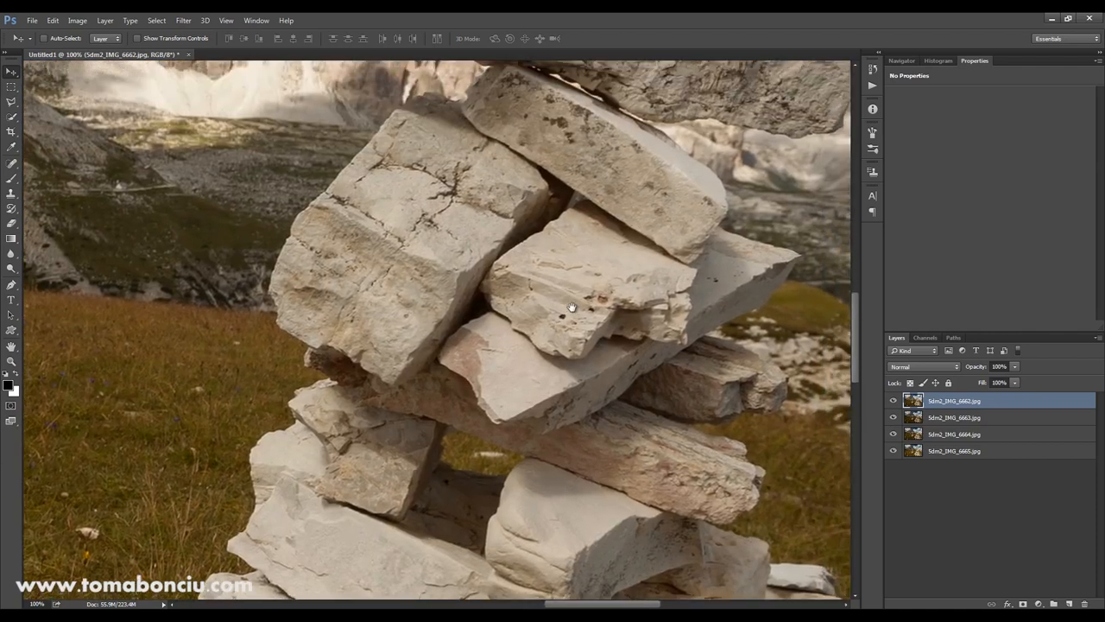
- Pan to the peaks, toggle the 5dm2_IMG_6664 layer's visibility, then select all four layers
{"action": "left_click_drag", "start_coordinate": [572, 307], "coordinate": [745, 451]}
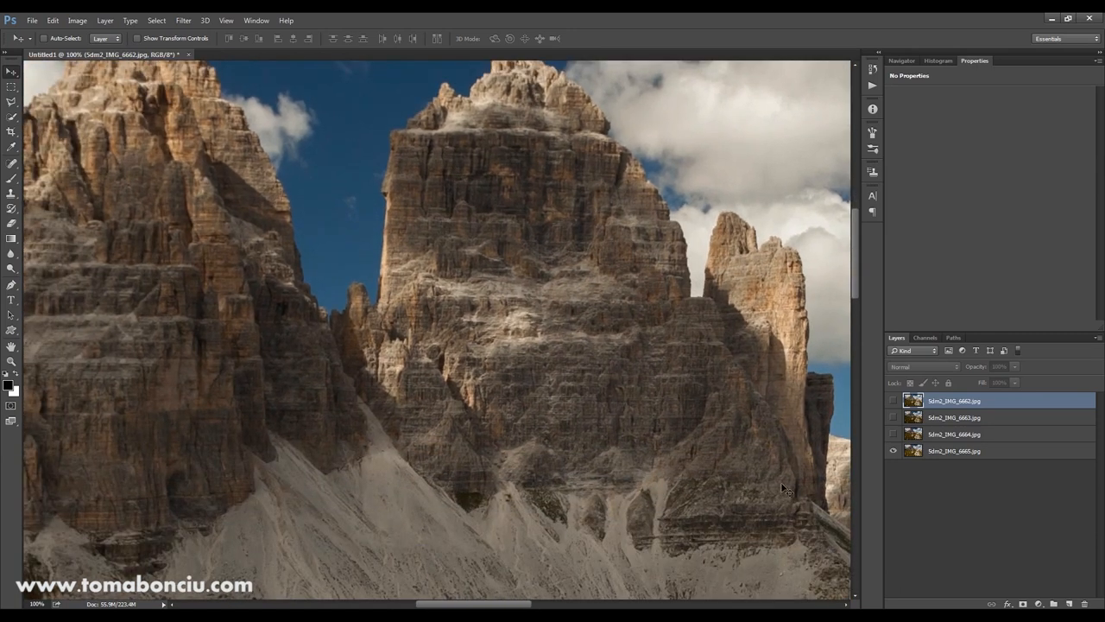
{"action": "left_click", "coordinate": [893, 403]}
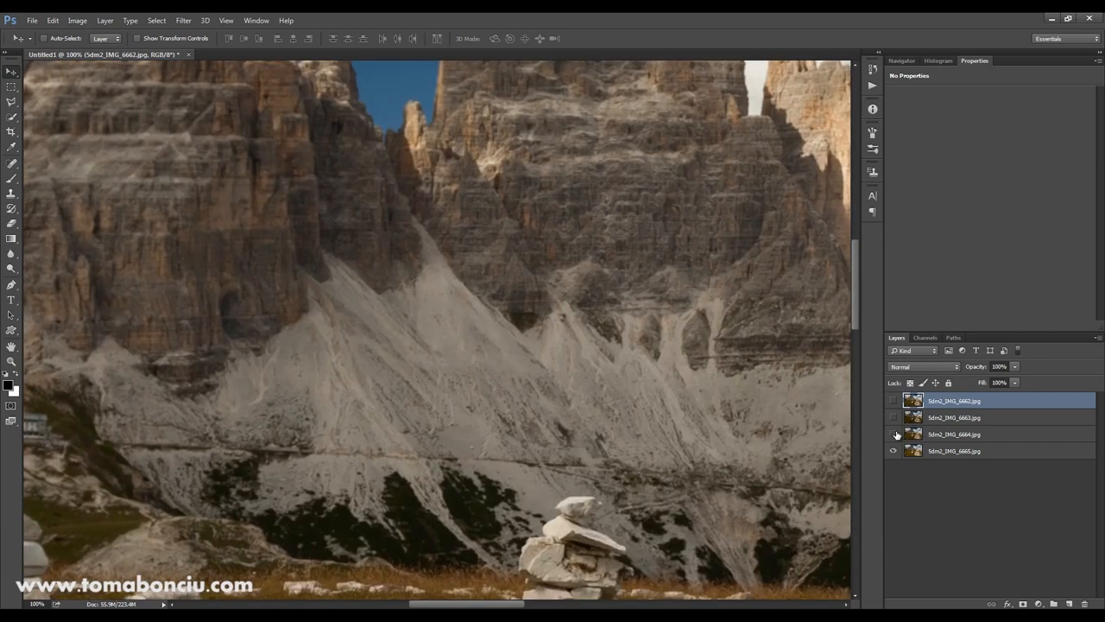
{"action": "left_click", "coordinate": [892, 400]}
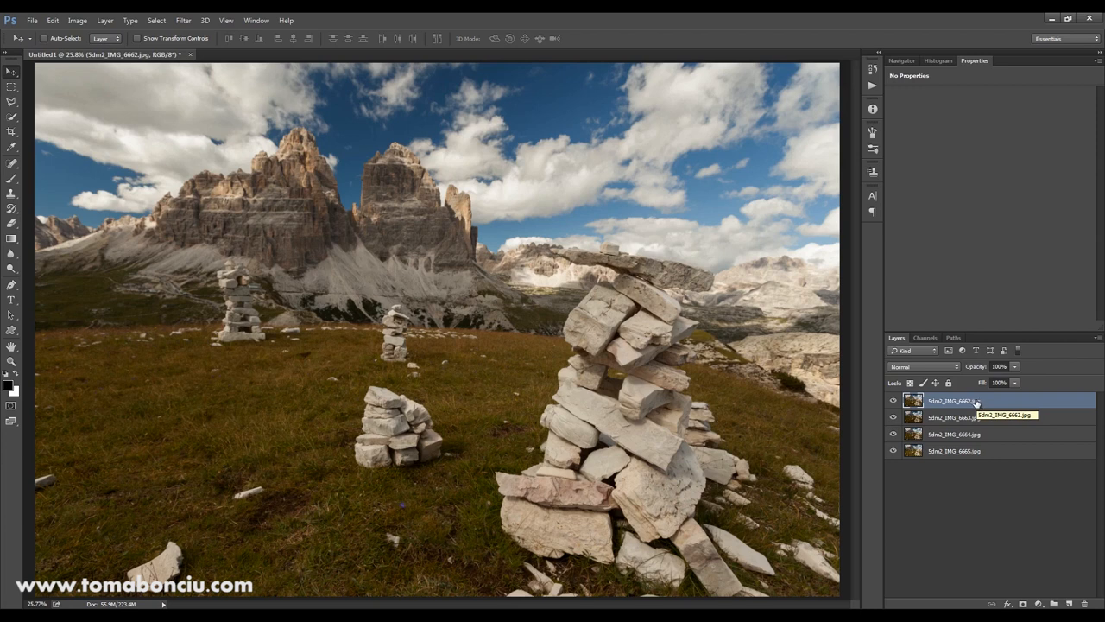
{"action": "mouse_move", "coordinate": [623, 479]}
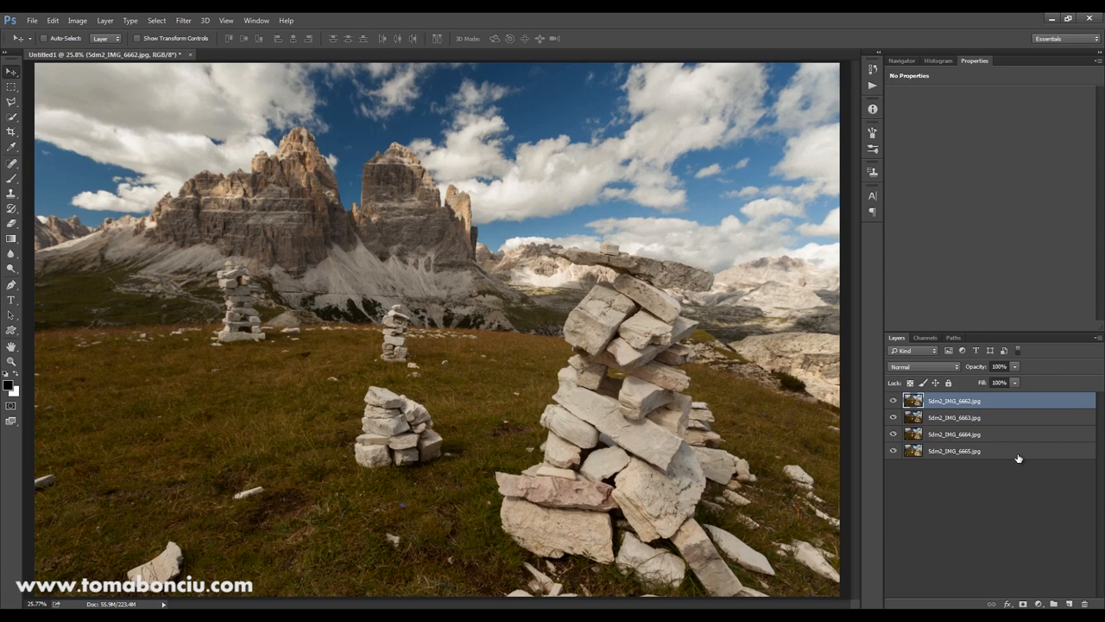
{"action": "left_click", "coordinate": [78, 21]}
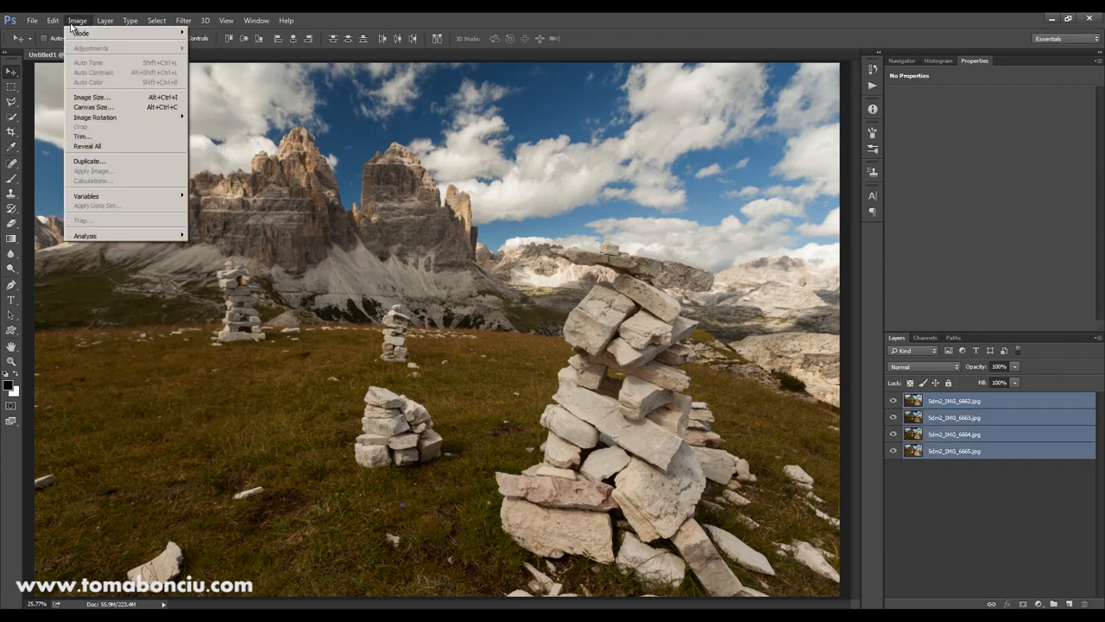
- Run Auto-Blend Layers using Stack Images with Seamless Tones and Colors
{"action": "left_click", "coordinate": [53, 19]}
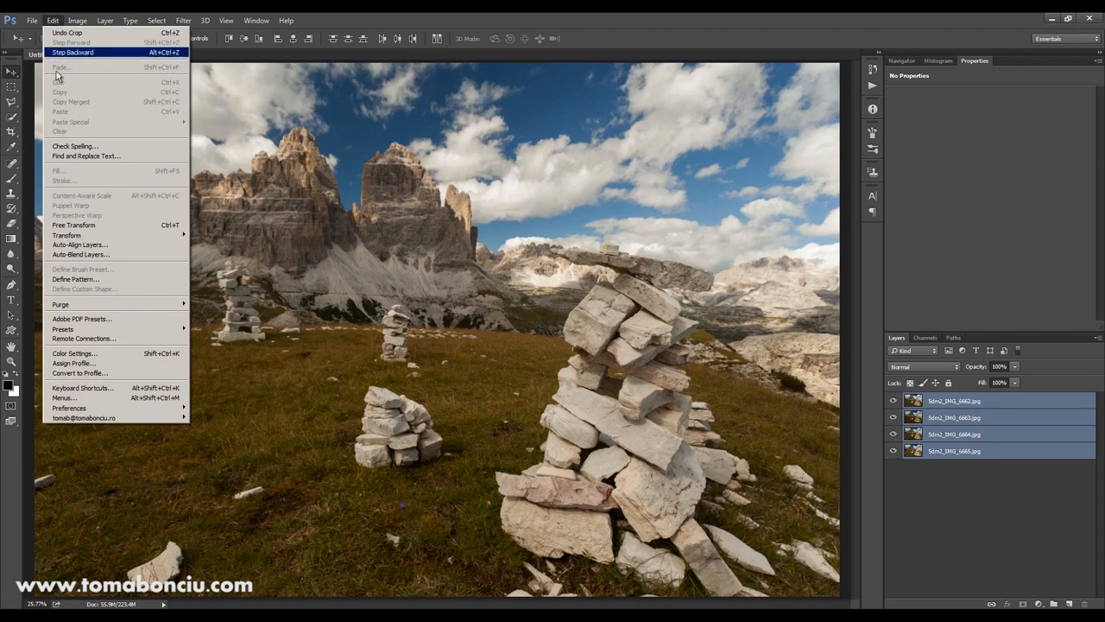
{"action": "mouse_move", "coordinate": [82, 256]}
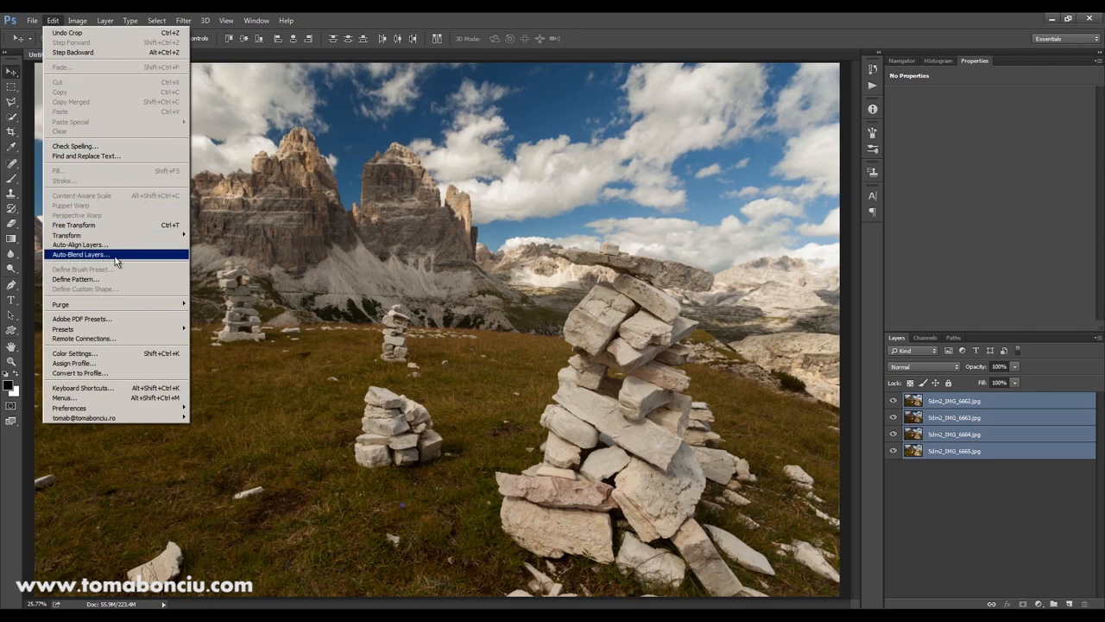
{"action": "left_click", "coordinate": [86, 256]}
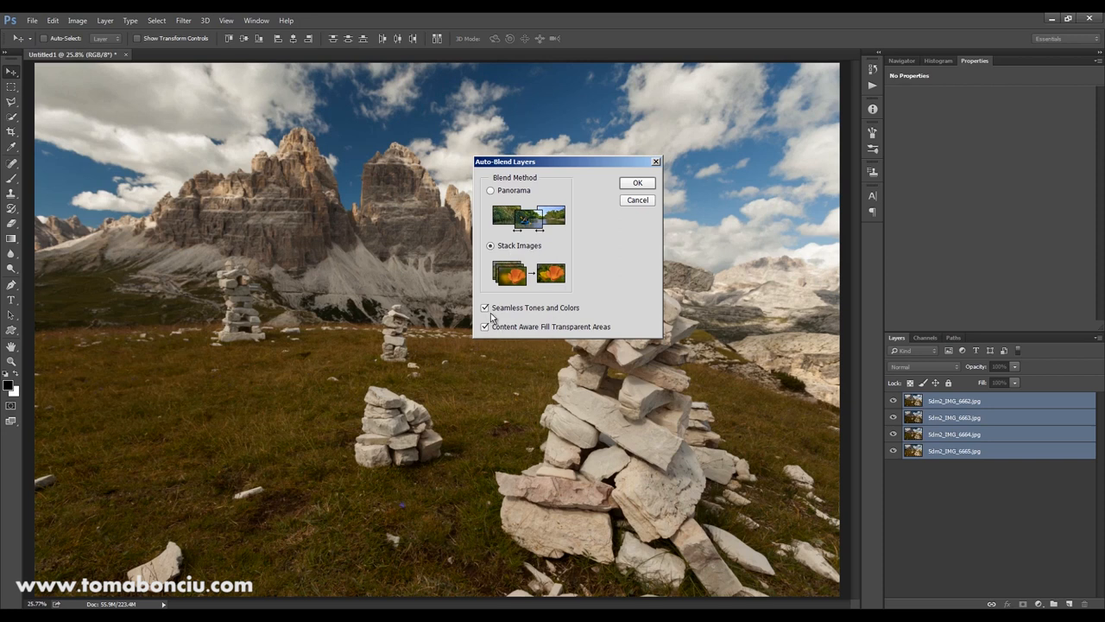
{"action": "mouse_move", "coordinate": [515, 334]}
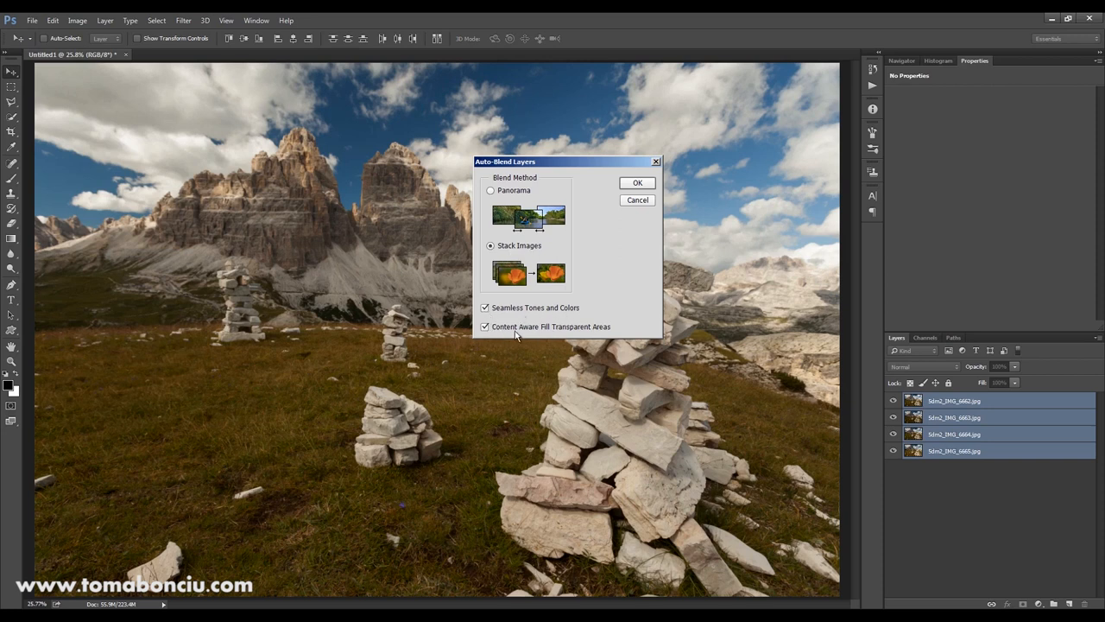
{"action": "mouse_move", "coordinate": [516, 318]}
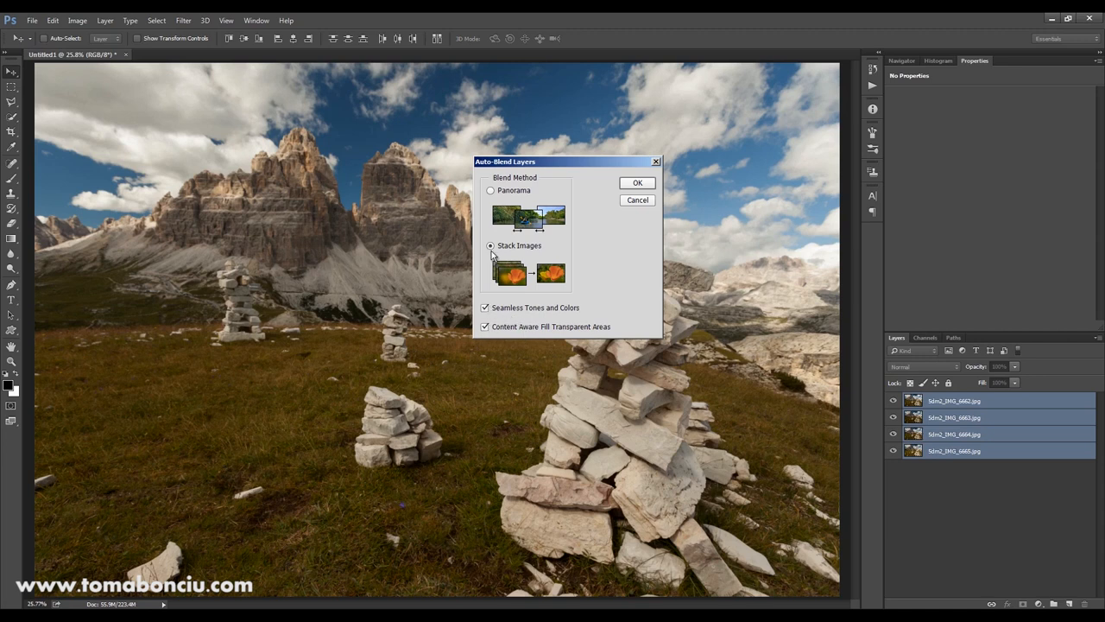
{"action": "left_click", "coordinate": [638, 182]}
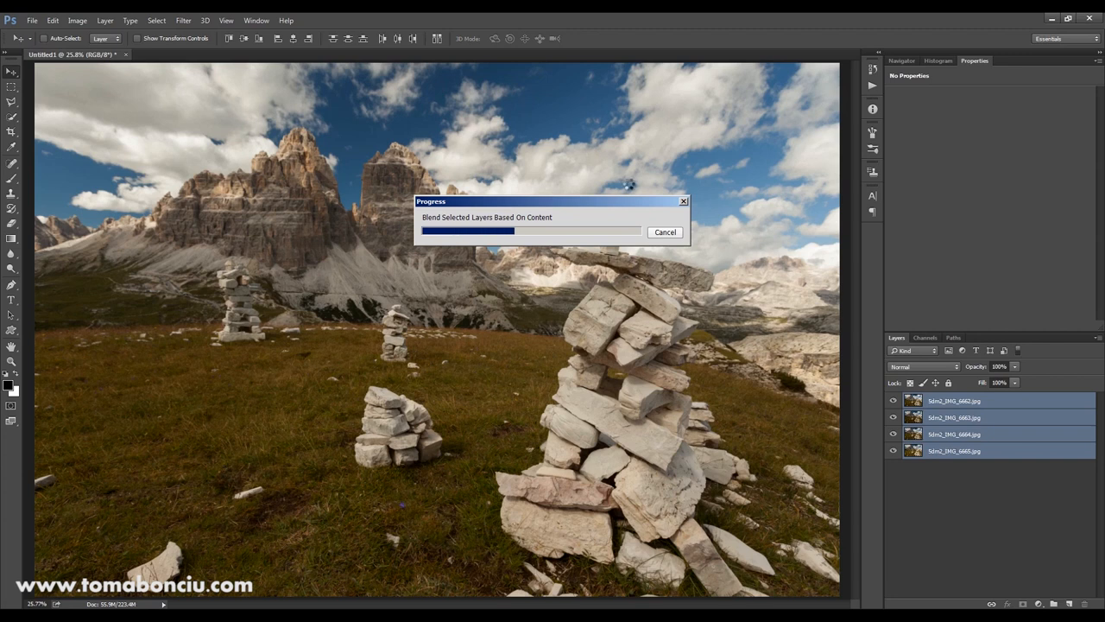
{"action": "mouse_move", "coordinate": [626, 198]}
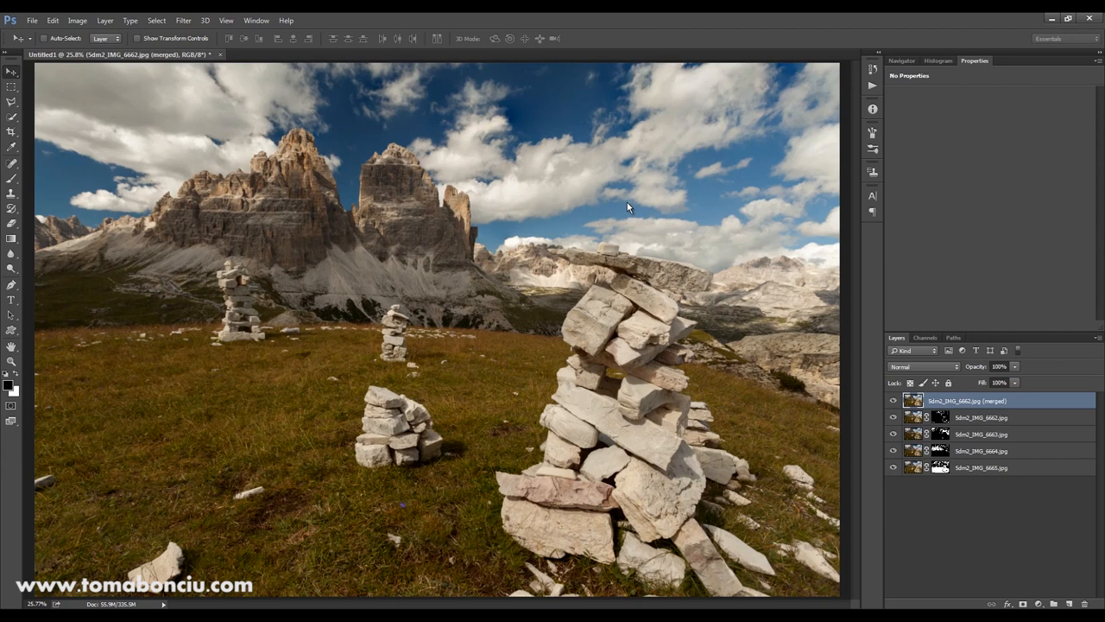
{"action": "mouse_move", "coordinate": [503, 116]}
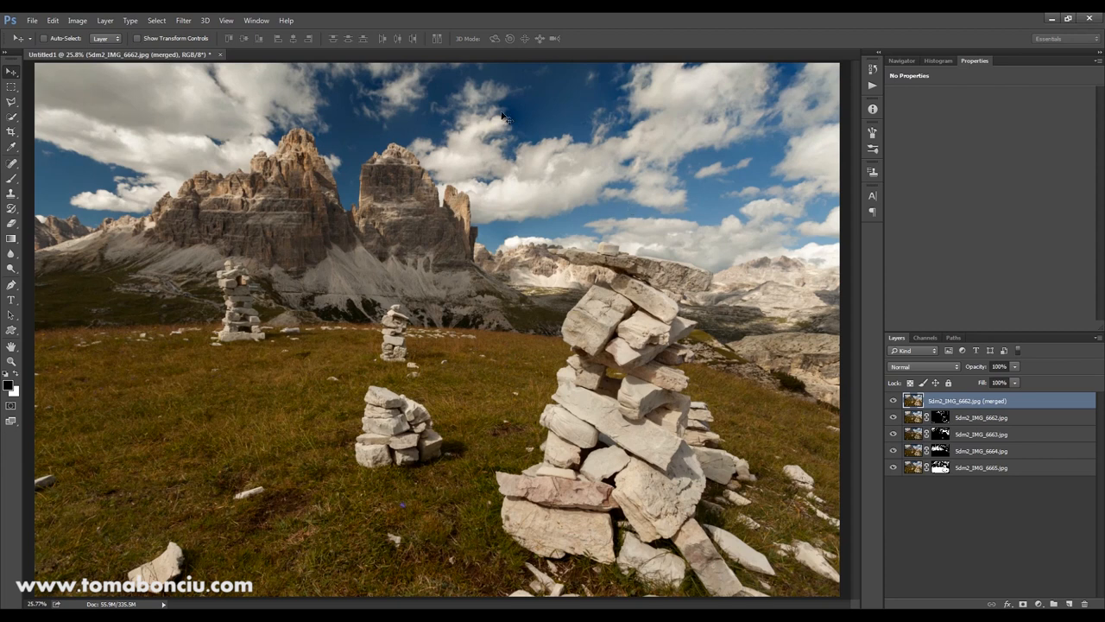
{"action": "mouse_move", "coordinate": [507, 122]}
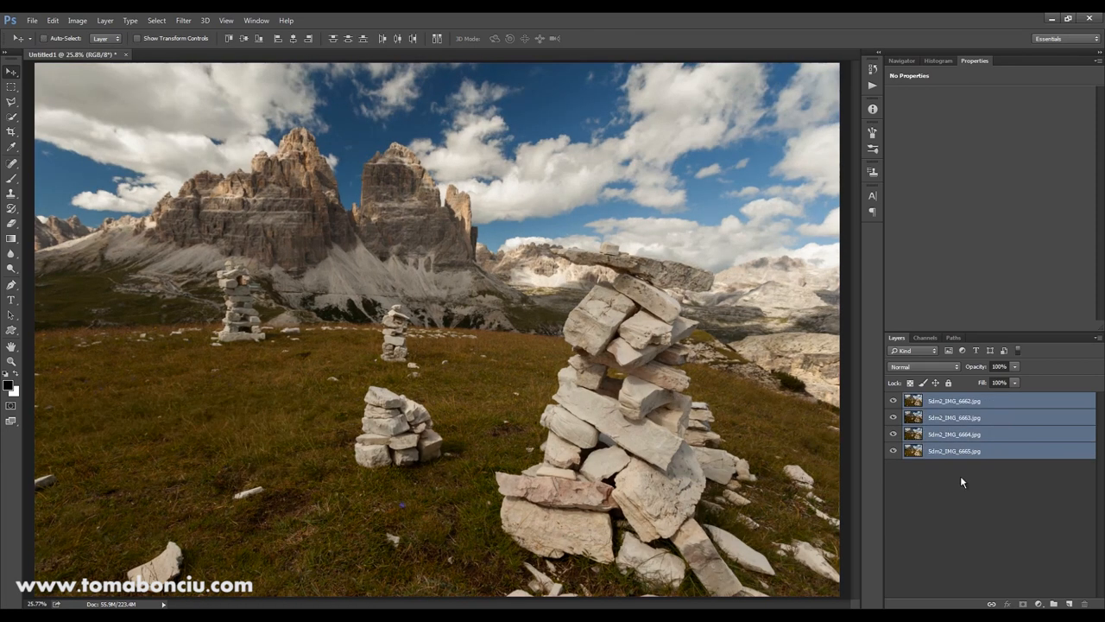
- Select the bottom 5dm2_IMG_6665 layer and confirm a new Clipboard-preset document
{"action": "left_click", "coordinate": [953, 401]}
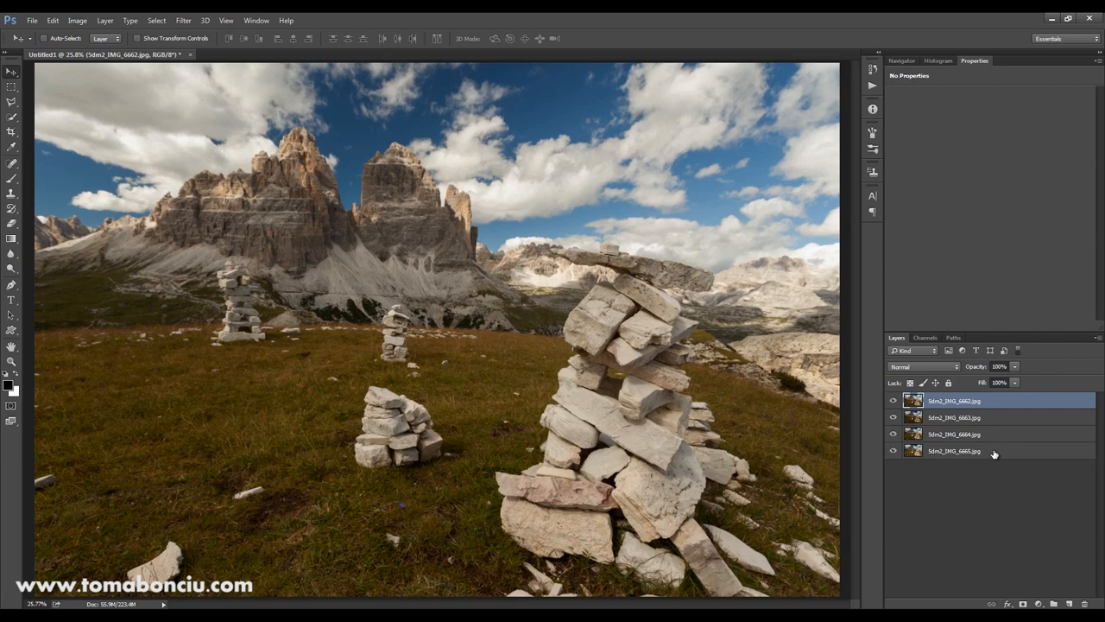
{"action": "left_click", "coordinate": [984, 450]}
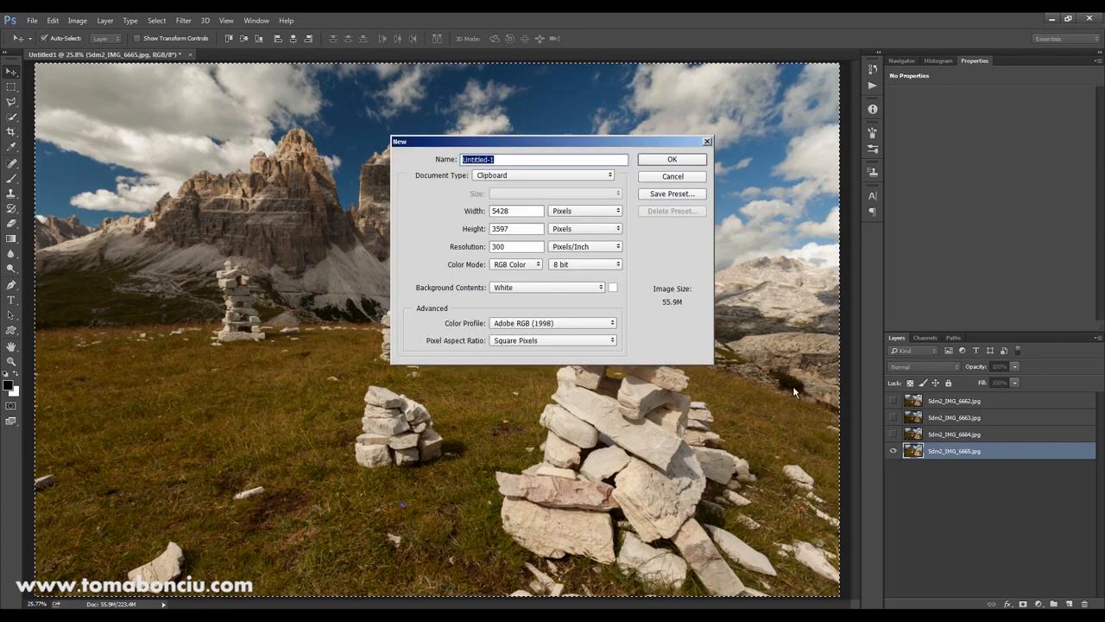
{"action": "left_click", "coordinate": [672, 159]}
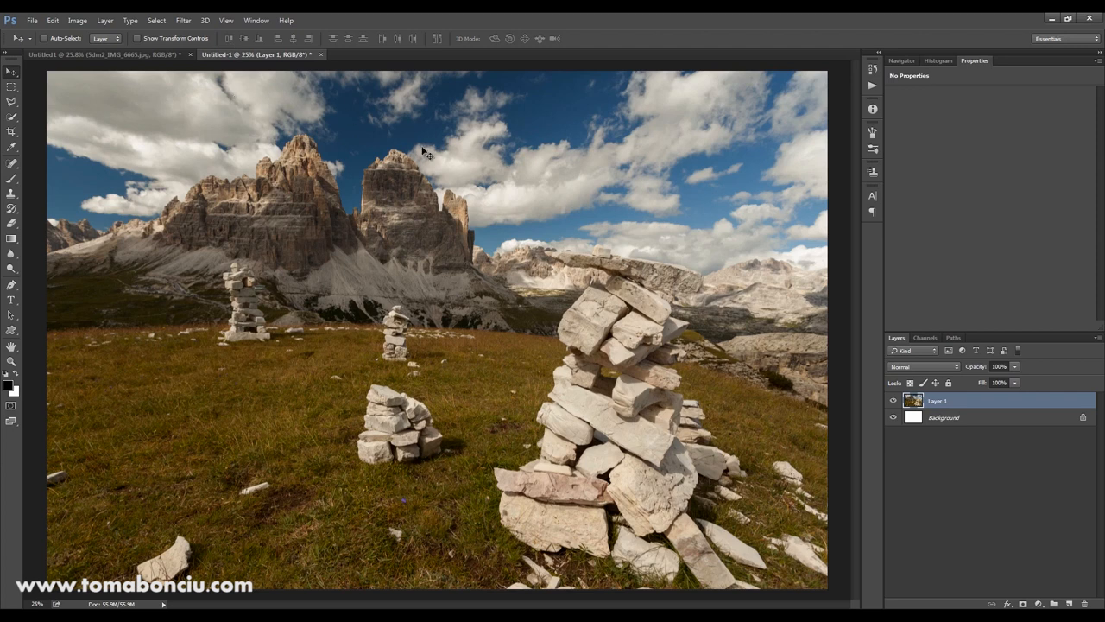
{"action": "mouse_move", "coordinate": [609, 197]}
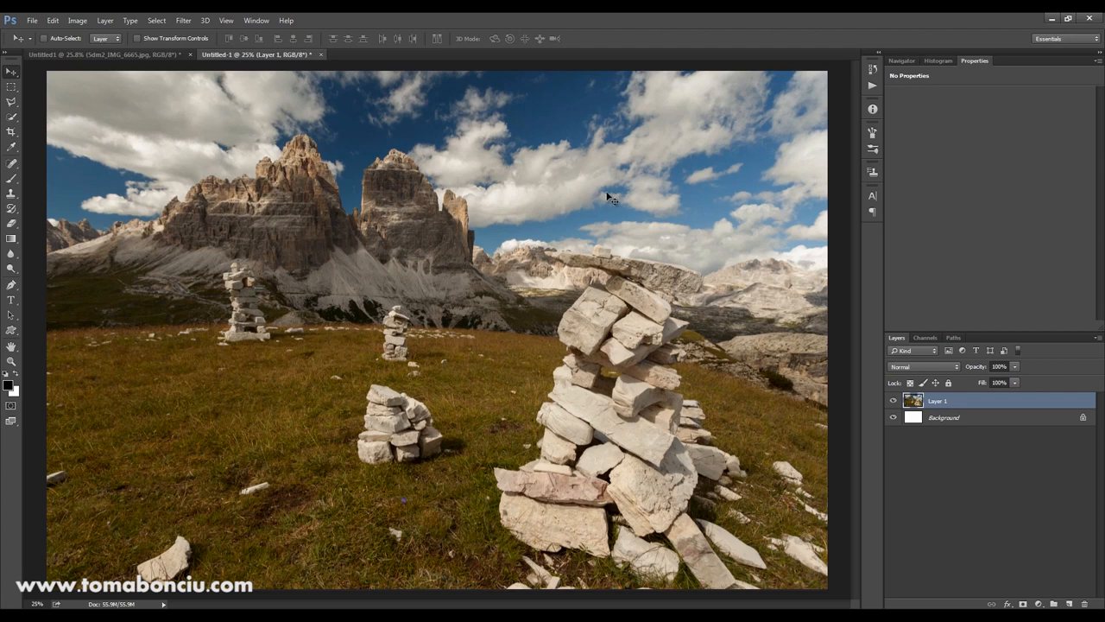
{"action": "mouse_move", "coordinate": [222, 210]}
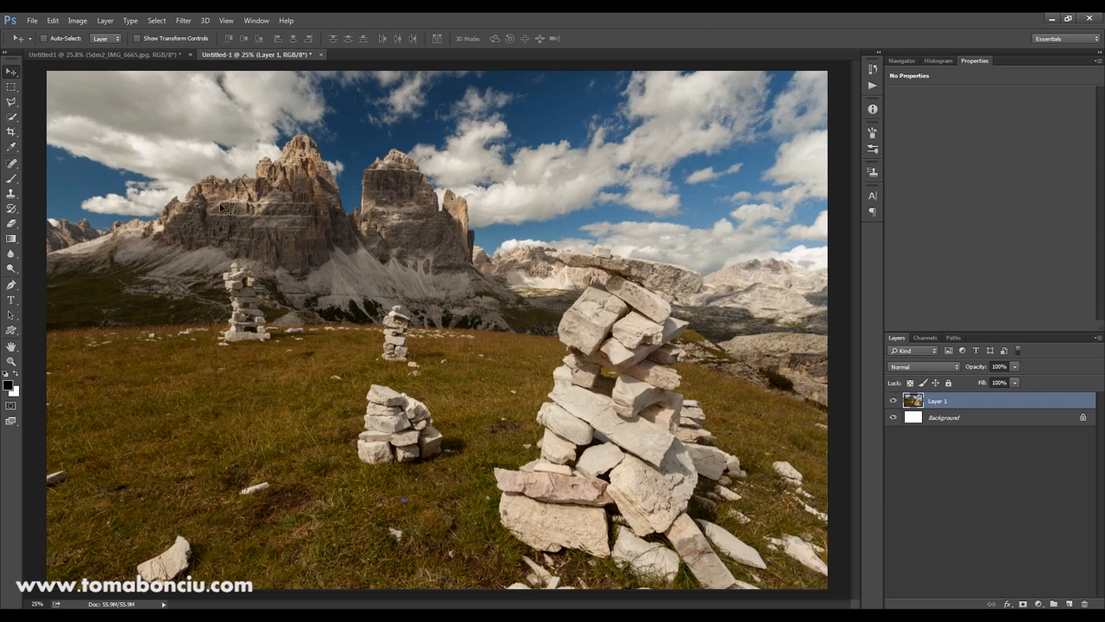
{"action": "mouse_move", "coordinate": [215, 95]}
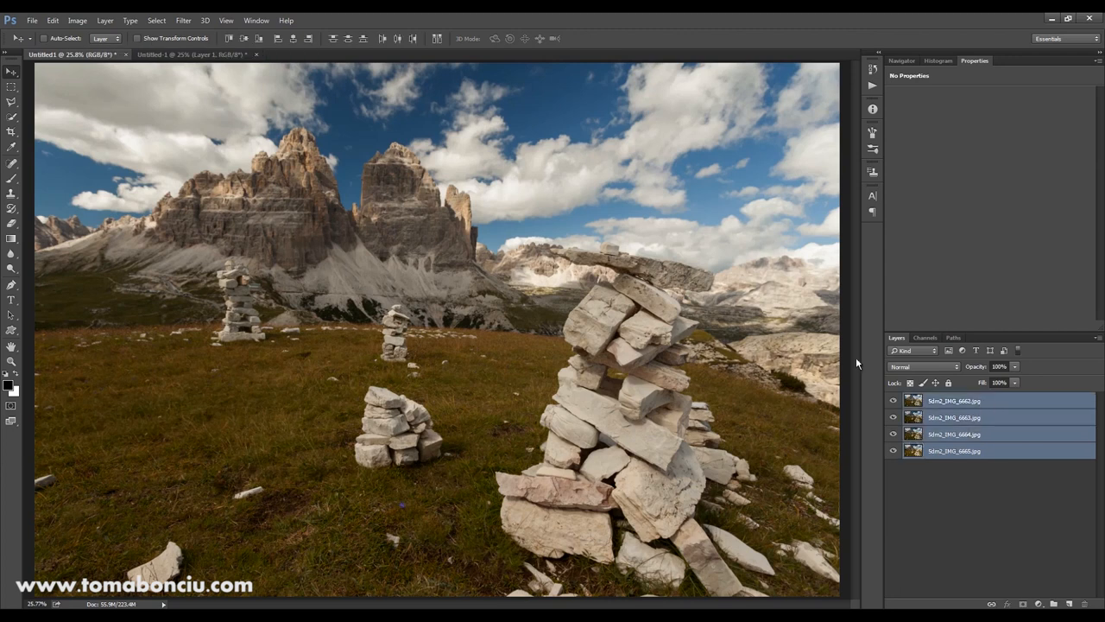
- Auto-Blend the four frames as a stack, then pan over the mountains and clouds to check sharpness
{"action": "left_click", "coordinate": [56, 21]}
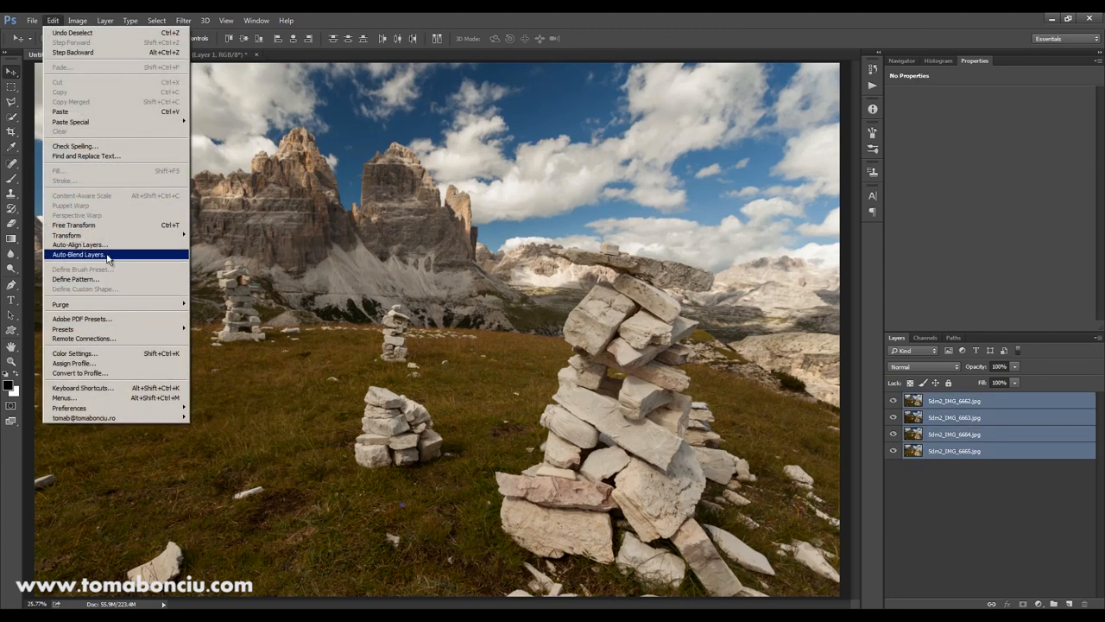
{"action": "left_click", "coordinate": [82, 255]}
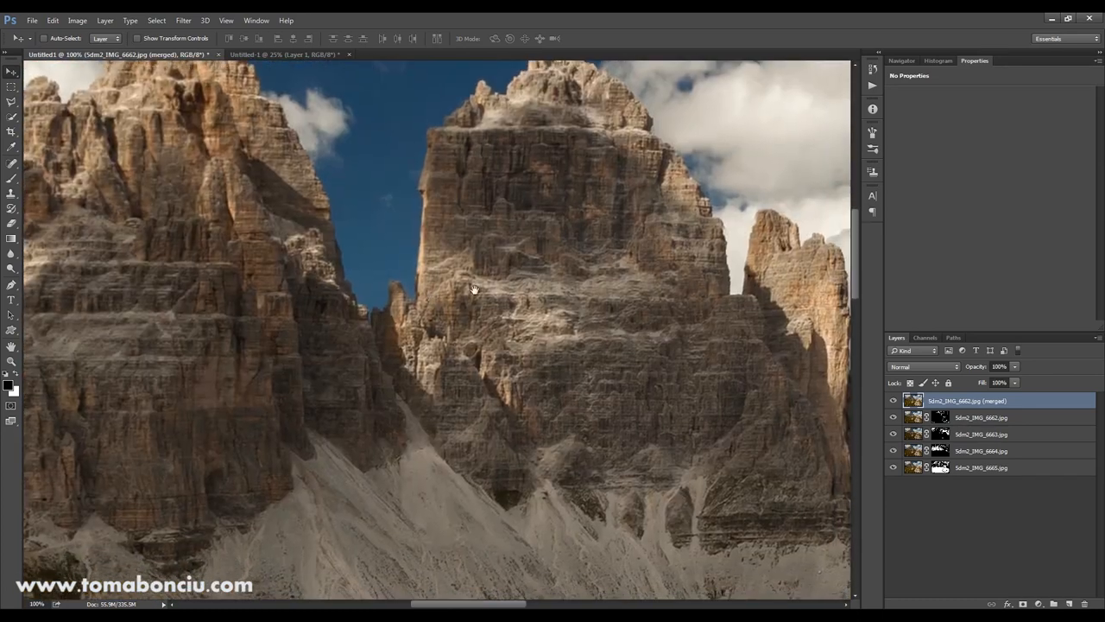
{"action": "left_click_drag", "start_coordinate": [473, 287], "coordinate": [581, 352]}
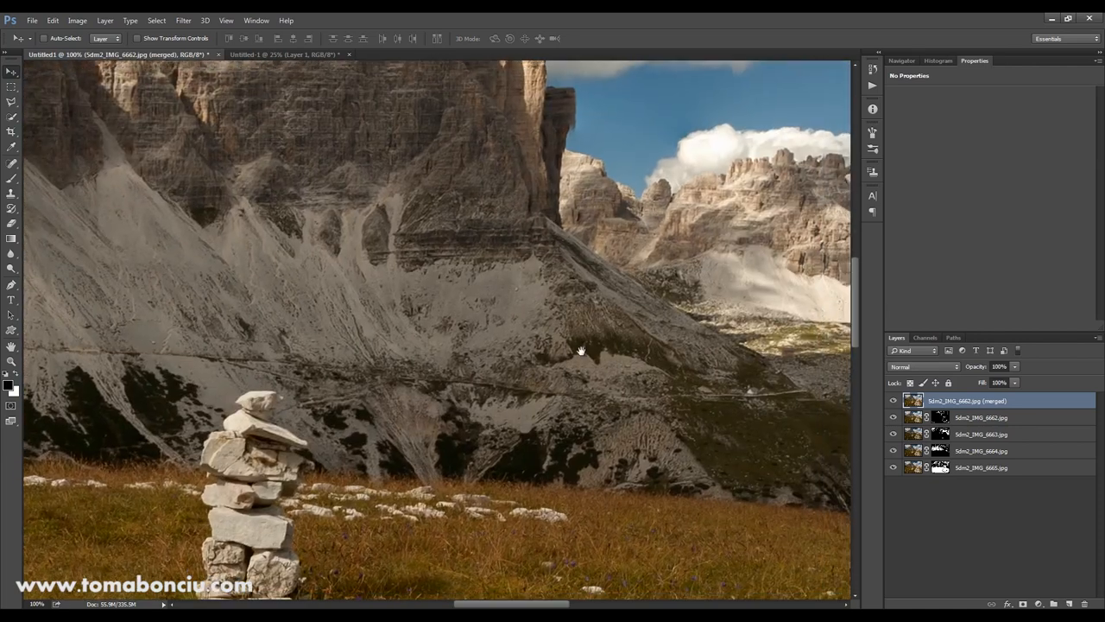
{"action": "left_click_drag", "start_coordinate": [581, 351], "coordinate": [479, 333]}
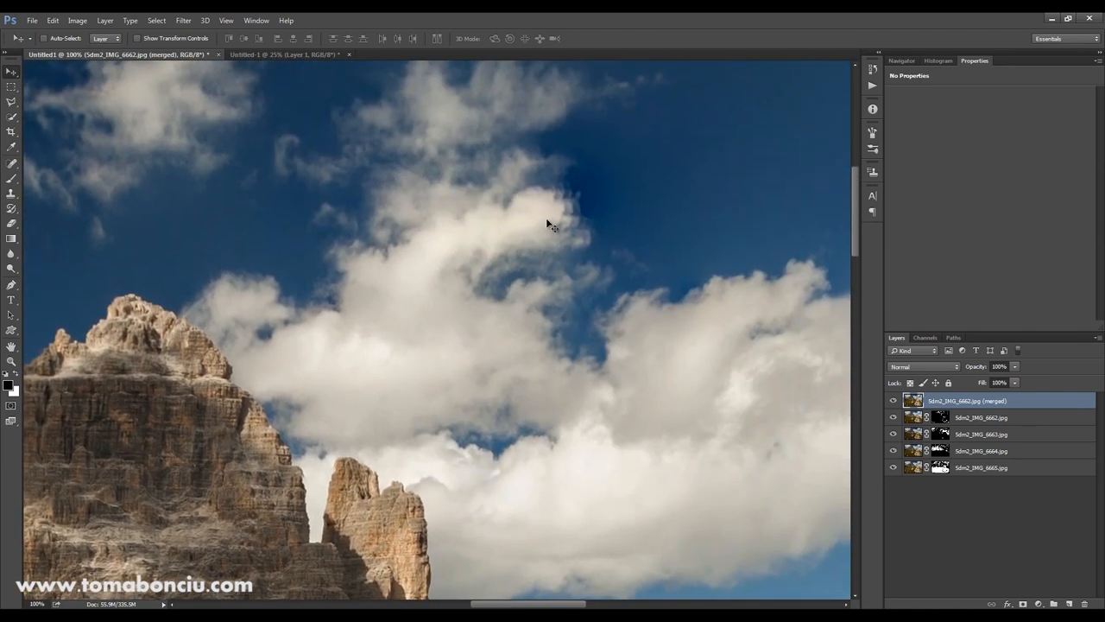
{"action": "left_click_drag", "start_coordinate": [548, 223], "coordinate": [287, 300]}
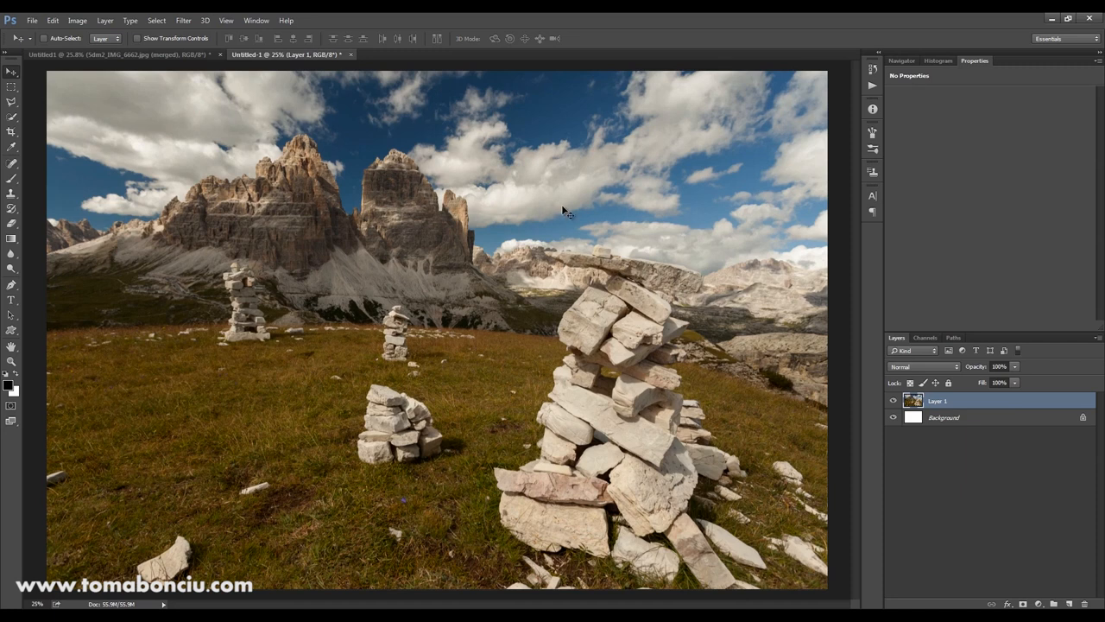
{"action": "mouse_move", "coordinate": [135, 135]}
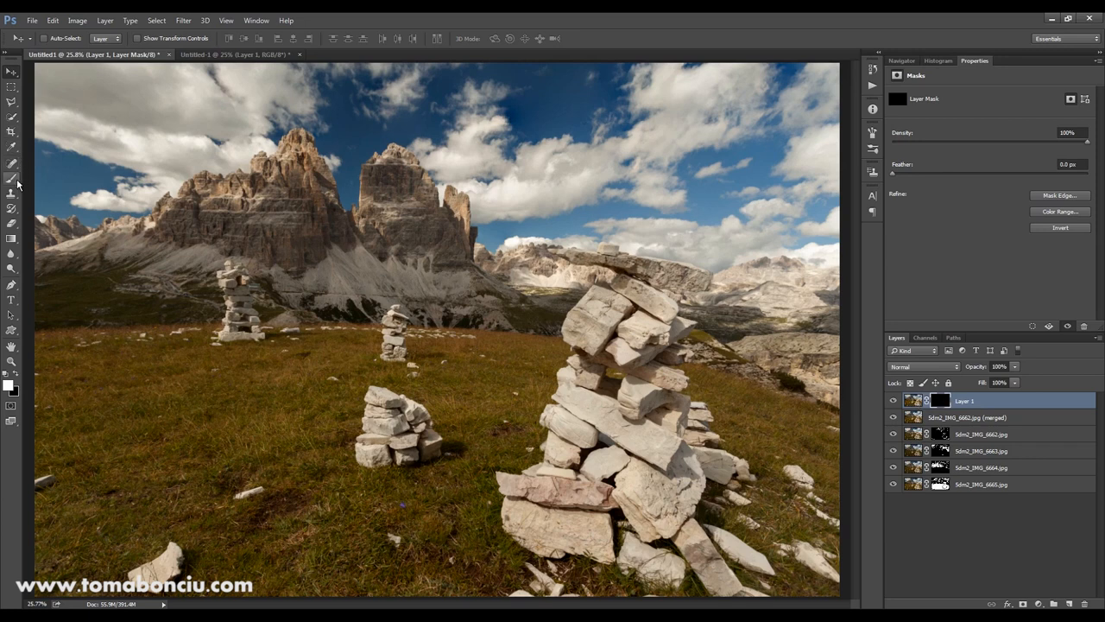
- Target Layer 1's mask for painting and choose a soft round 250 px brush
{"action": "left_click", "coordinate": [13, 165]}
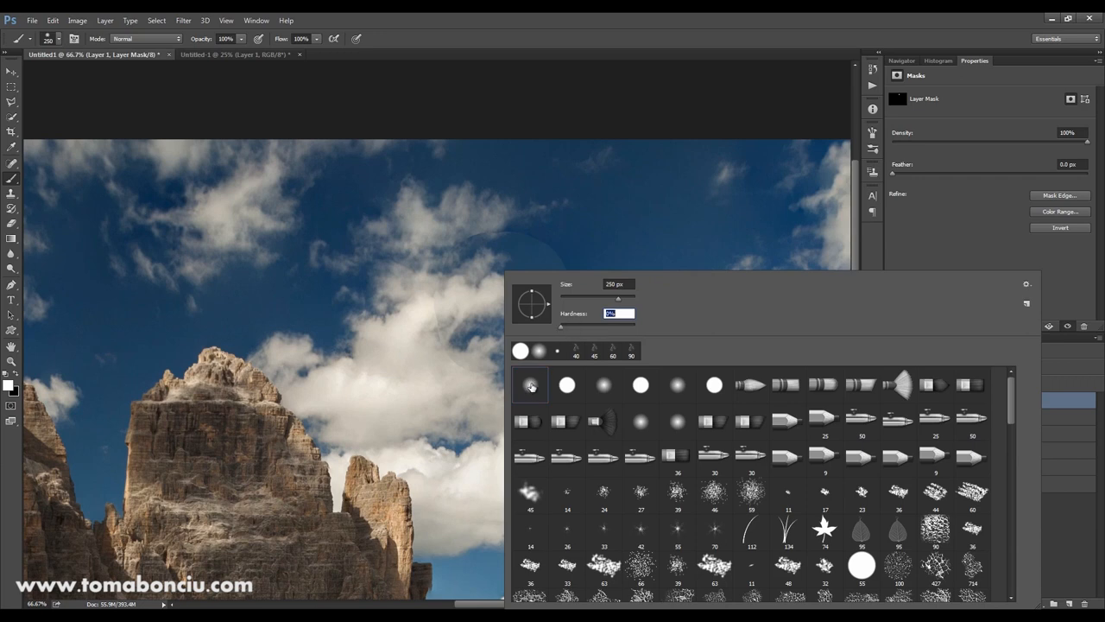
{"action": "left_click", "coordinate": [538, 351]}
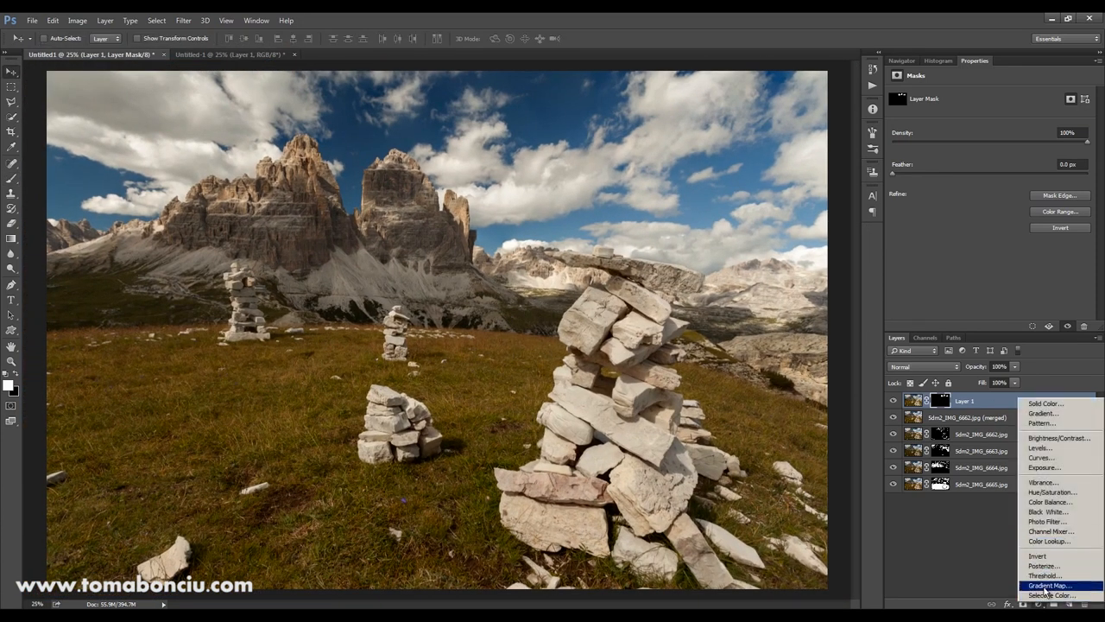
{"action": "mouse_move", "coordinate": [1052, 512]}
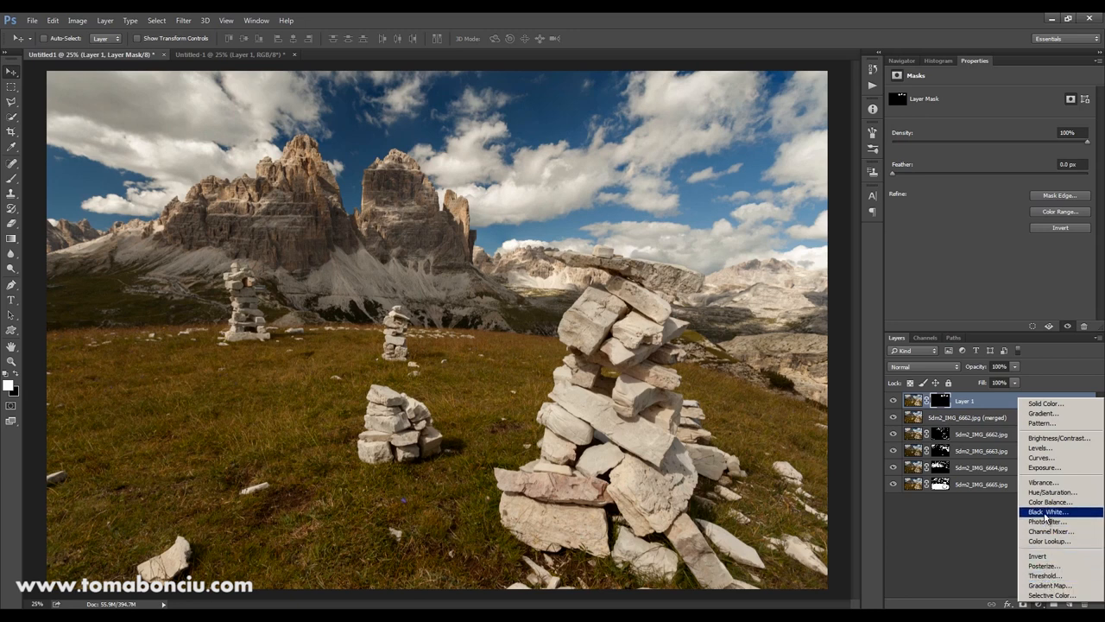
- Add a Color Balance layer shifting midtones and shadows bluer, painting its mask out over the mountains
{"action": "left_click", "coordinate": [1046, 501]}
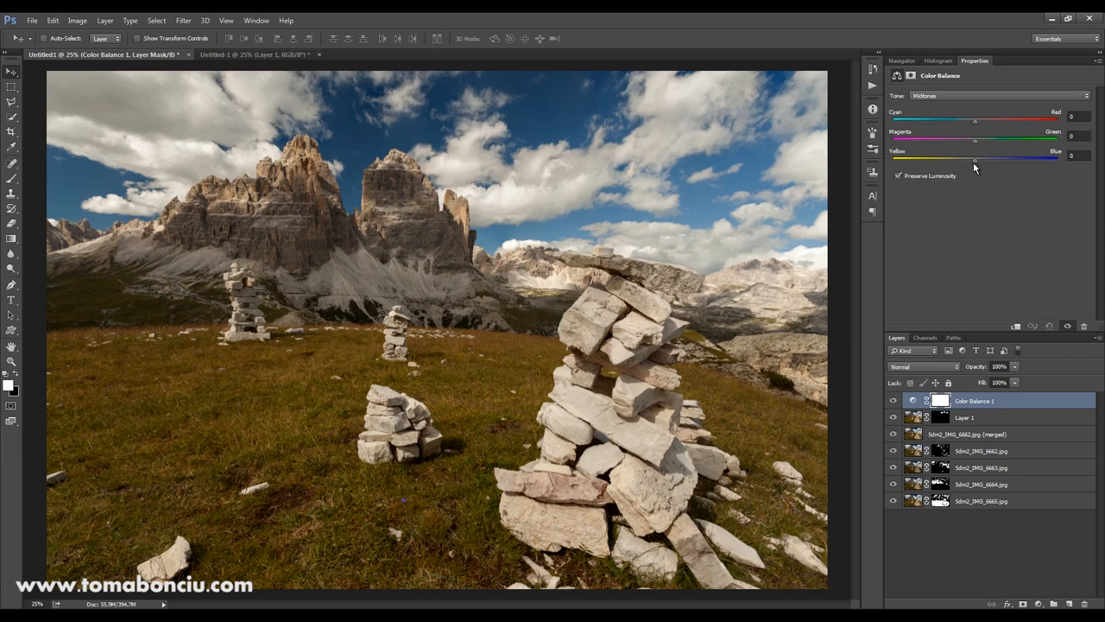
{"action": "mouse_move", "coordinate": [978, 164]}
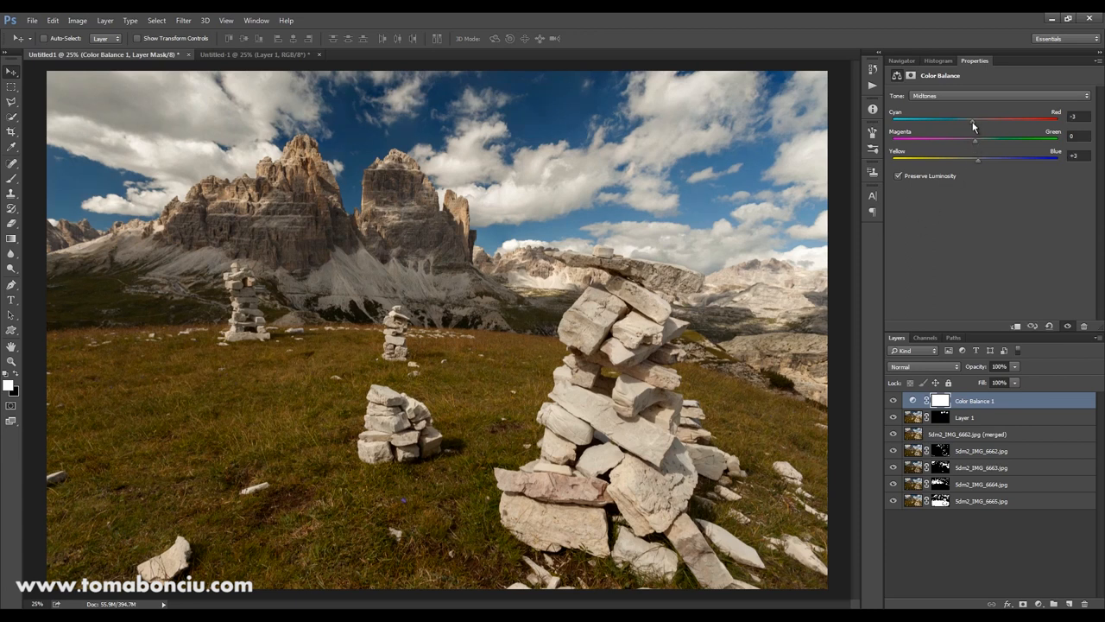
{"action": "left_click", "coordinate": [990, 95]}
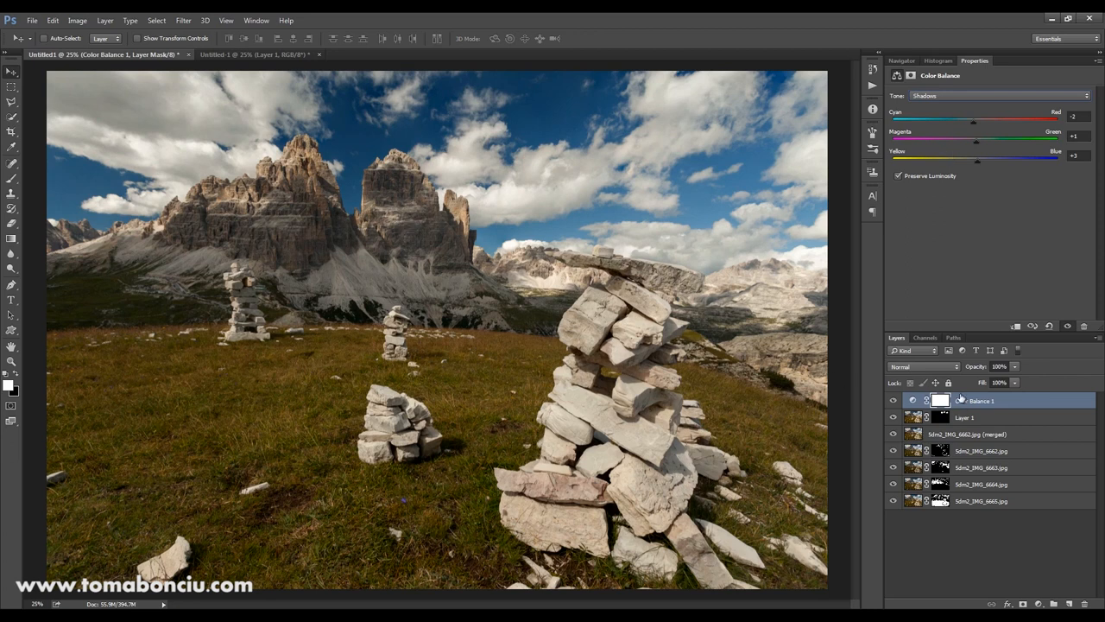
{"action": "mouse_move", "coordinate": [957, 393]}
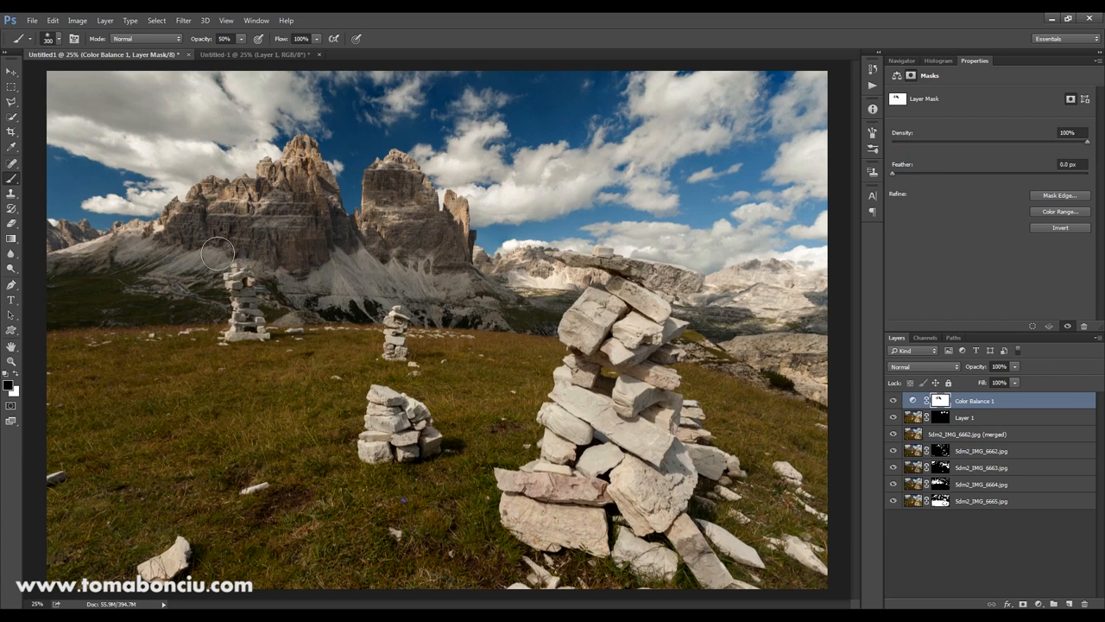
{"action": "left_click", "coordinate": [893, 401]}
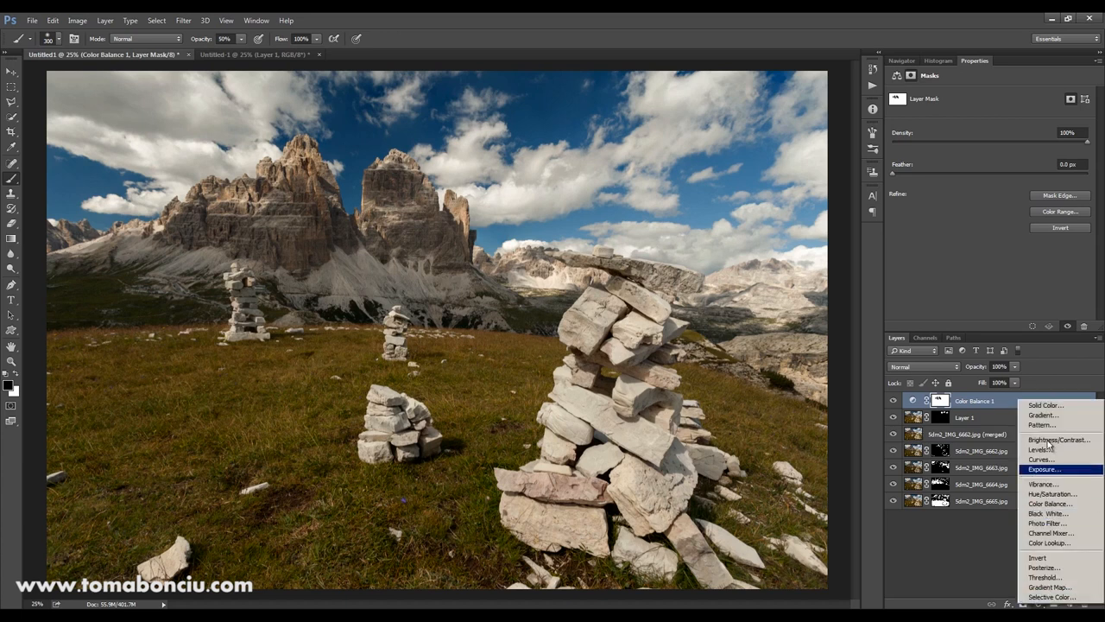
- Add a Brightness/Contrast layer with brightness at -46 and paint on its mask
{"action": "left_click", "coordinate": [1059, 438]}
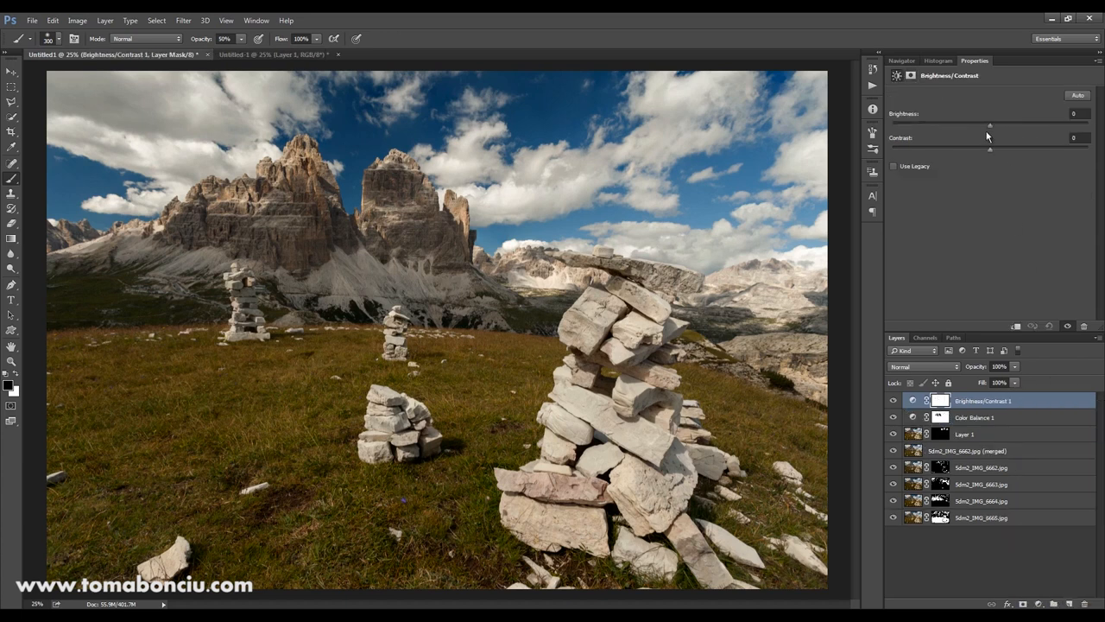
{"action": "left_click_drag", "start_coordinate": [990, 124], "coordinate": [972, 125]}
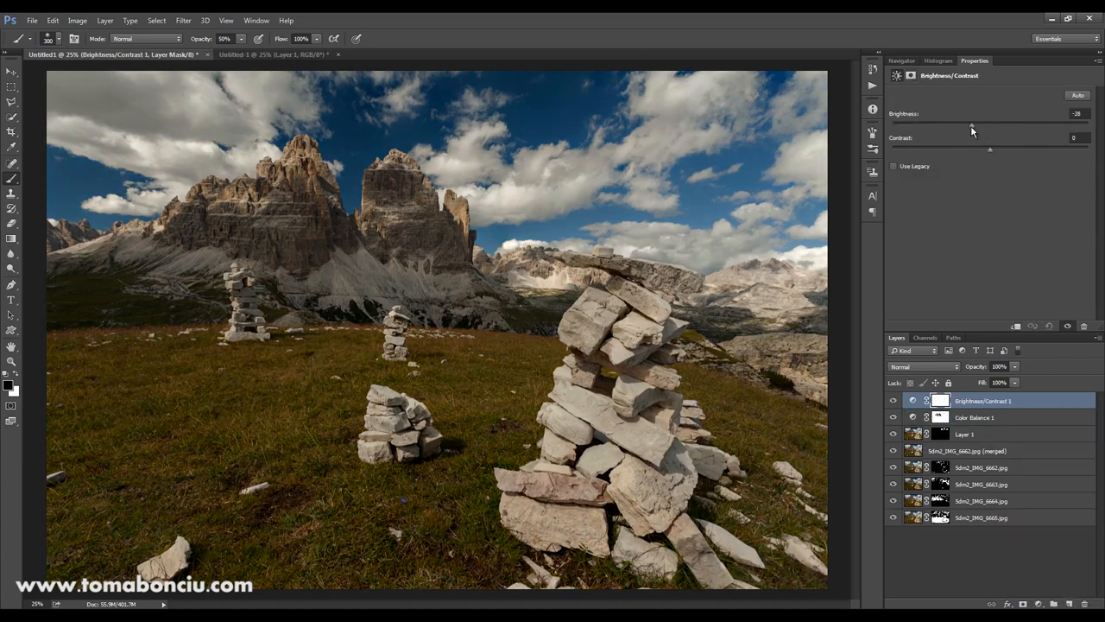
{"action": "left_click_drag", "start_coordinate": [972, 124], "coordinate": [967, 124]}
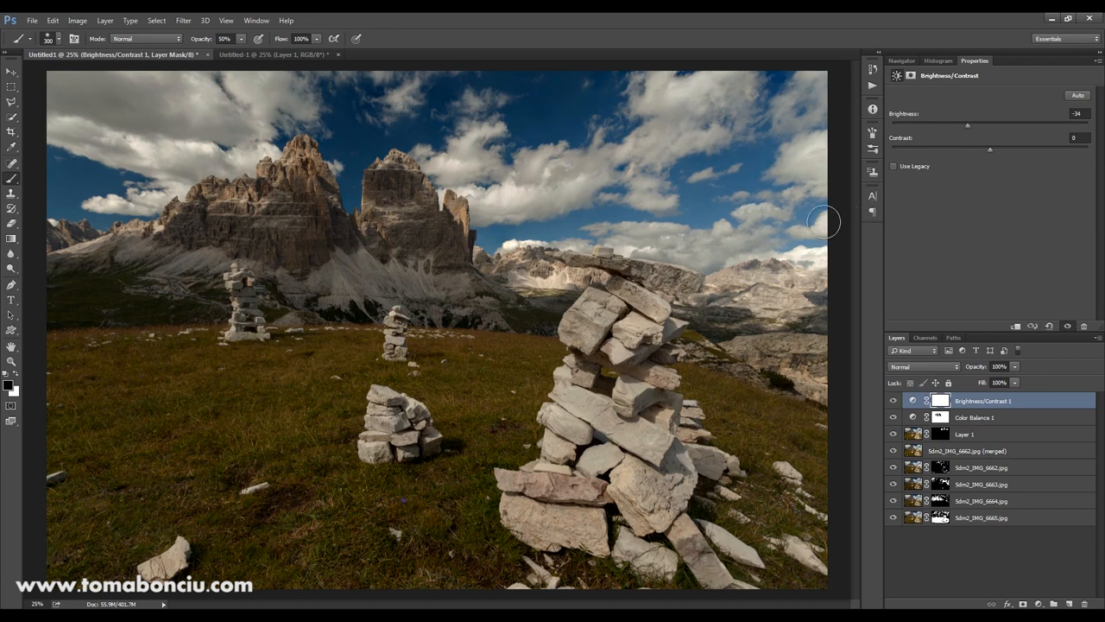
{"action": "left_click_drag", "start_coordinate": [967, 125], "coordinate": [962, 125]}
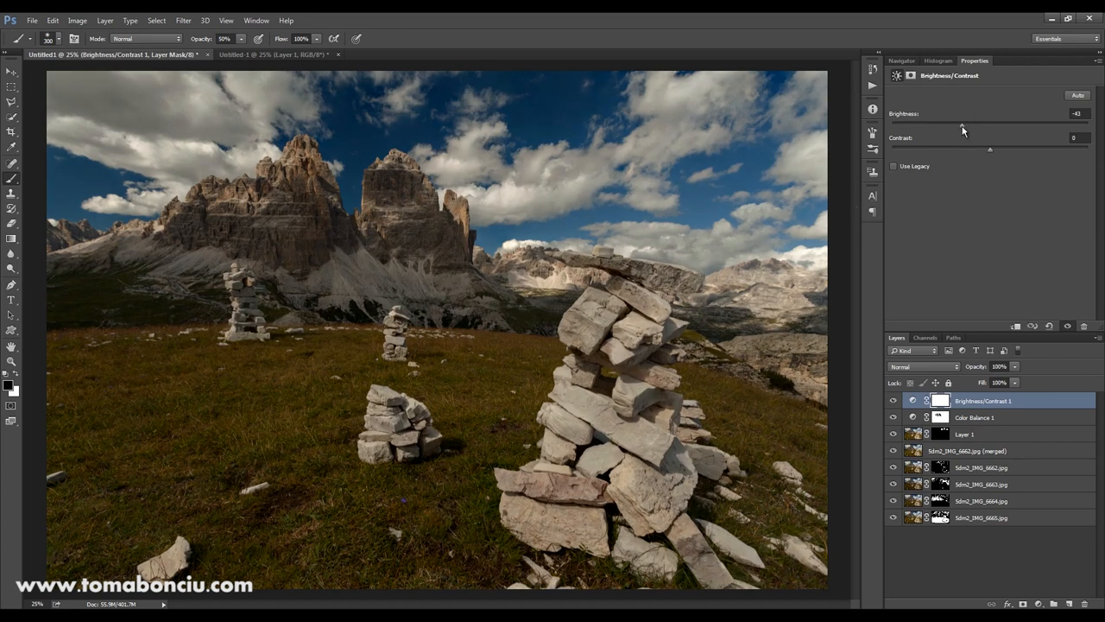
{"action": "left_click_drag", "start_coordinate": [990, 125], "coordinate": [960, 126]}
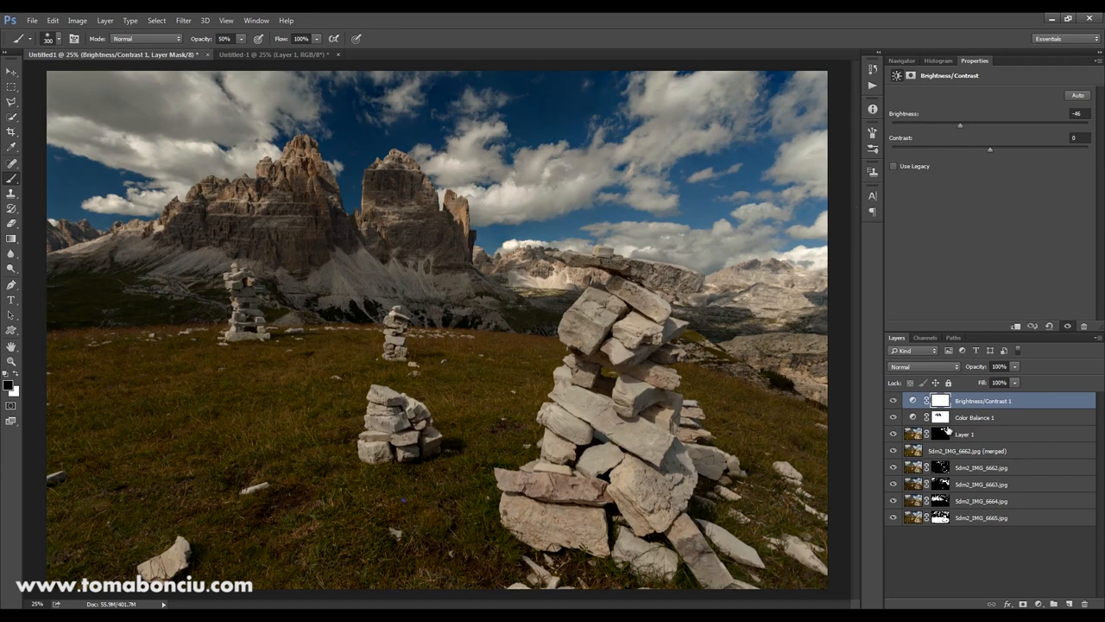
{"action": "left_click", "coordinate": [936, 400]}
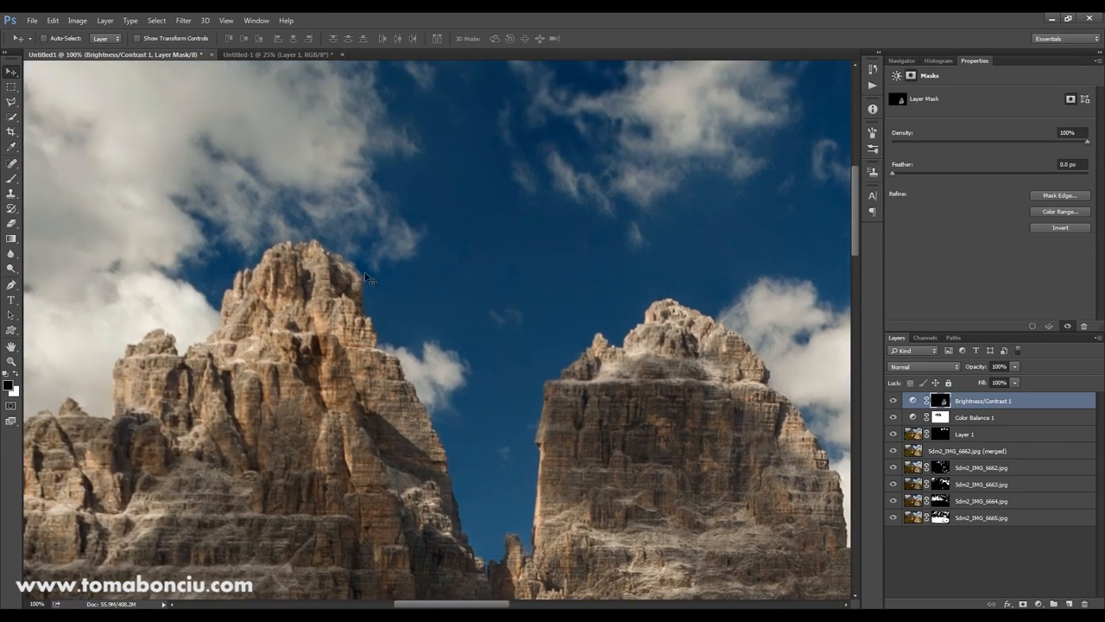
{"action": "left_click", "coordinate": [965, 434]}
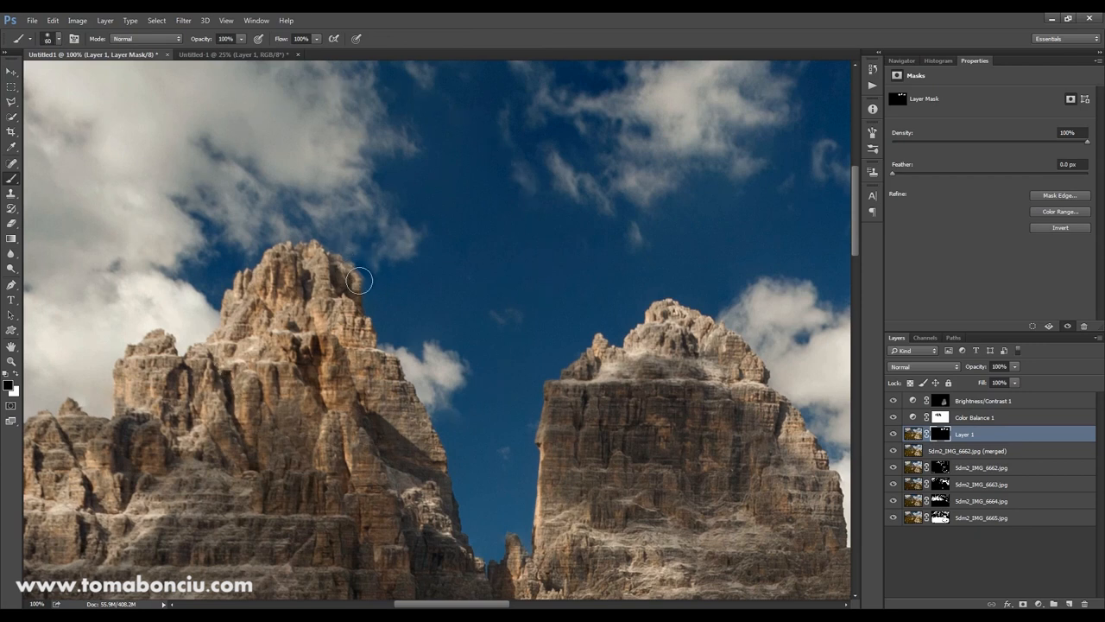
{"action": "mouse_move", "coordinate": [357, 275]}
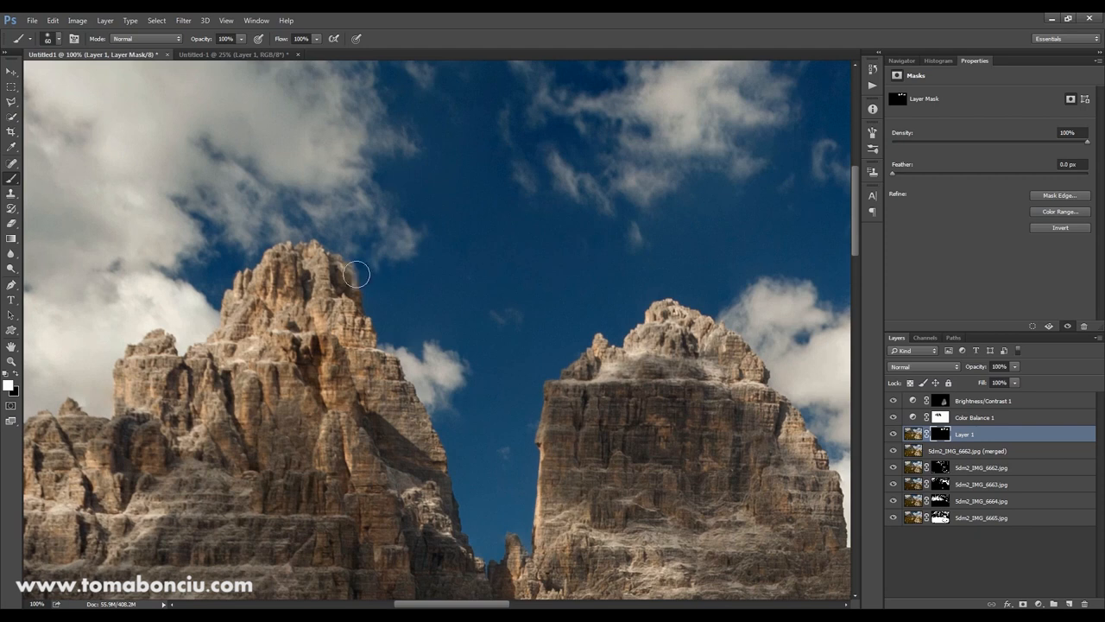